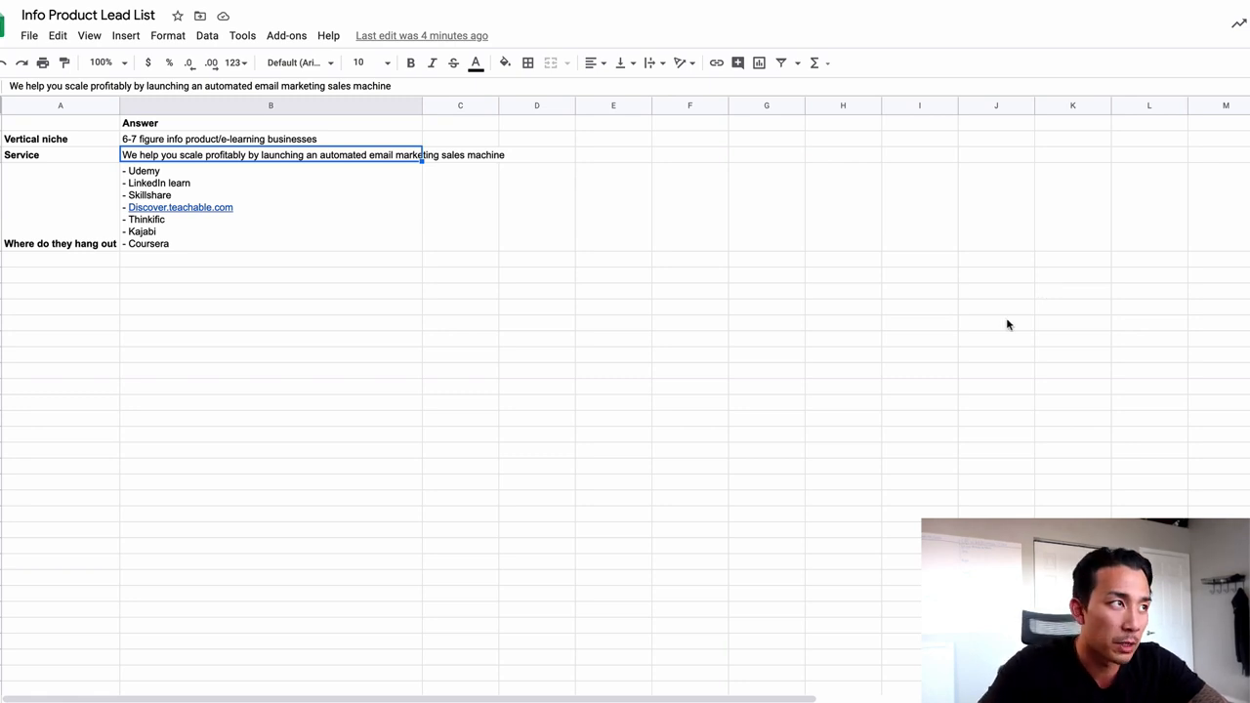
{"action": "mouse_move", "coordinate": [203, 347]}
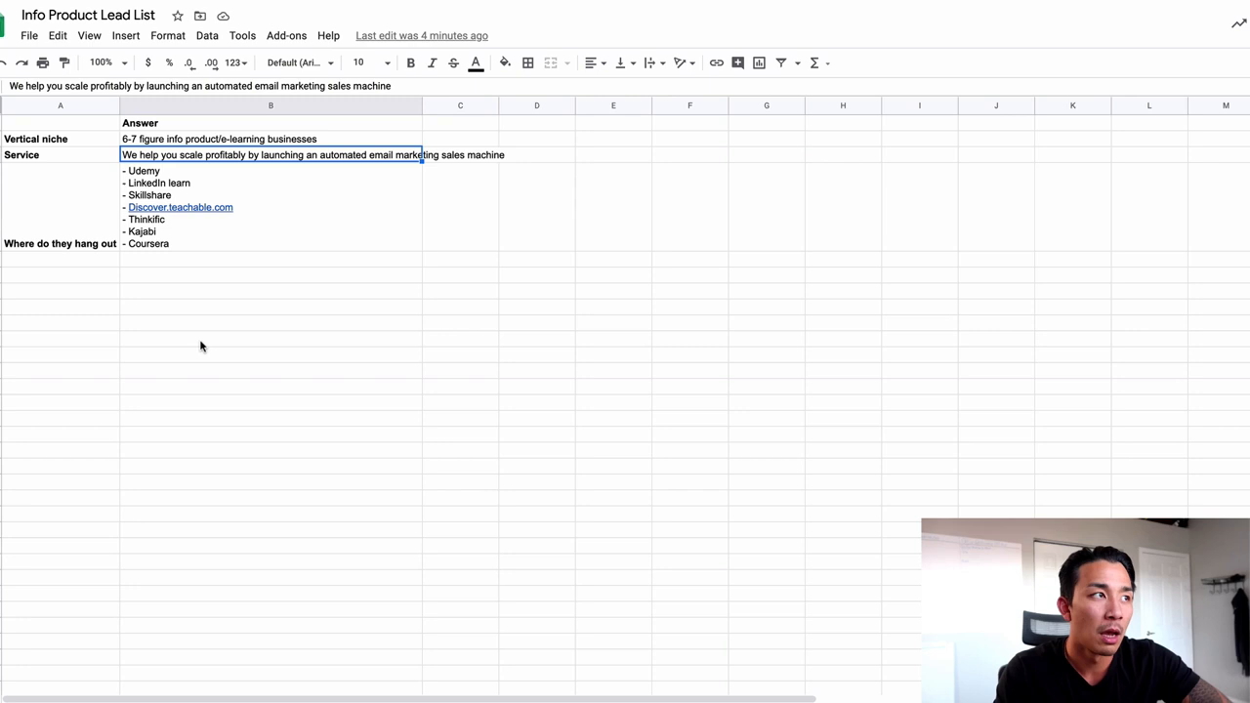
{"action": "mouse_move", "coordinate": [238, 349]}
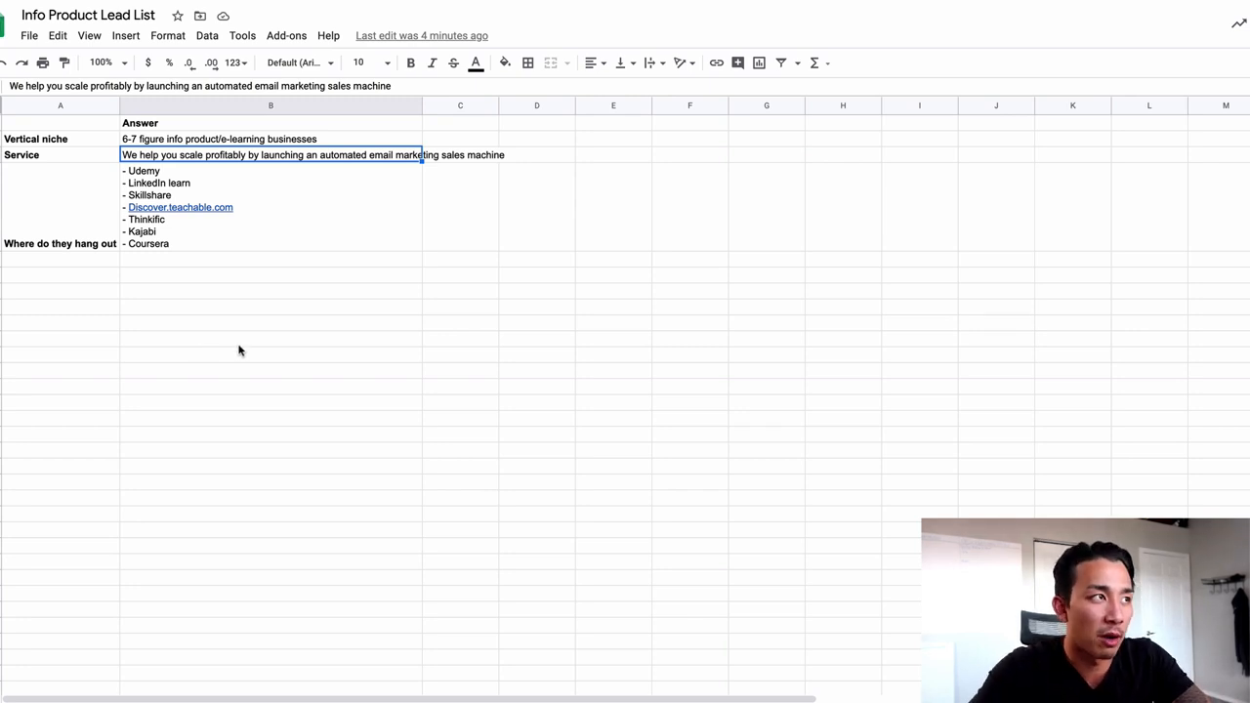
{"action": "mouse_move", "coordinate": [82, 158]}
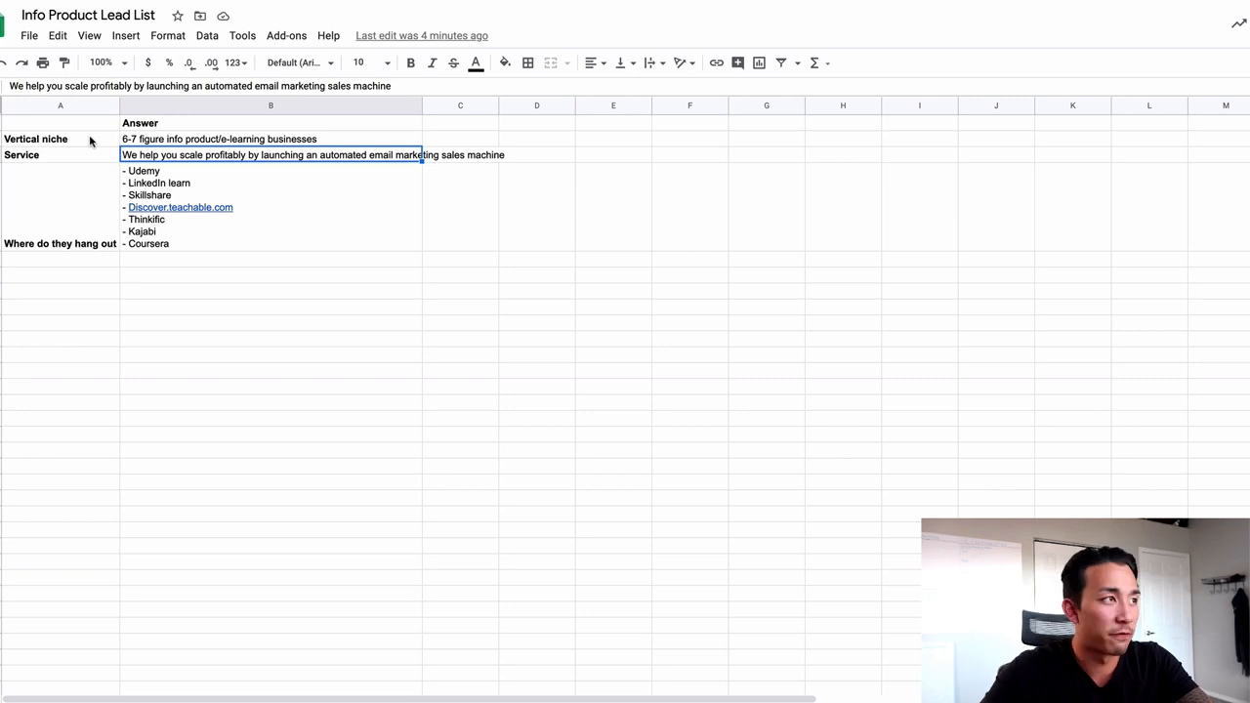
Review the niche and service planning cells, then switch to the lead list sheet
{"action": "left_click", "coordinate": [269, 138]}
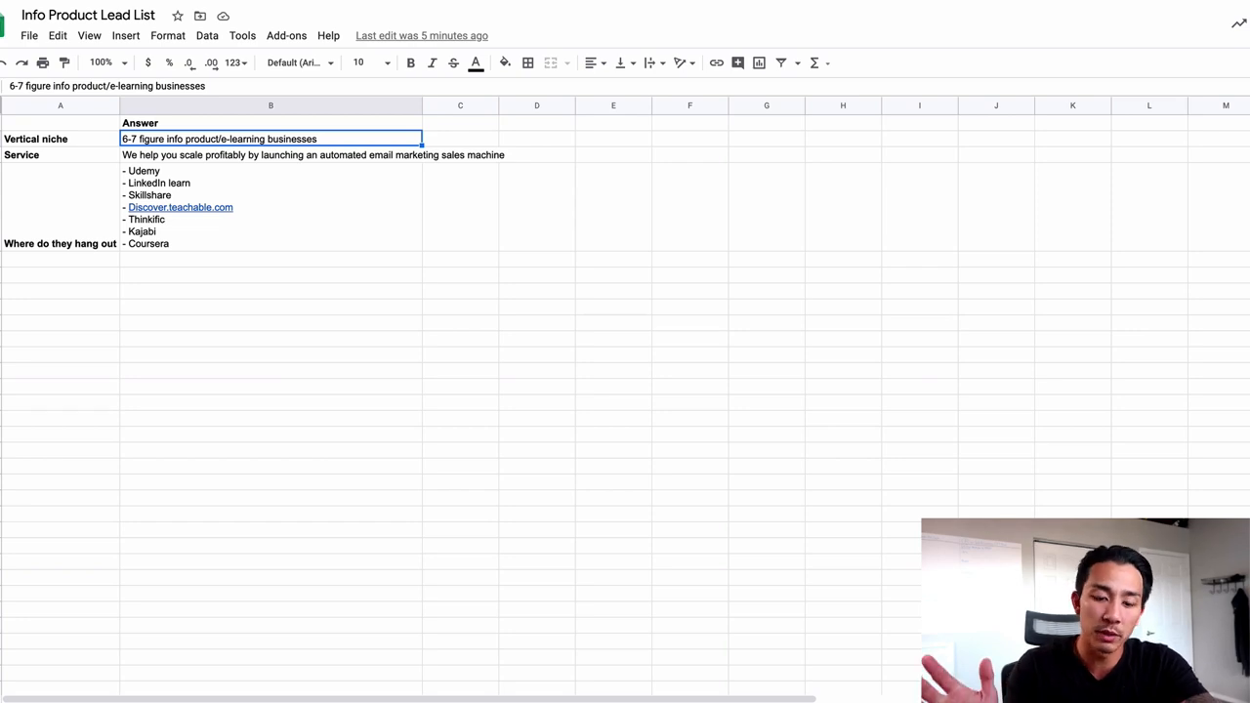
{"action": "mouse_move", "coordinate": [55, 152]}
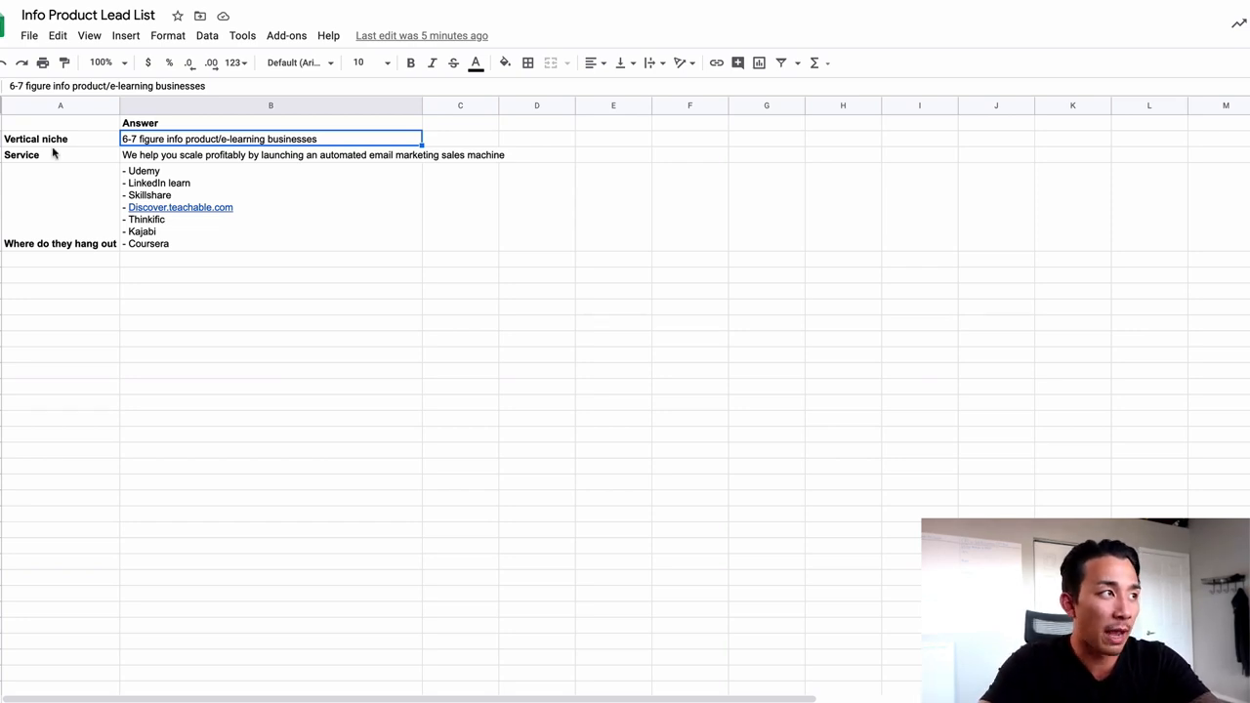
{"action": "left_click", "coordinate": [270, 155]}
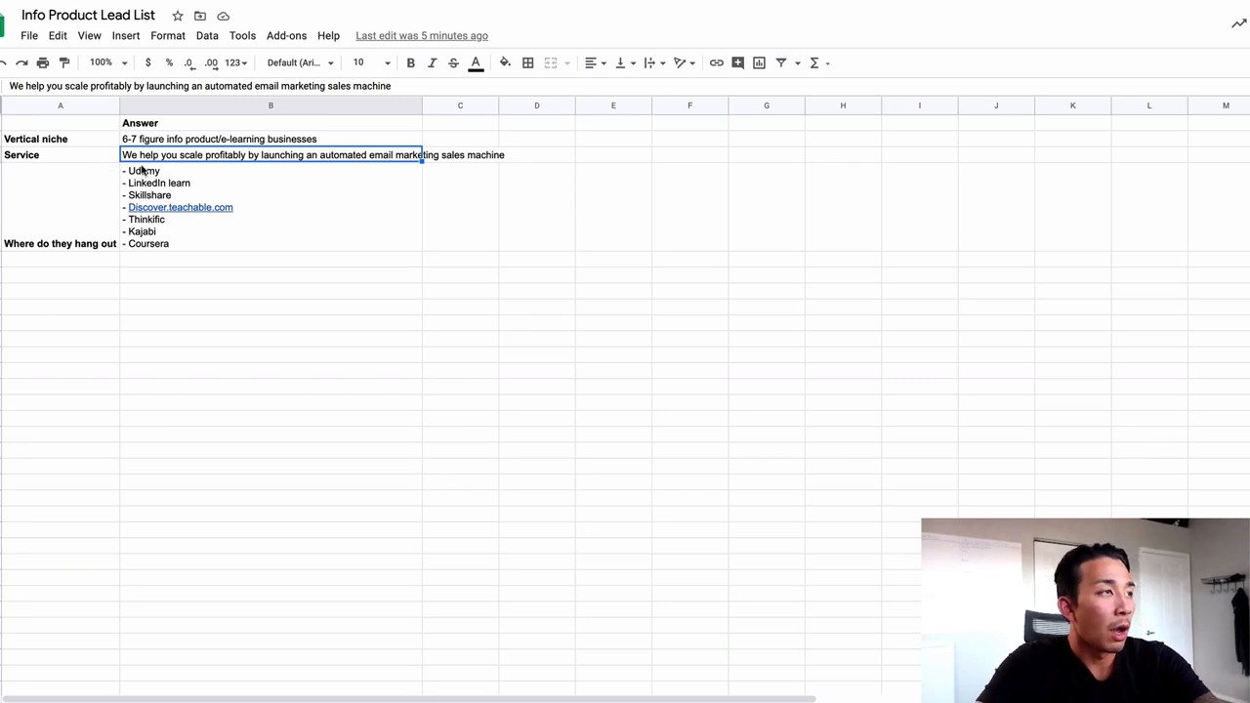
{"action": "mouse_move", "coordinate": [829, 194]}
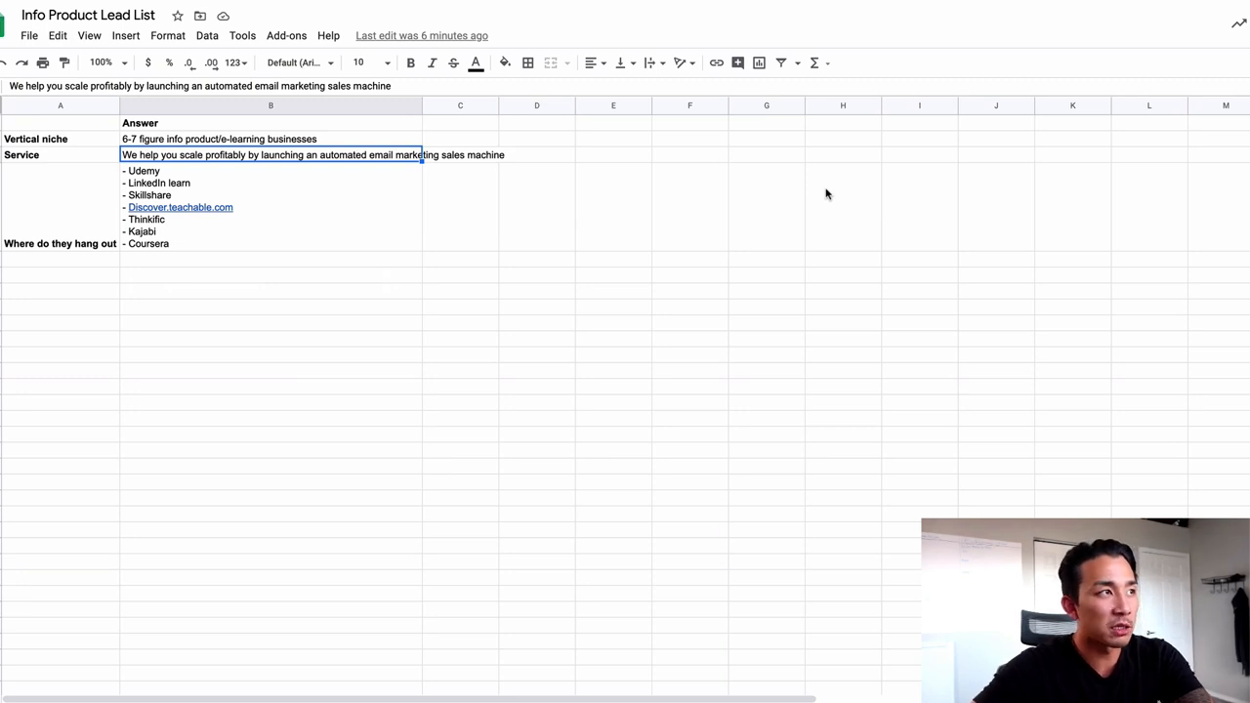
{"action": "left_click", "coordinate": [270, 138]}
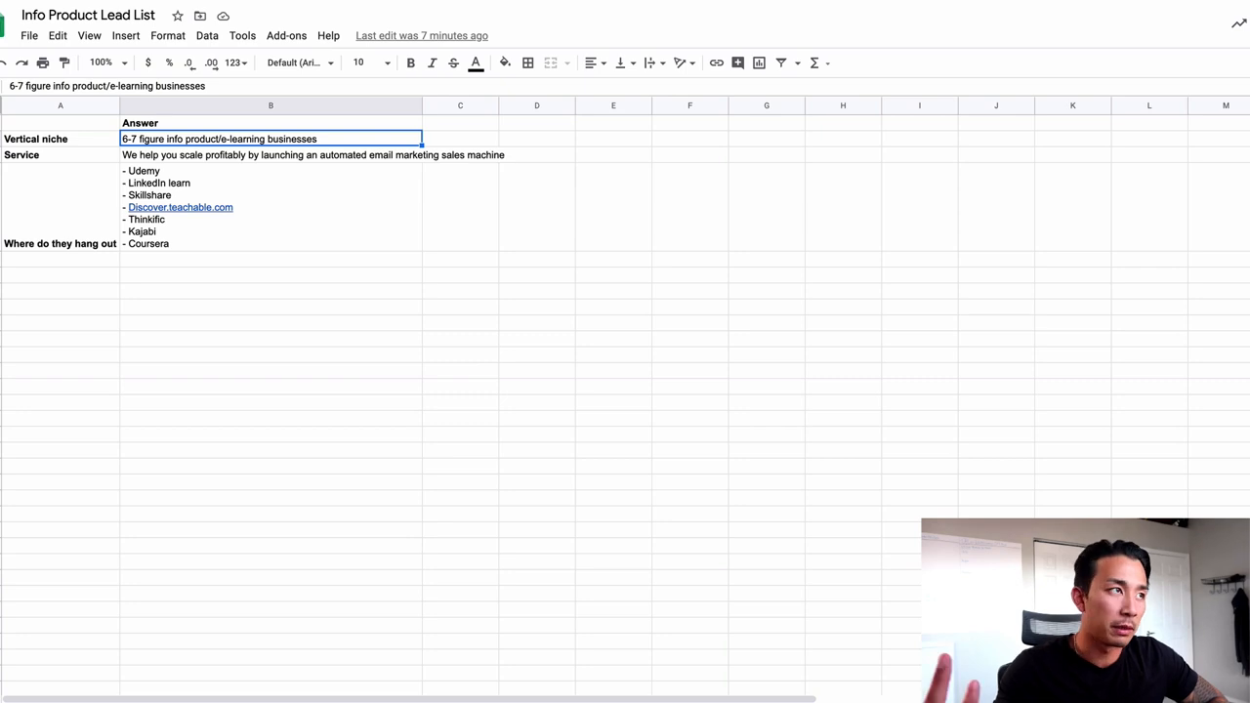
{"action": "left_click", "coordinate": [59, 154]}
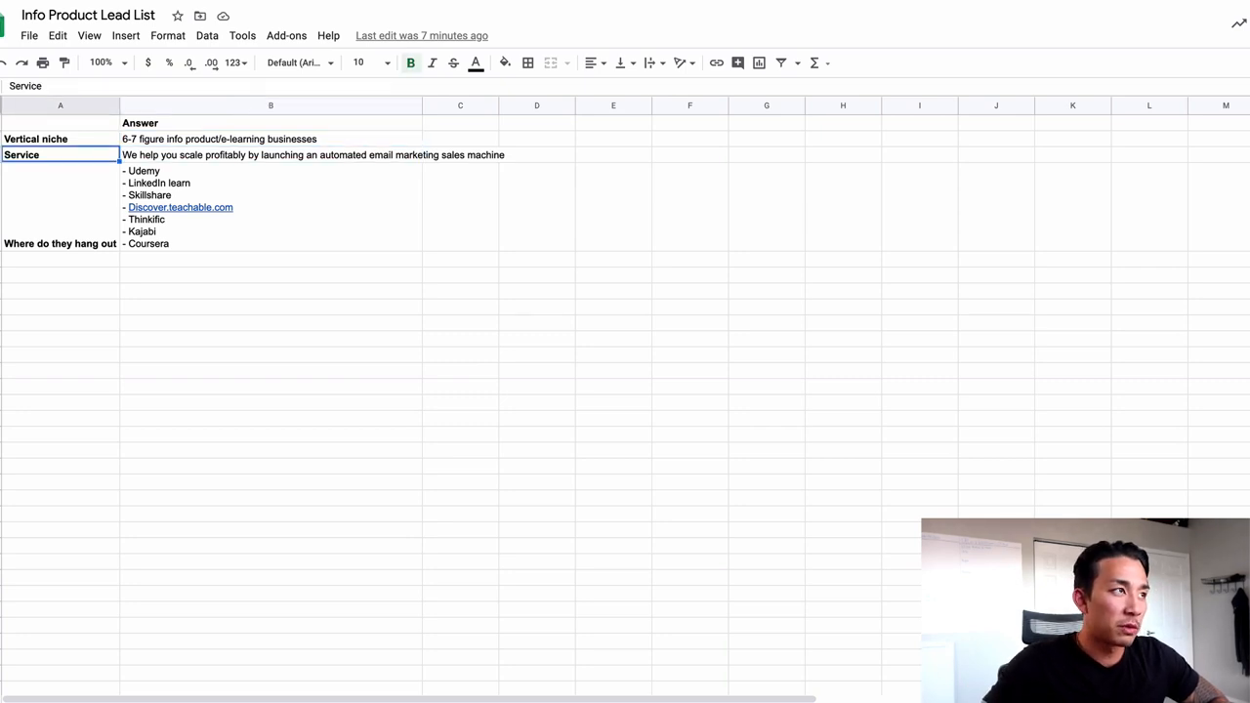
{"action": "left_click", "coordinate": [270, 138]}
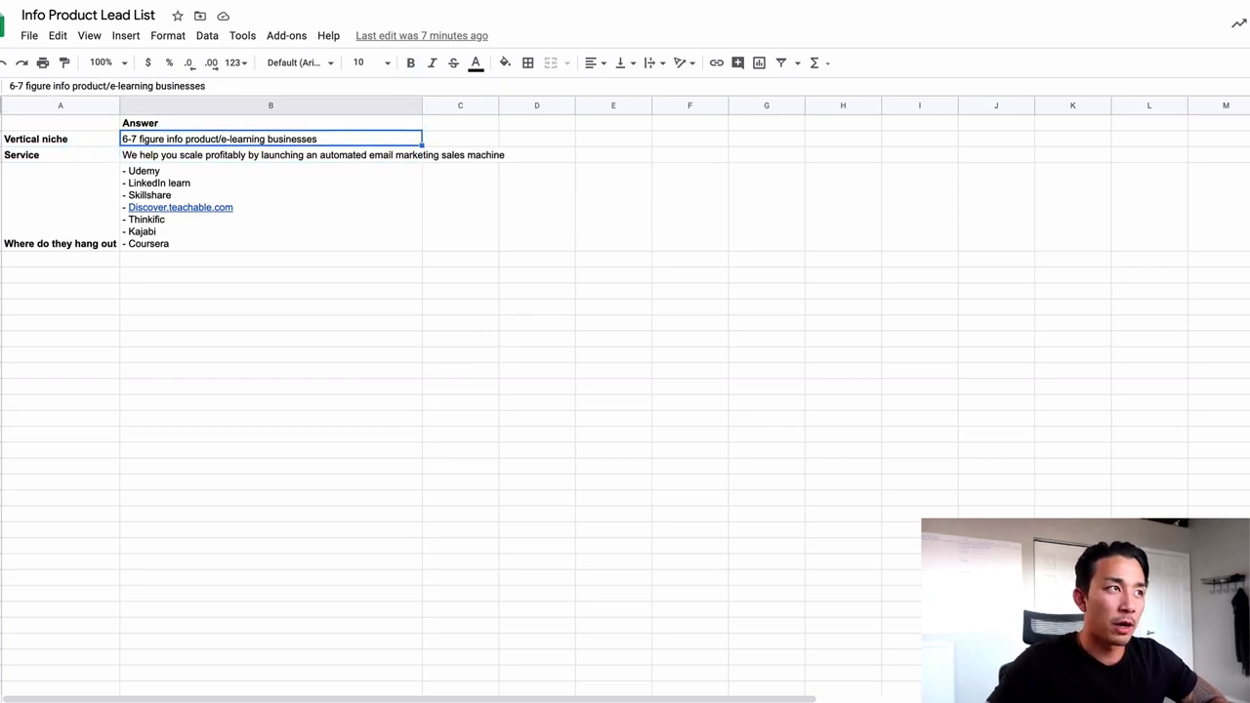
{"action": "left_click", "coordinate": [269, 154]}
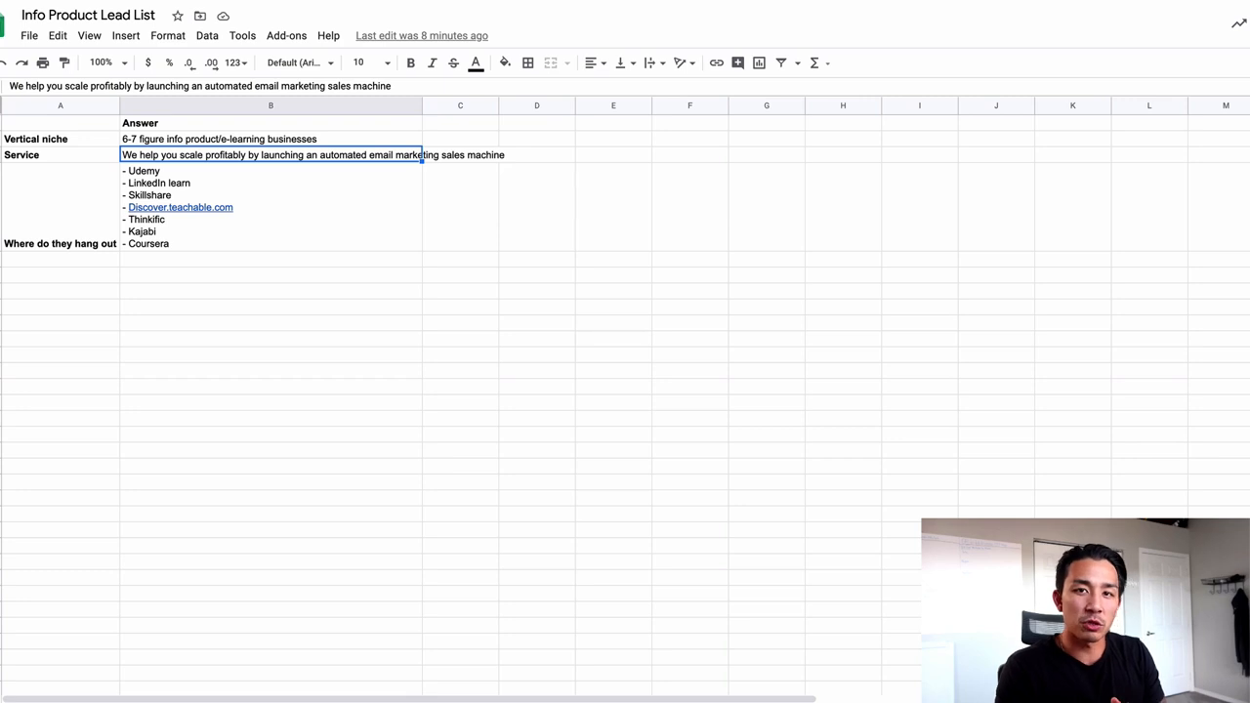
{"action": "left_click", "coordinate": [58, 242]}
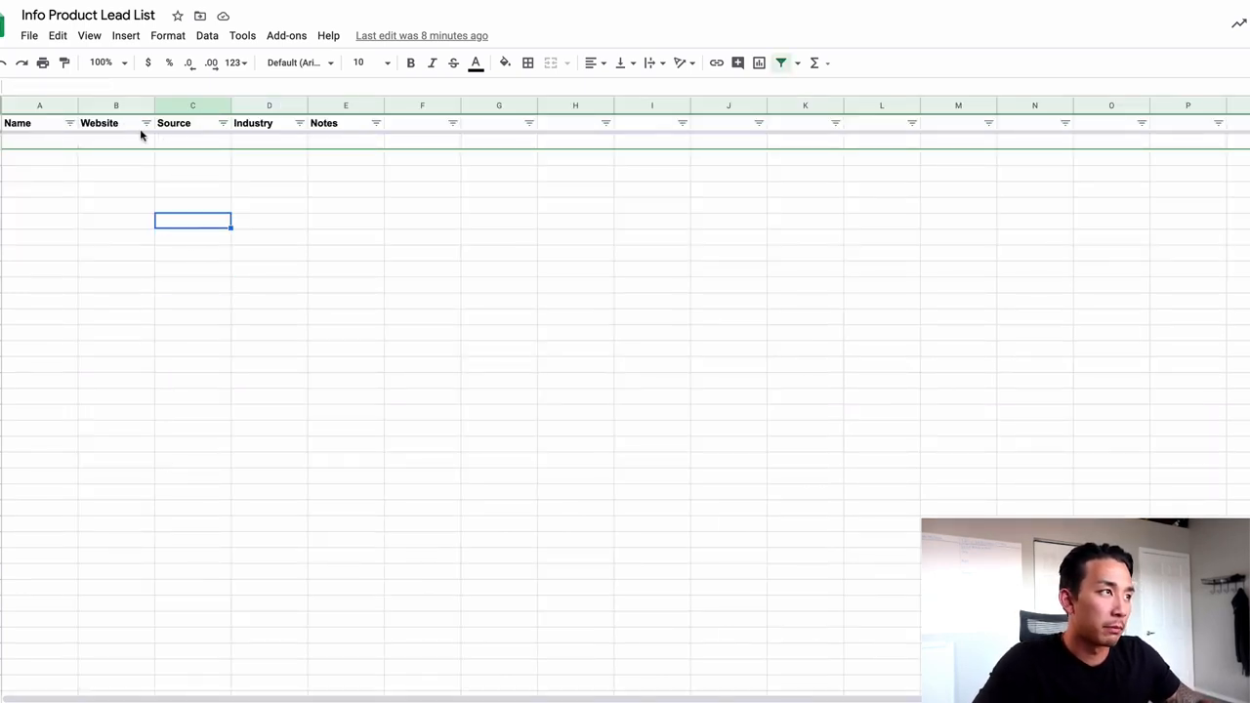
Select the first empty Name cell in the lead list
{"action": "left_click", "coordinate": [39, 141]}
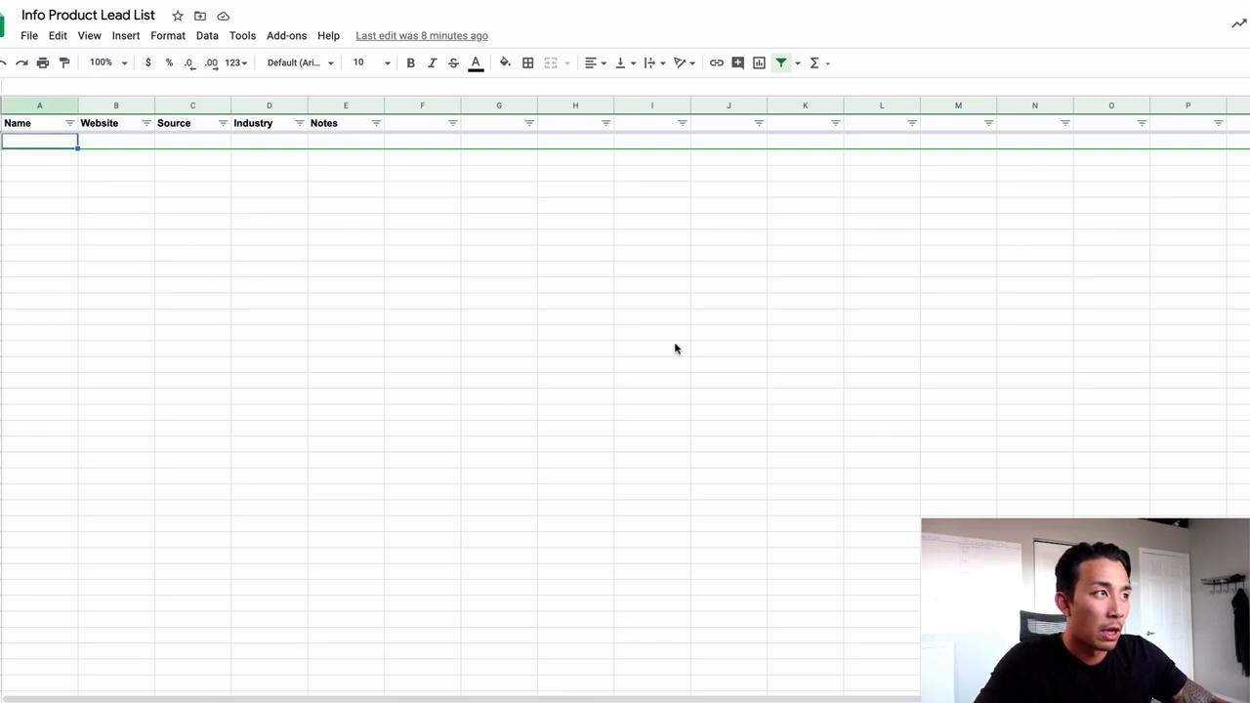
{"action": "mouse_move", "coordinate": [654, 301]}
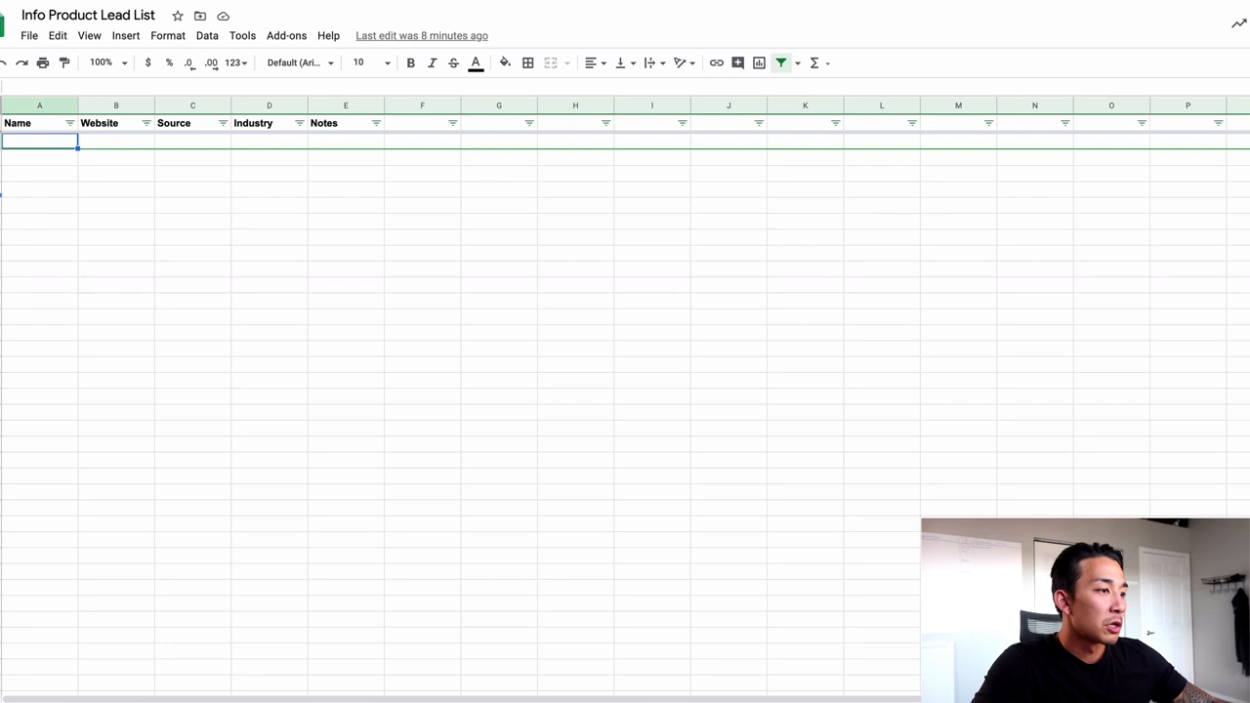
{"action": "mouse_move", "coordinate": [162, 572]}
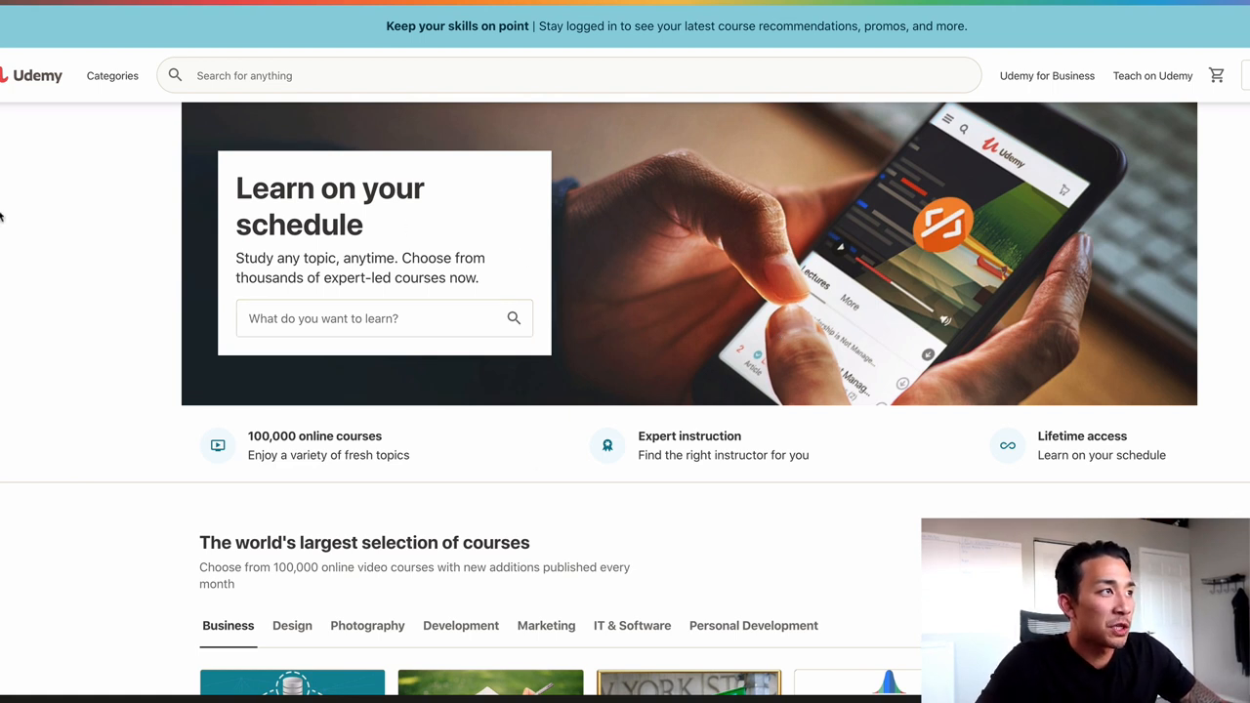
Browse Udemy's course categories toward the Life Coaching Certificate Course
{"action": "left_click", "coordinate": [113, 74]}
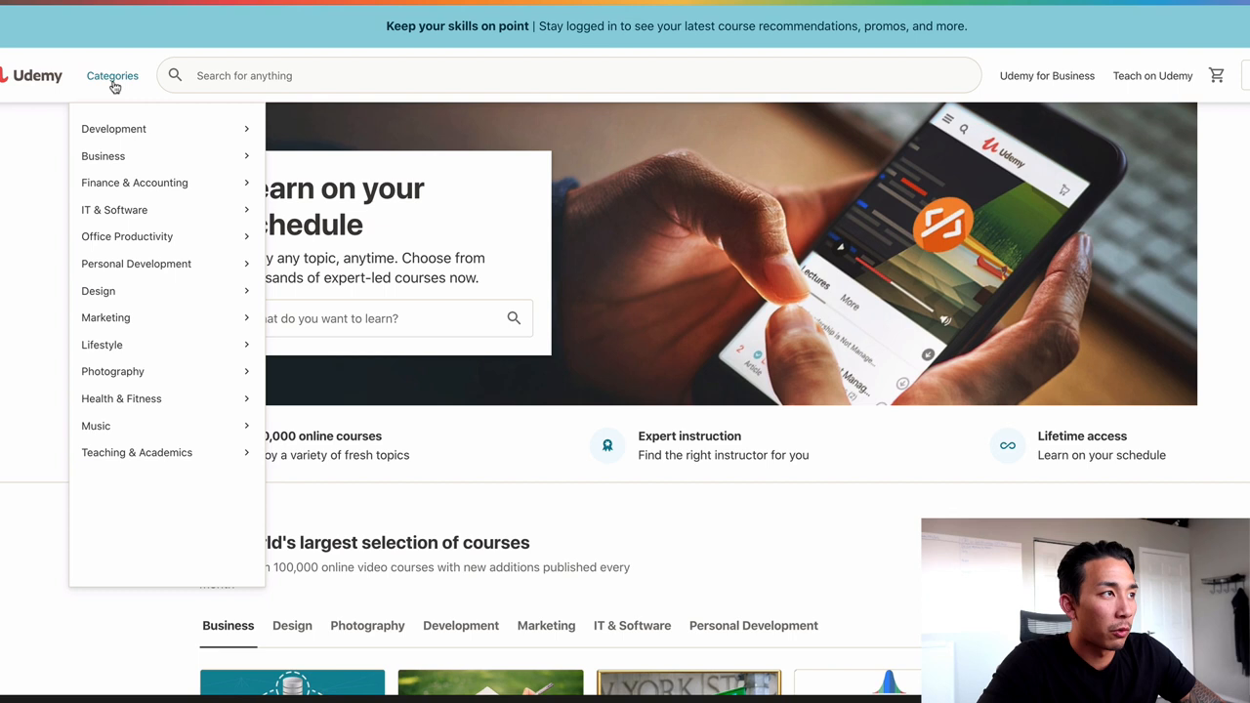
{"action": "mouse_move", "coordinate": [98, 289]}
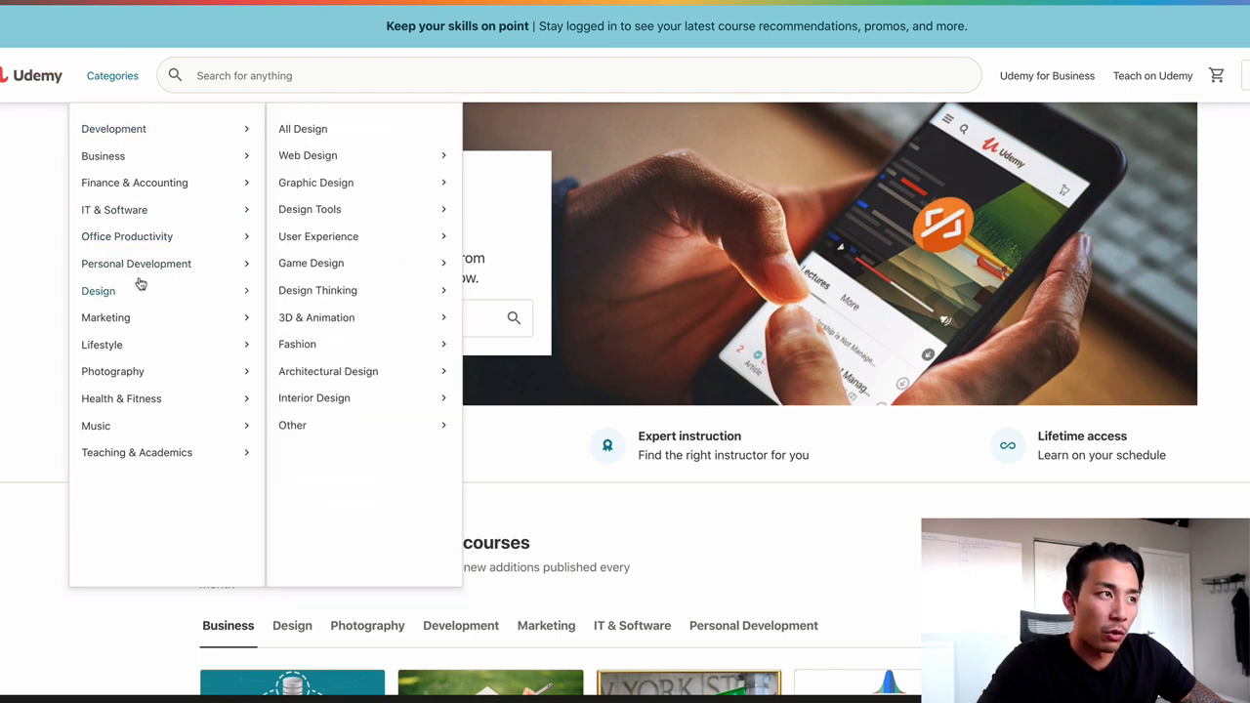
{"action": "mouse_move", "coordinate": [137, 453]}
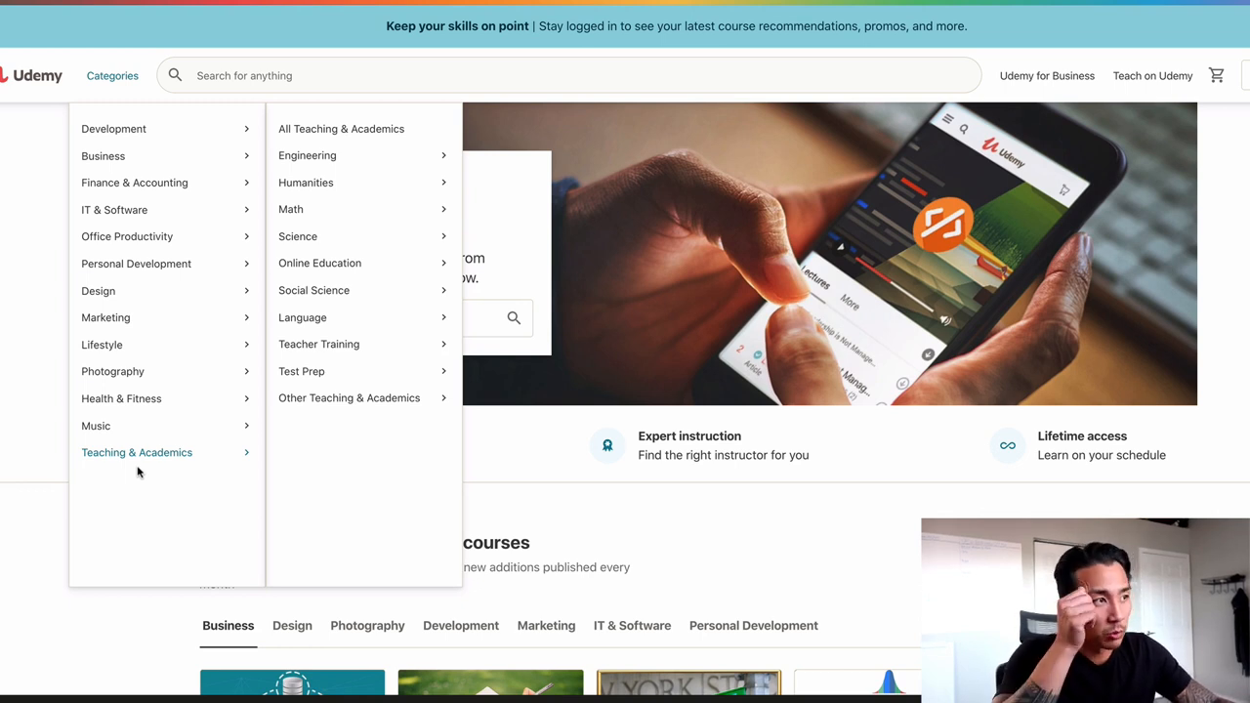
{"action": "mouse_move", "coordinate": [136, 263]}
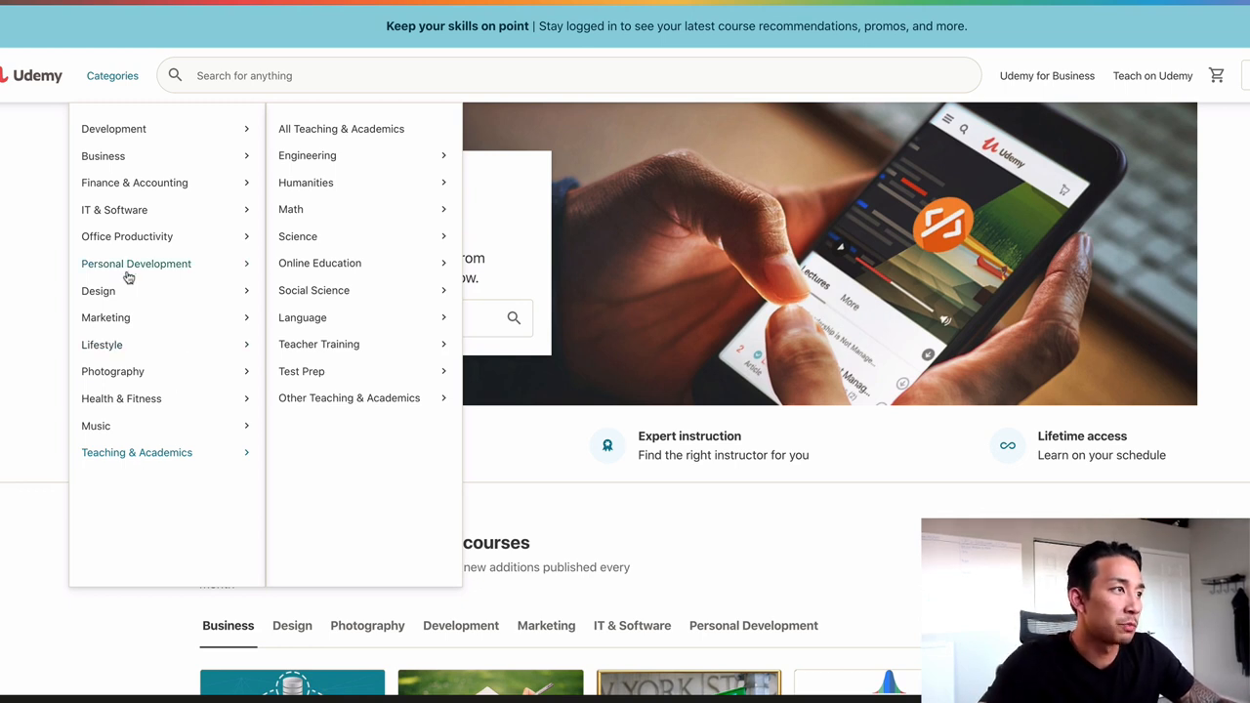
{"action": "mouse_move", "coordinate": [137, 263]}
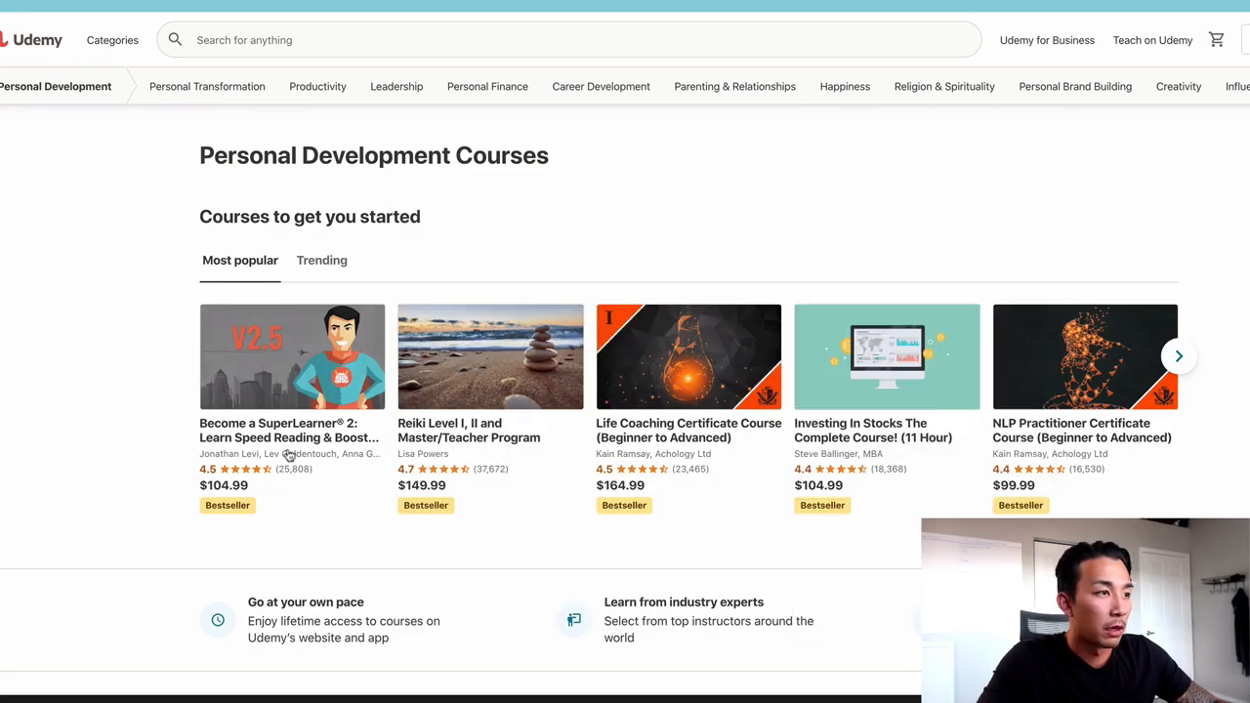
{"action": "mouse_move", "coordinate": [412, 462]}
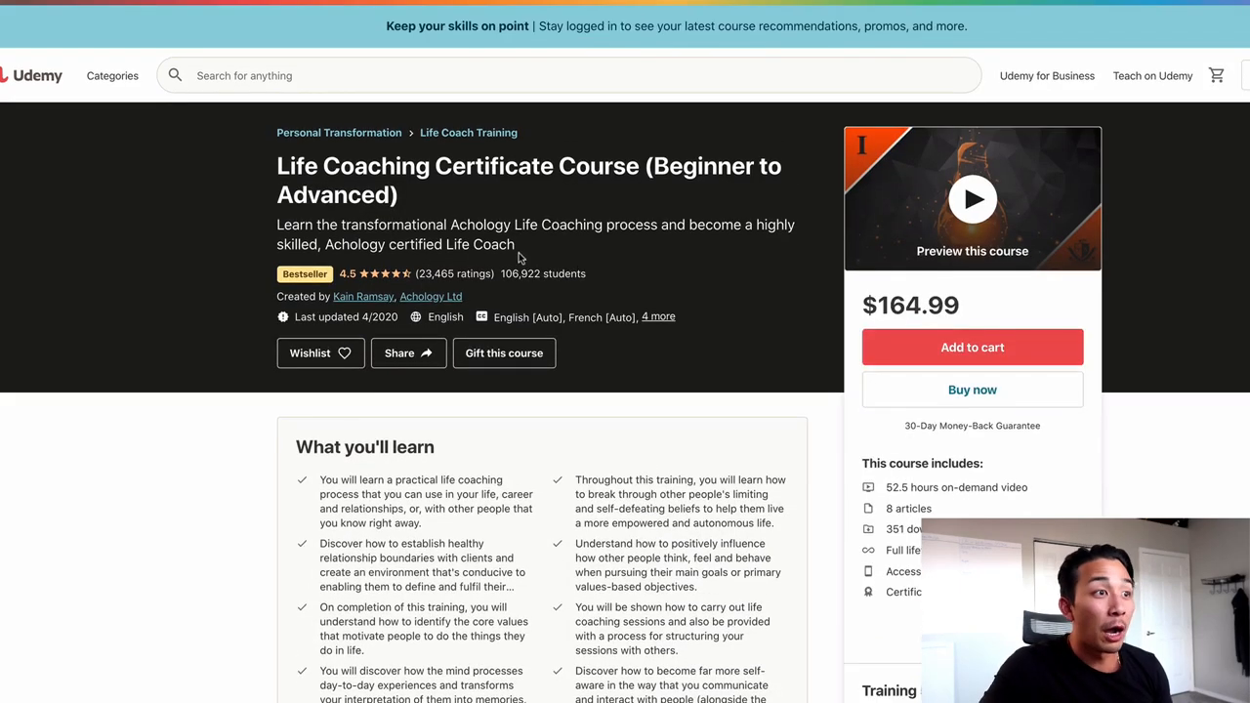
Enter Kain Ramsey as the first lead's name with Udemy as the source
{"action": "left_click_drag", "start_coordinate": [498, 273], "coordinate": [585, 273]}
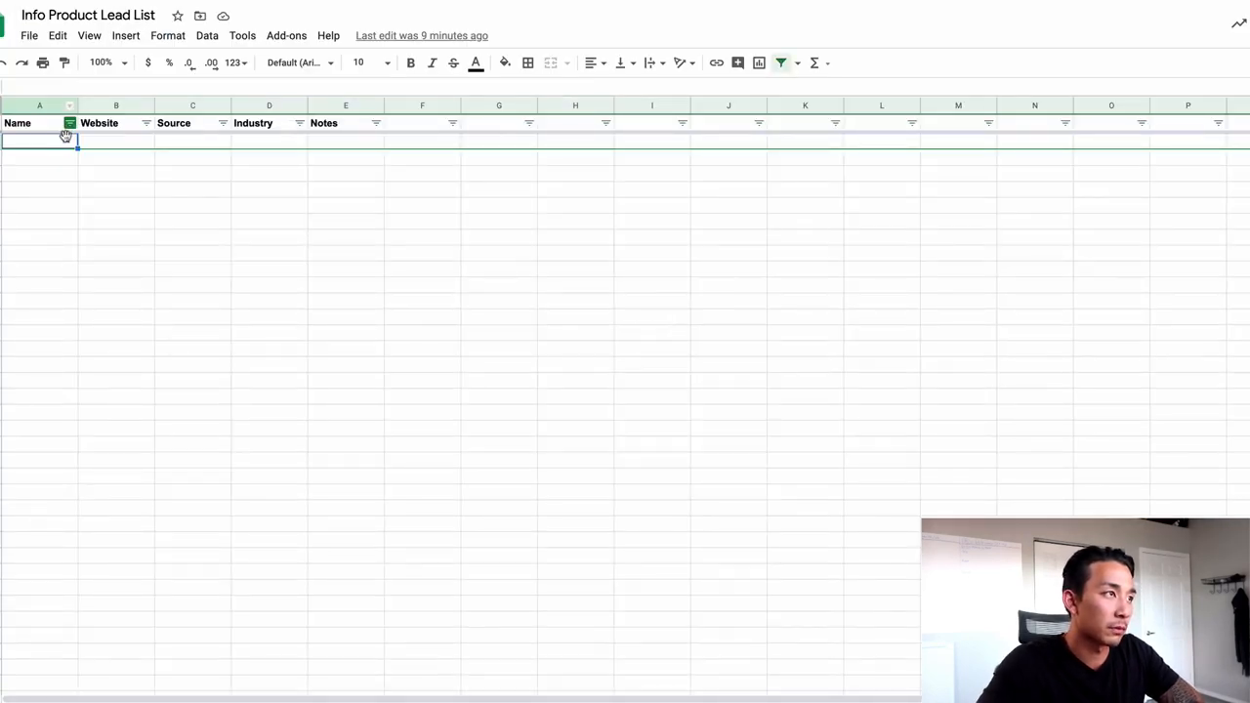
{"action": "type", "text": "Kain Rams"}
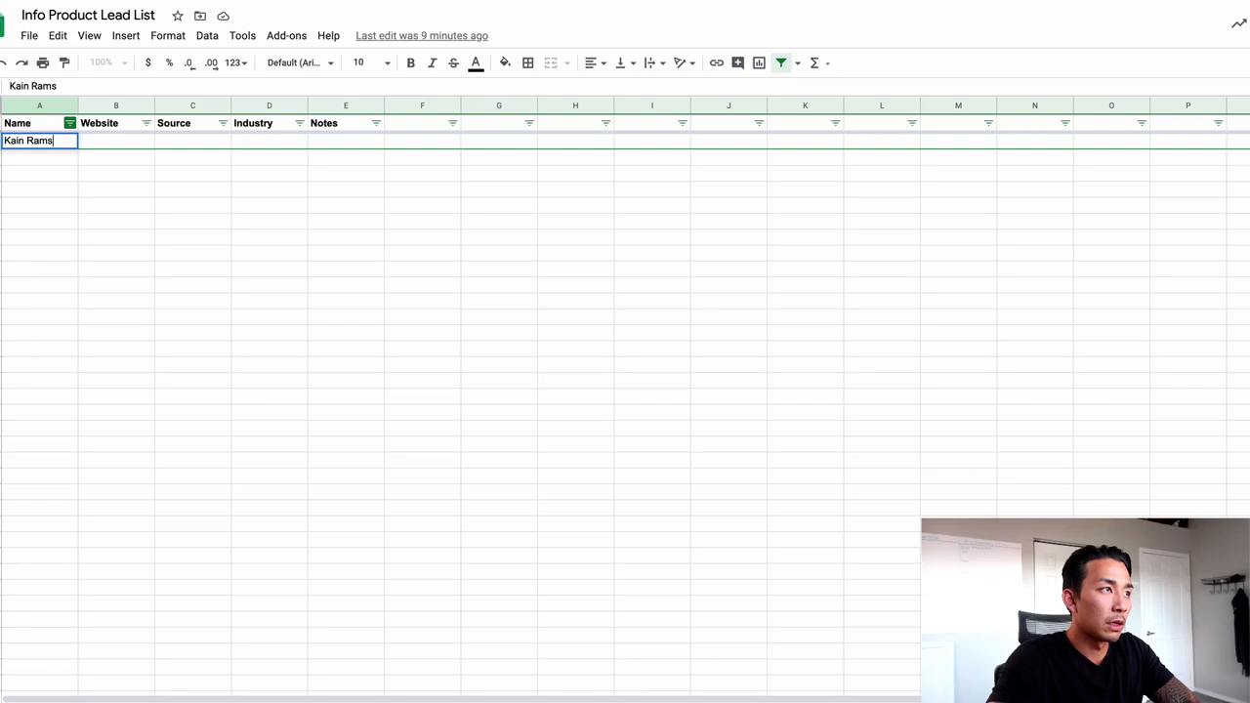
{"action": "key", "text": "Tab"}
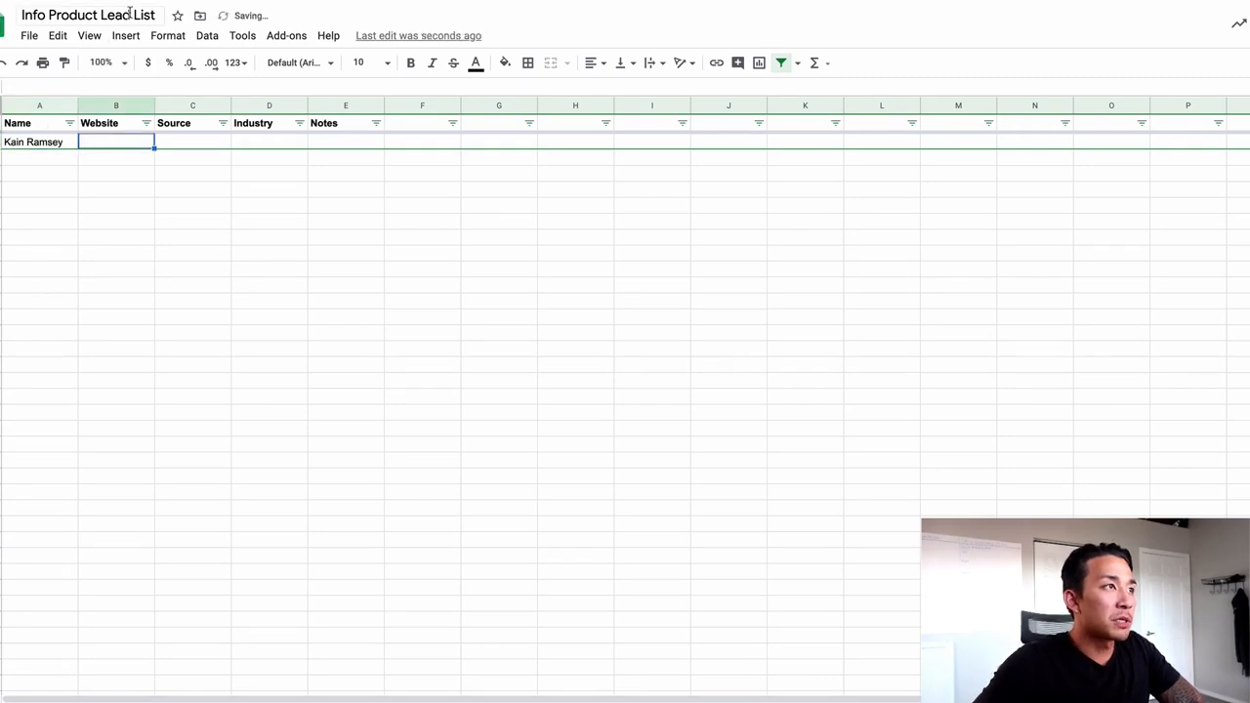
{"action": "type", "text": "Udemy"}
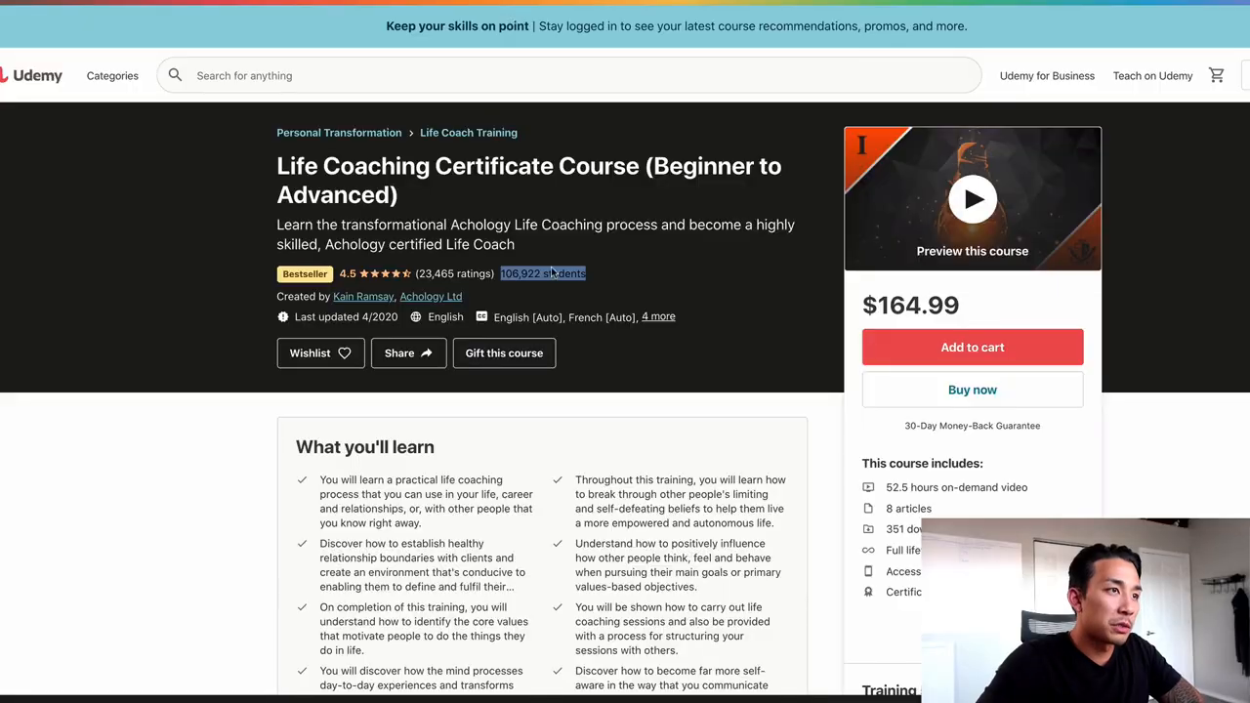
Expand the lead instructor's full bio in the course's Instructors section
{"action": "scroll", "scroll_direction": "down", "scroll_amount": 3}
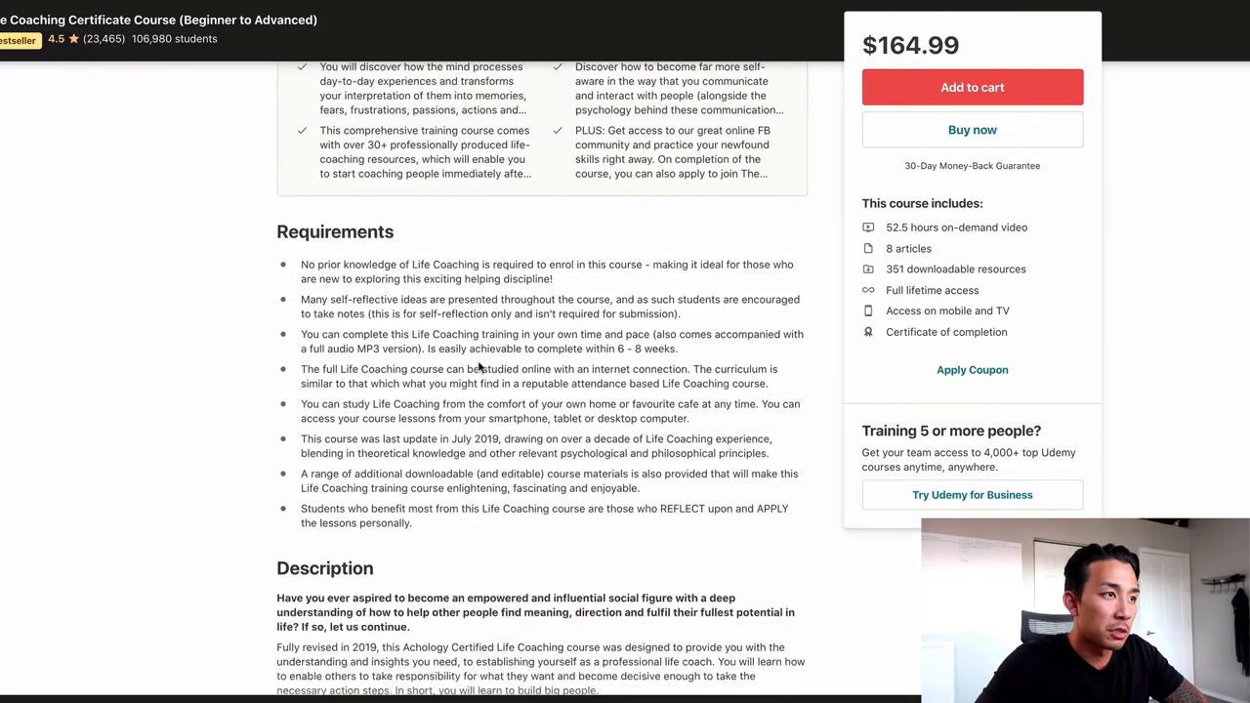
{"action": "scroll", "scroll_direction": "down", "scroll_amount": 3}
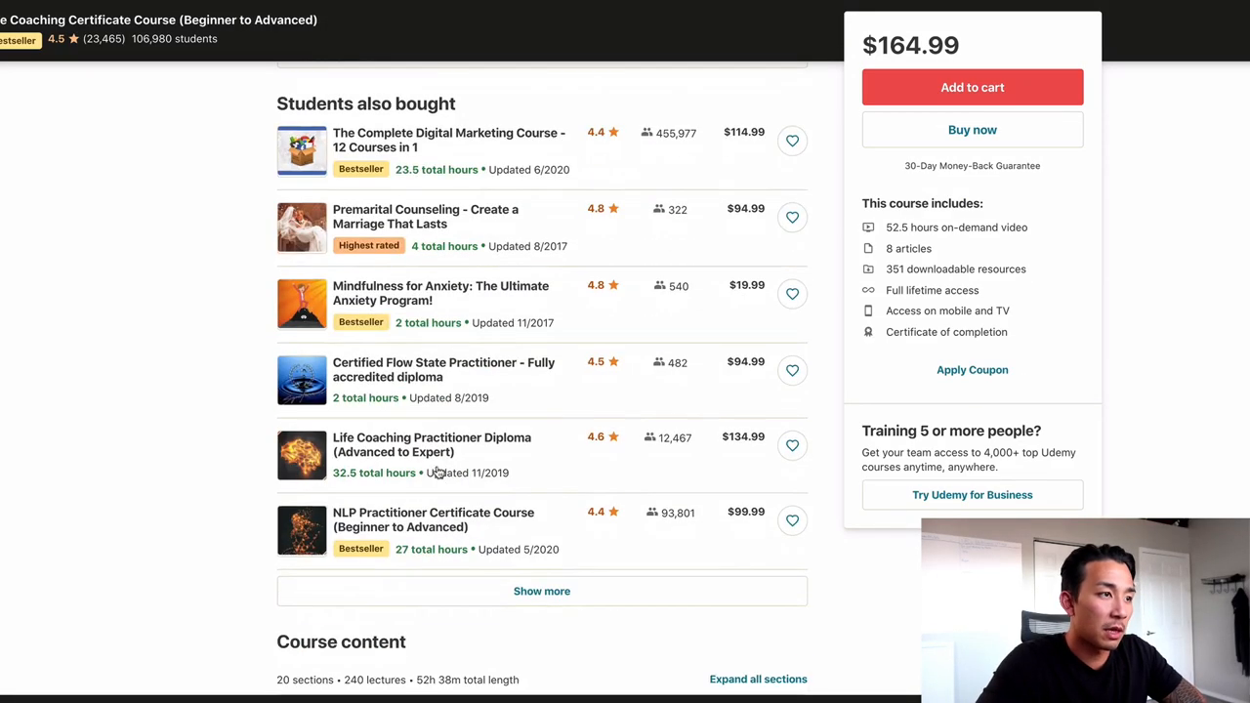
{"action": "scroll", "scroll_direction": "down", "scroll_amount": 3}
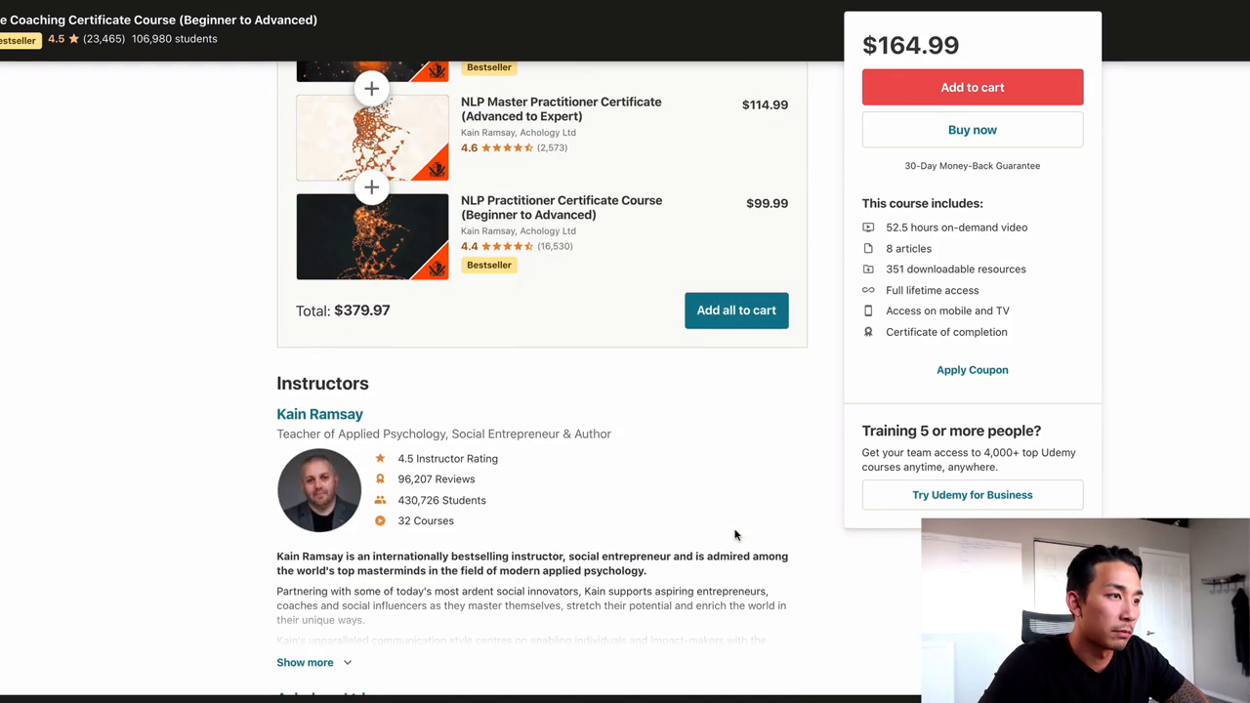
{"action": "scroll", "scroll_direction": "down", "scroll_amount": 3}
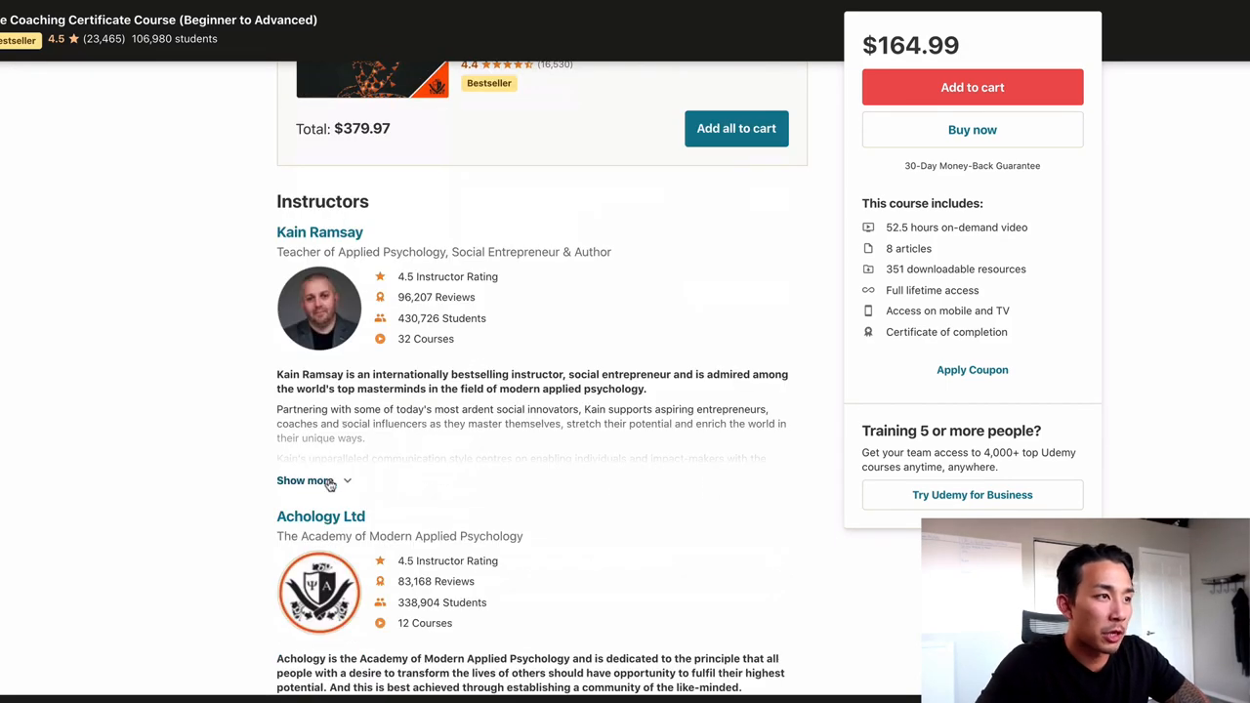
{"action": "left_click", "coordinate": [305, 480]}
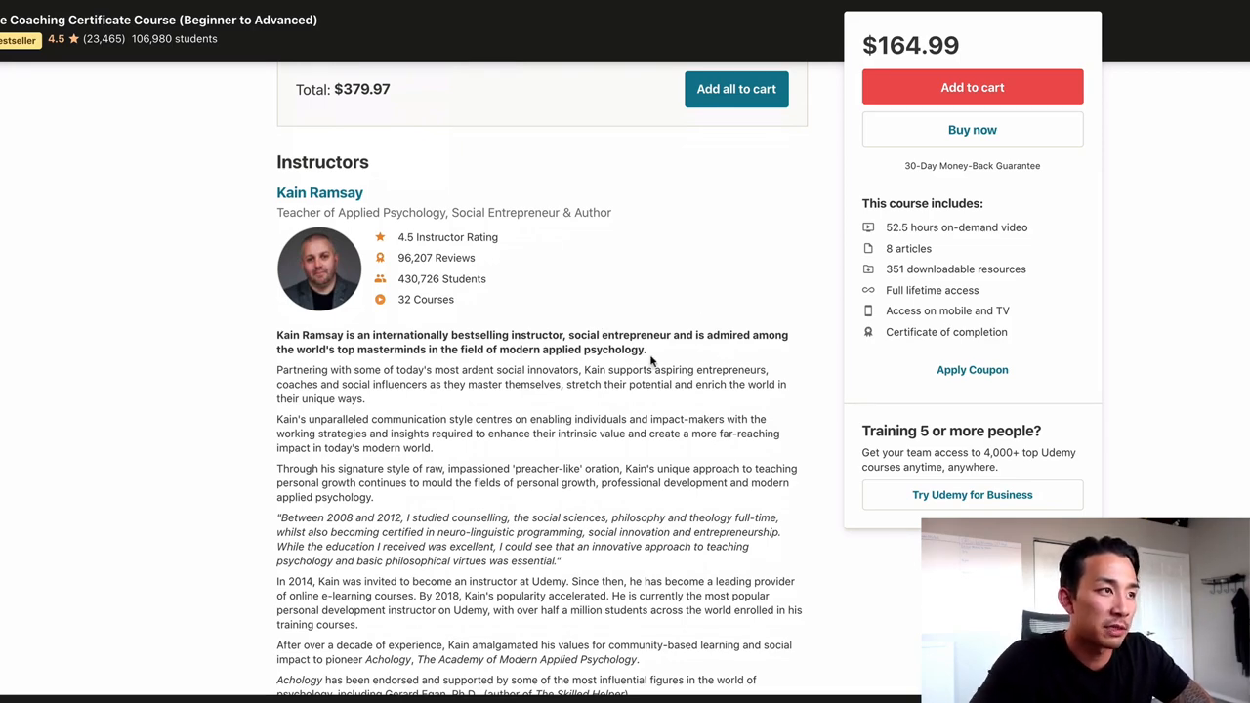
Search the co-instructor Achology Ltd and reach the official achology.com site
{"action": "scroll", "scroll_direction": "down", "scroll_amount": 3}
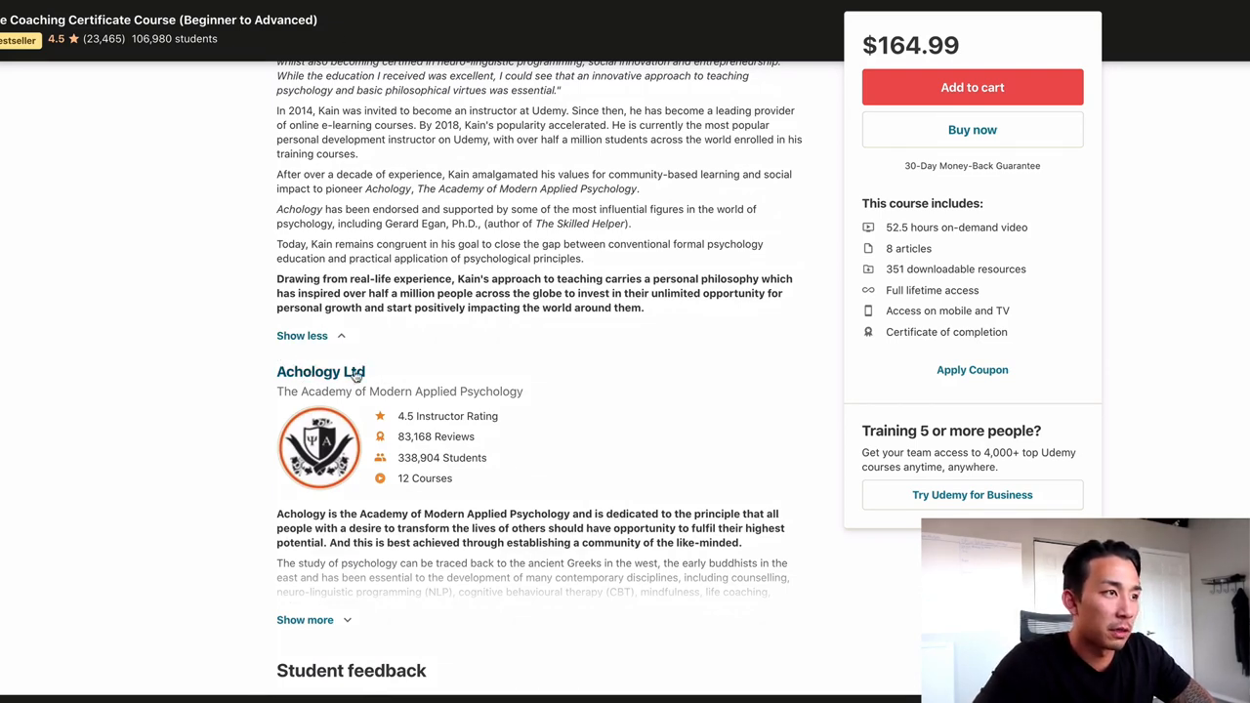
{"action": "double_click", "coordinate": [320, 371]}
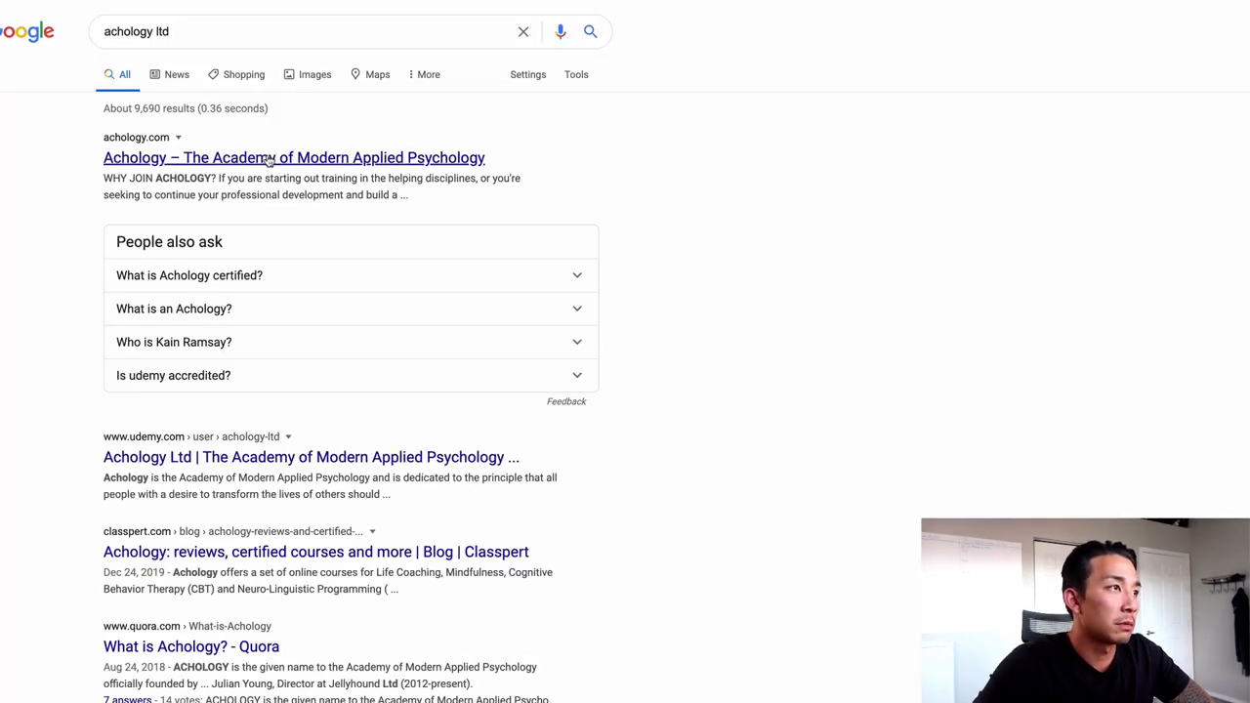
{"action": "left_click", "coordinate": [293, 156]}
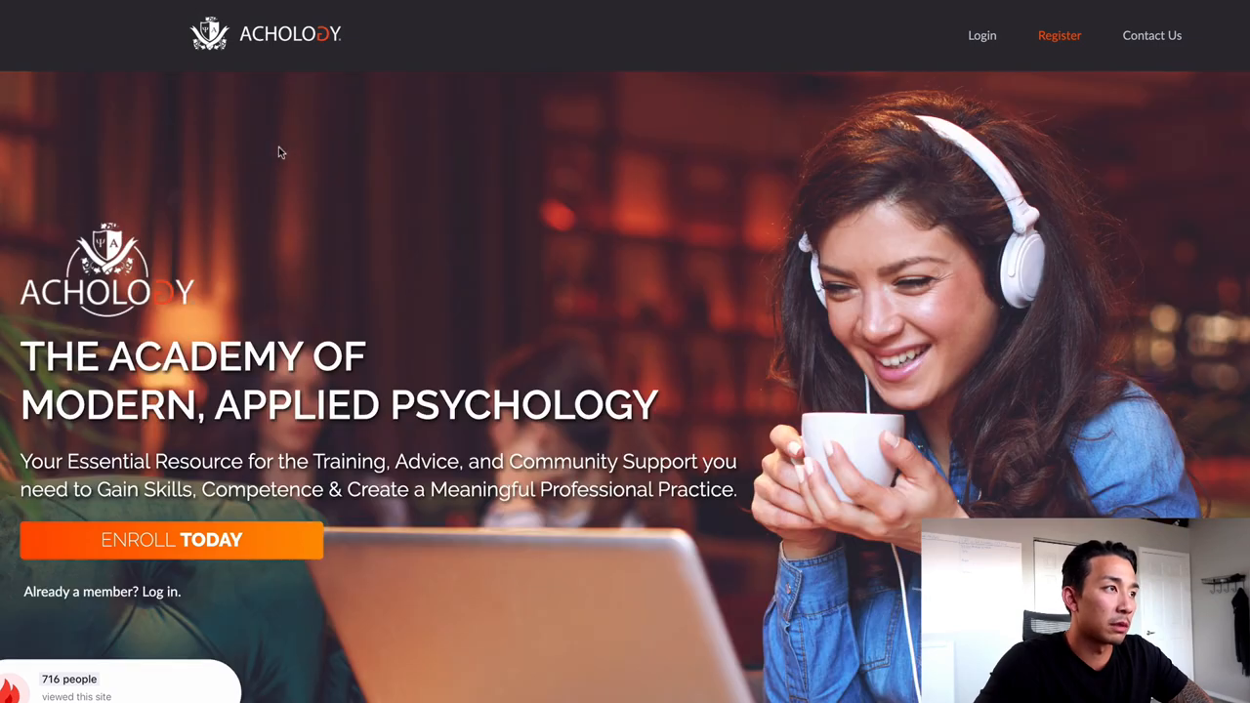
{"action": "mouse_move", "coordinate": [447, 383]}
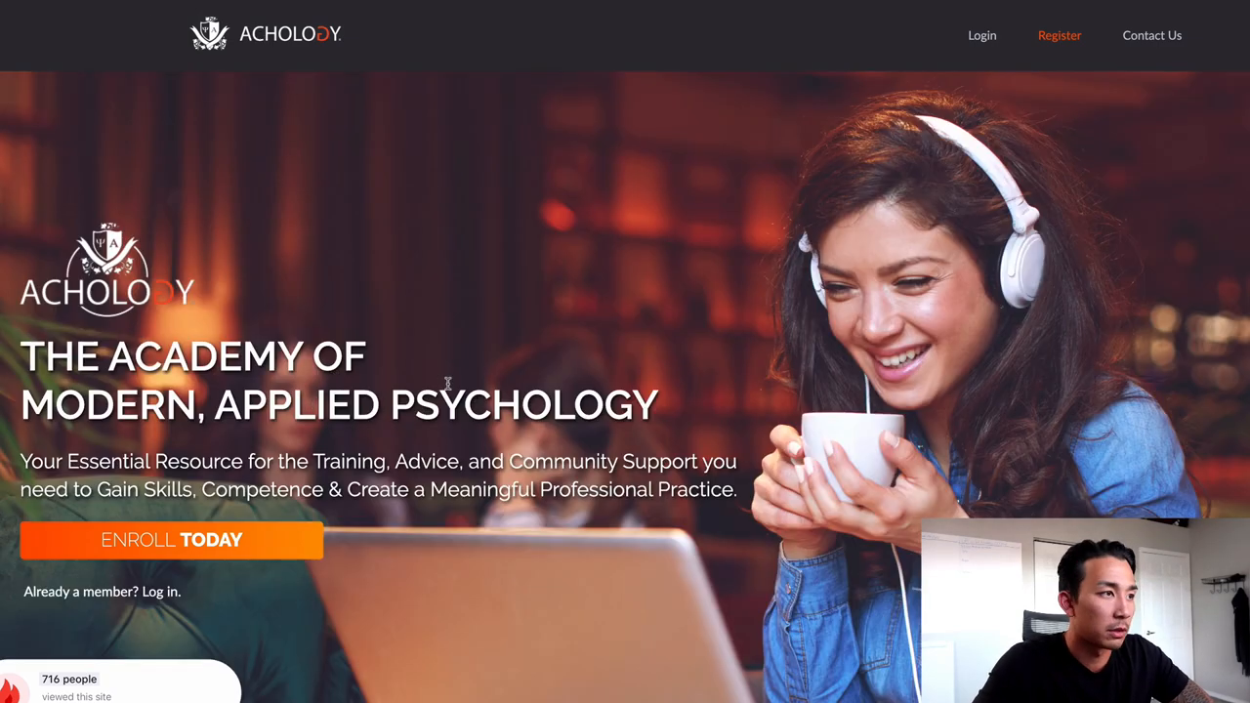
{"action": "mouse_move", "coordinate": [217, 559]}
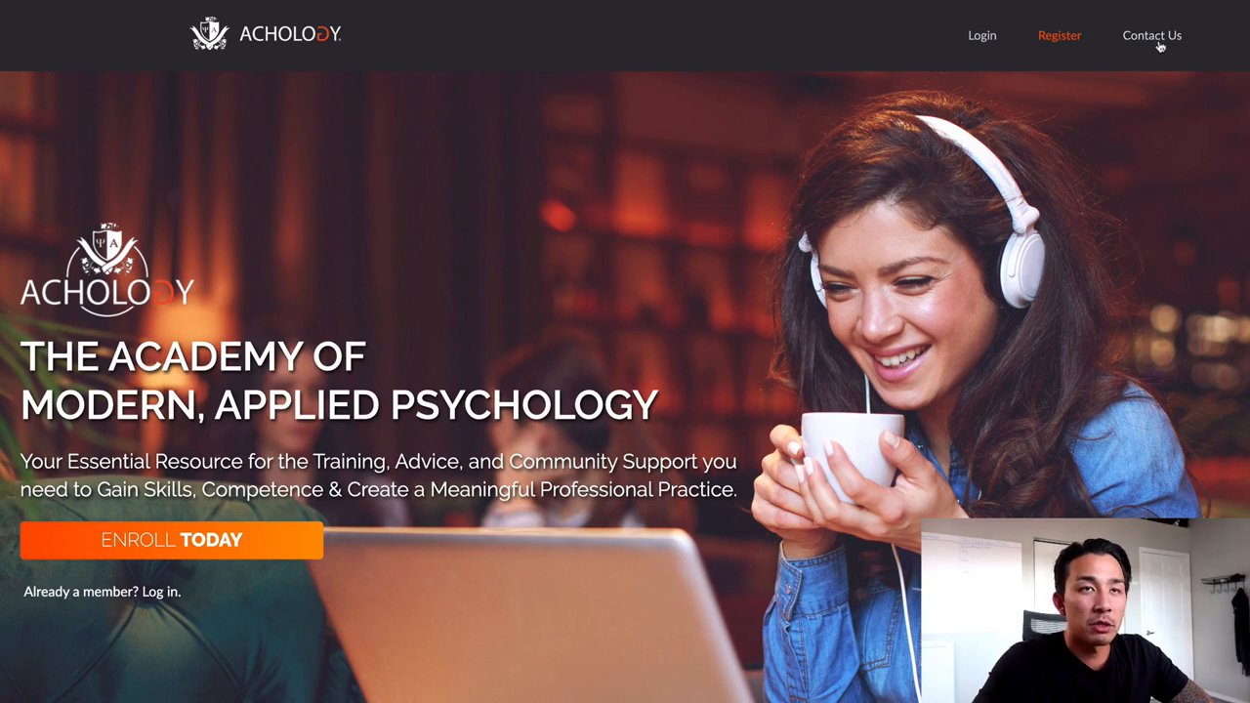
Go to Achology's Contact page and locate the support email address
{"action": "left_click", "coordinate": [1152, 35]}
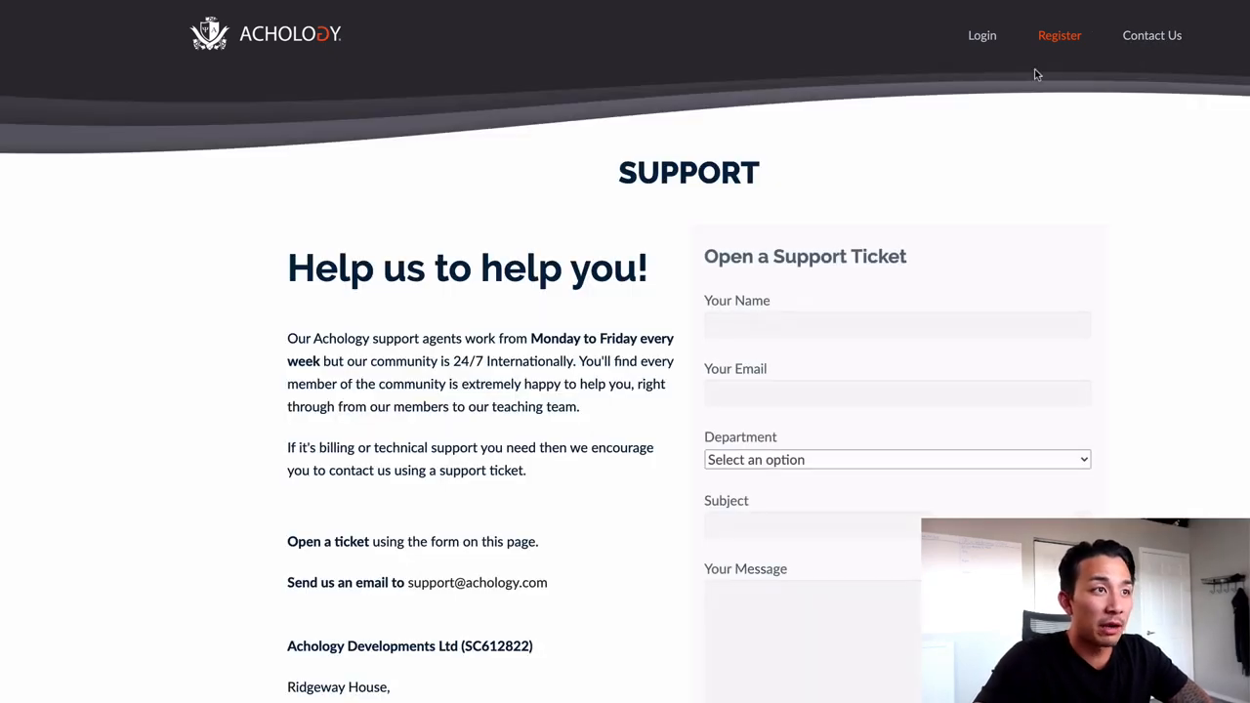
{"action": "scroll", "scroll_direction": "down", "scroll_amount": 3}
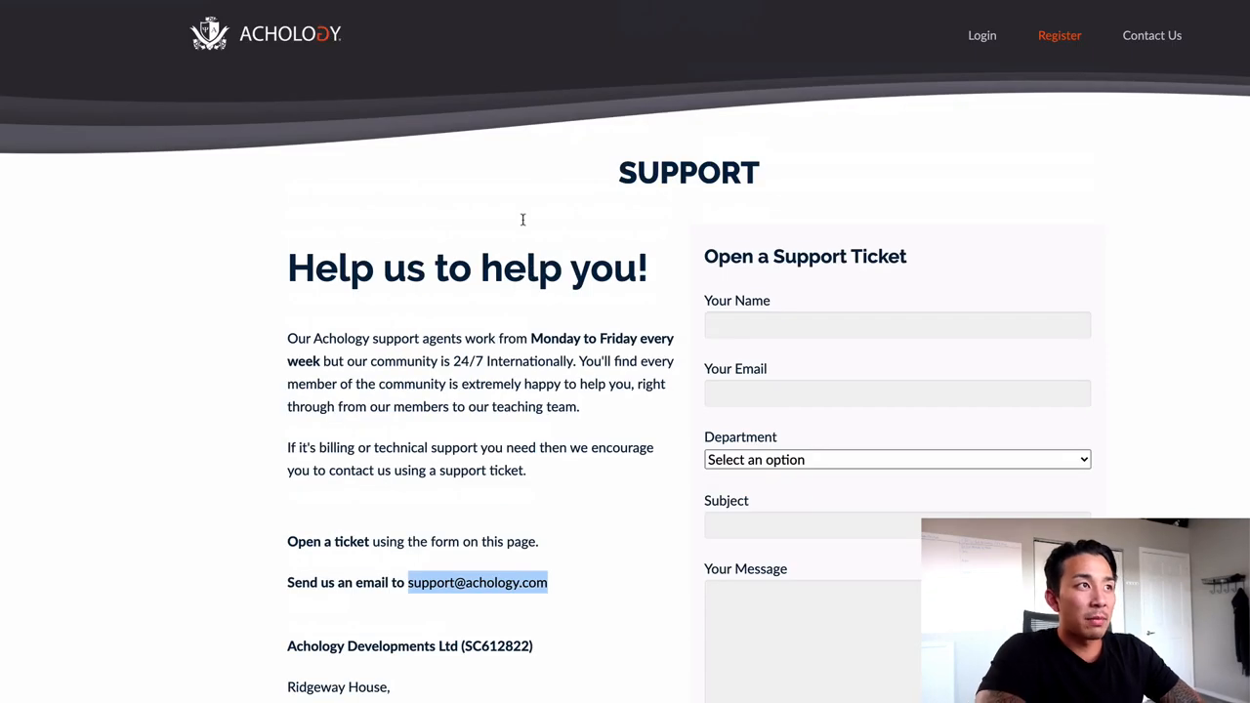
{"action": "mouse_move", "coordinate": [218, 71]}
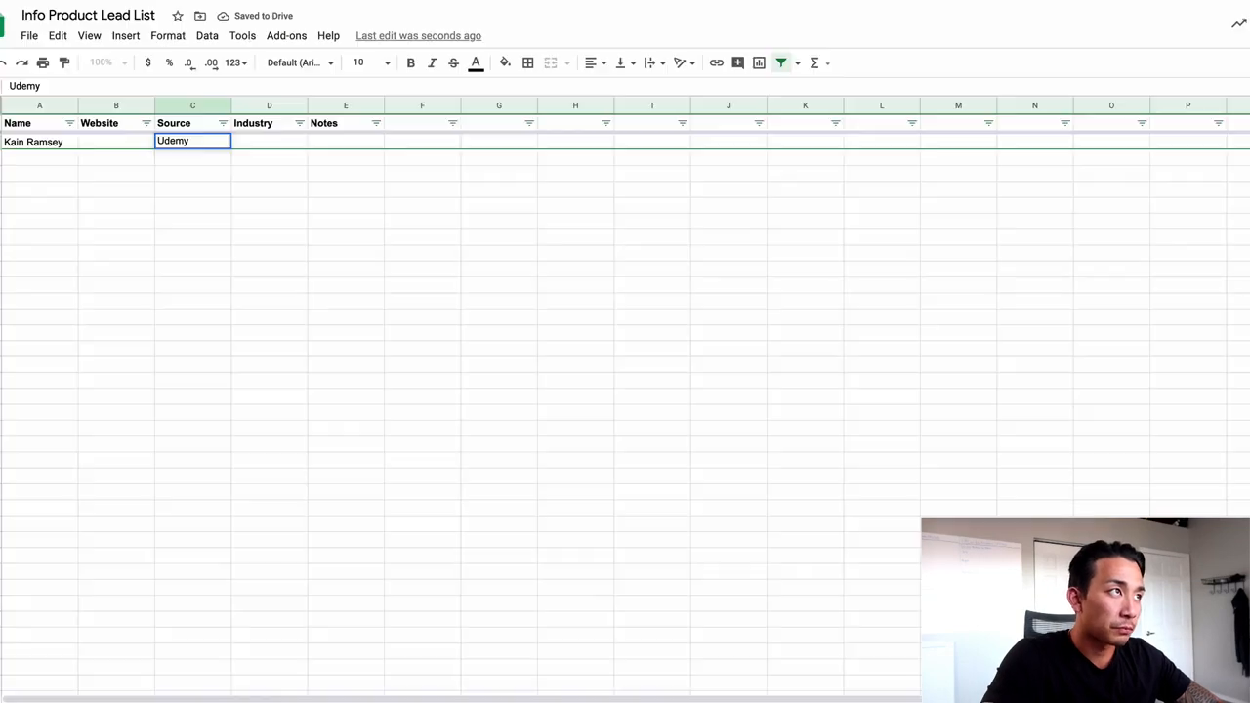
{"action": "mouse_move", "coordinate": [179, 152]}
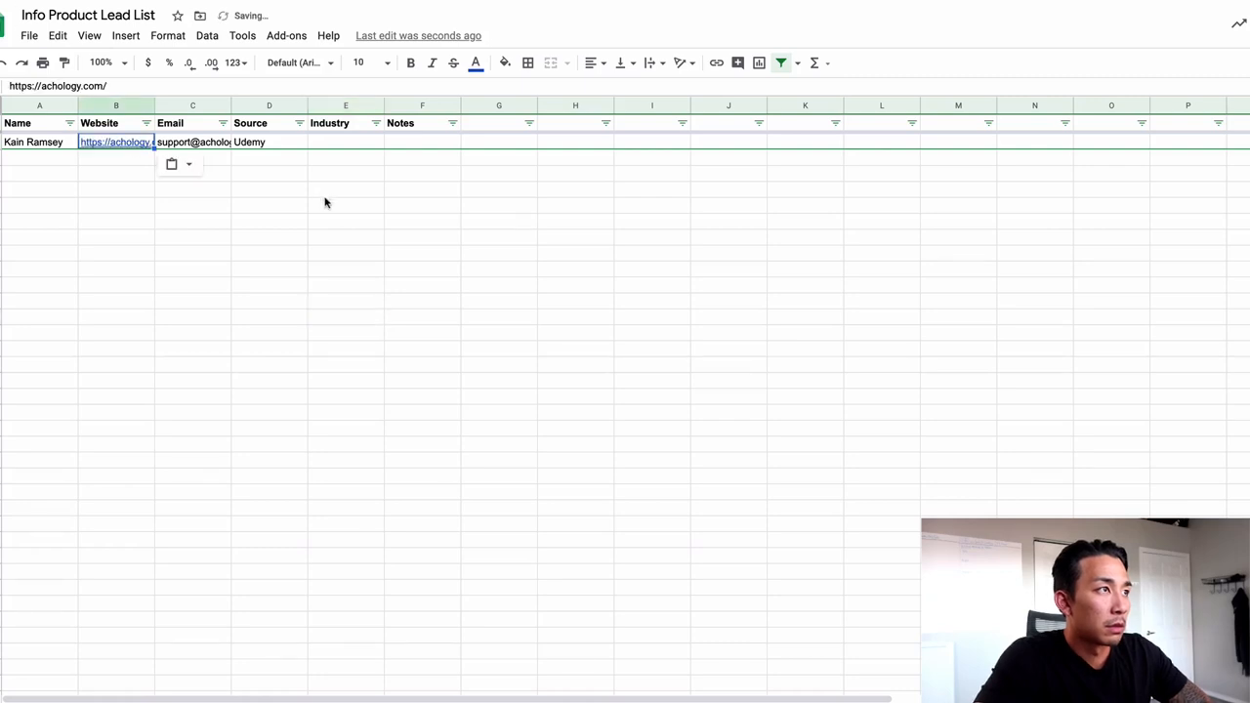
Fill the lead's Industry as Personal development / psychology
{"action": "left_click", "coordinate": [346, 141]}
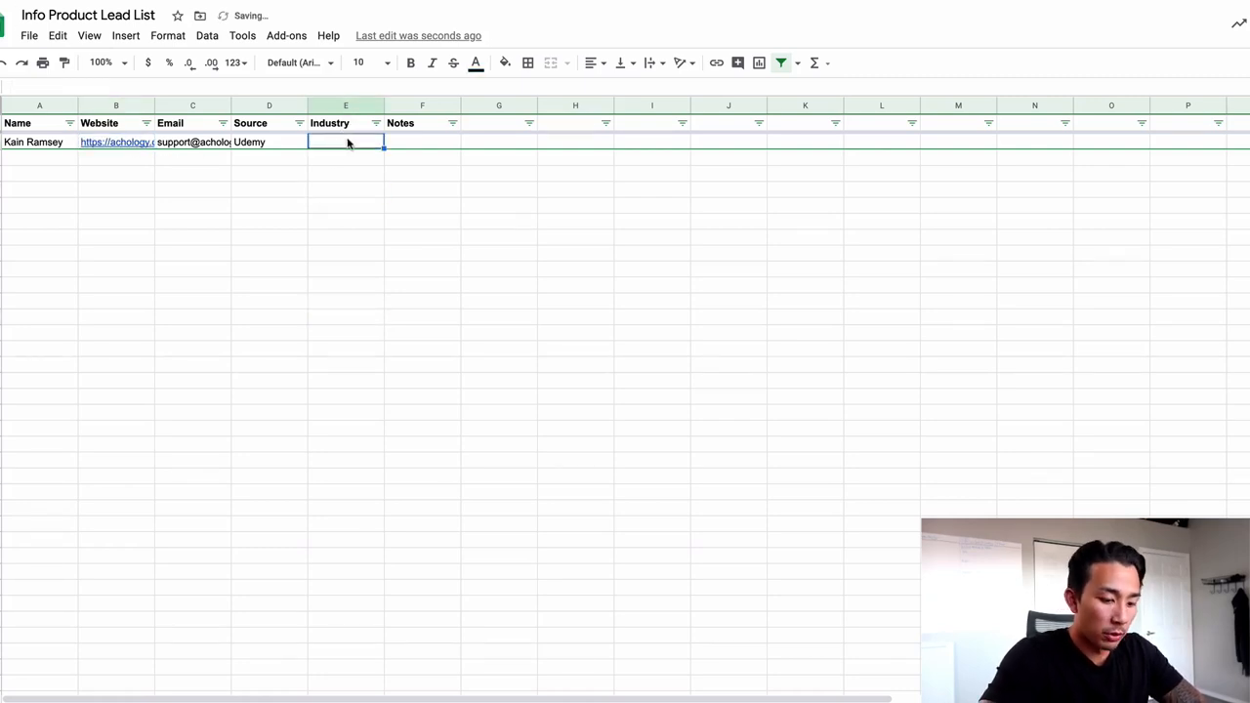
{"action": "type", "text": "Personal development"}
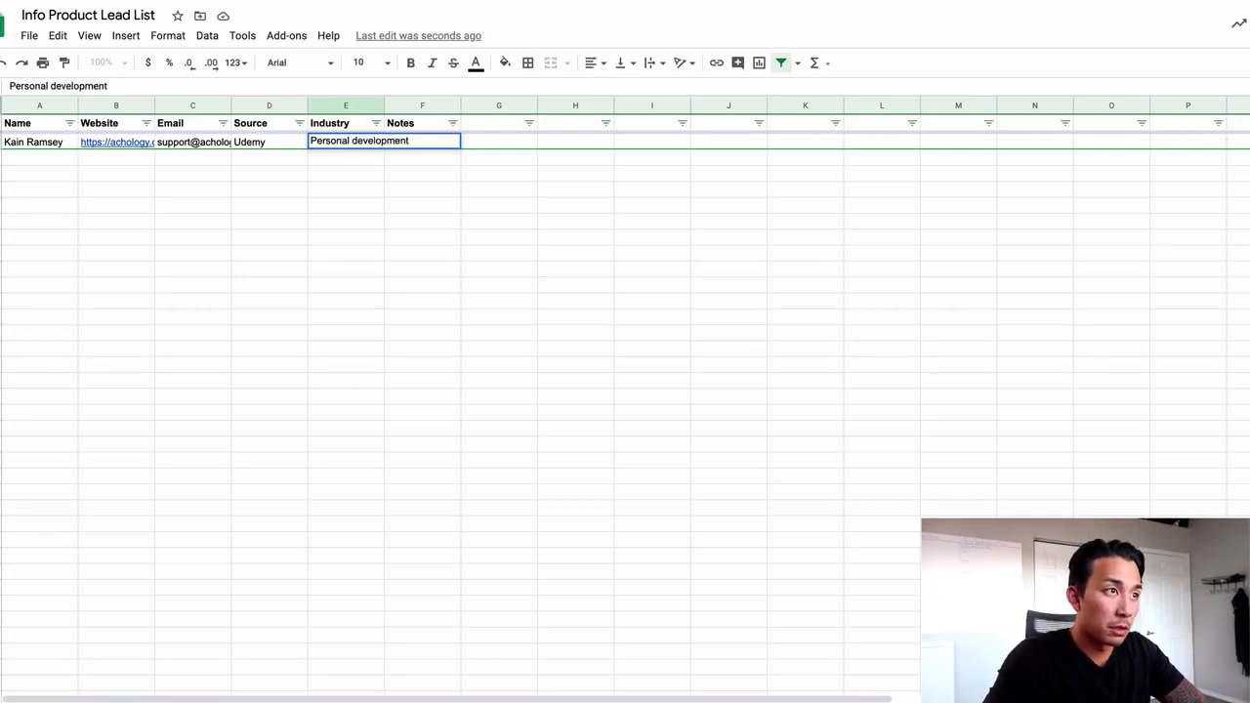
{"action": "type", "text": "/ psychology"}
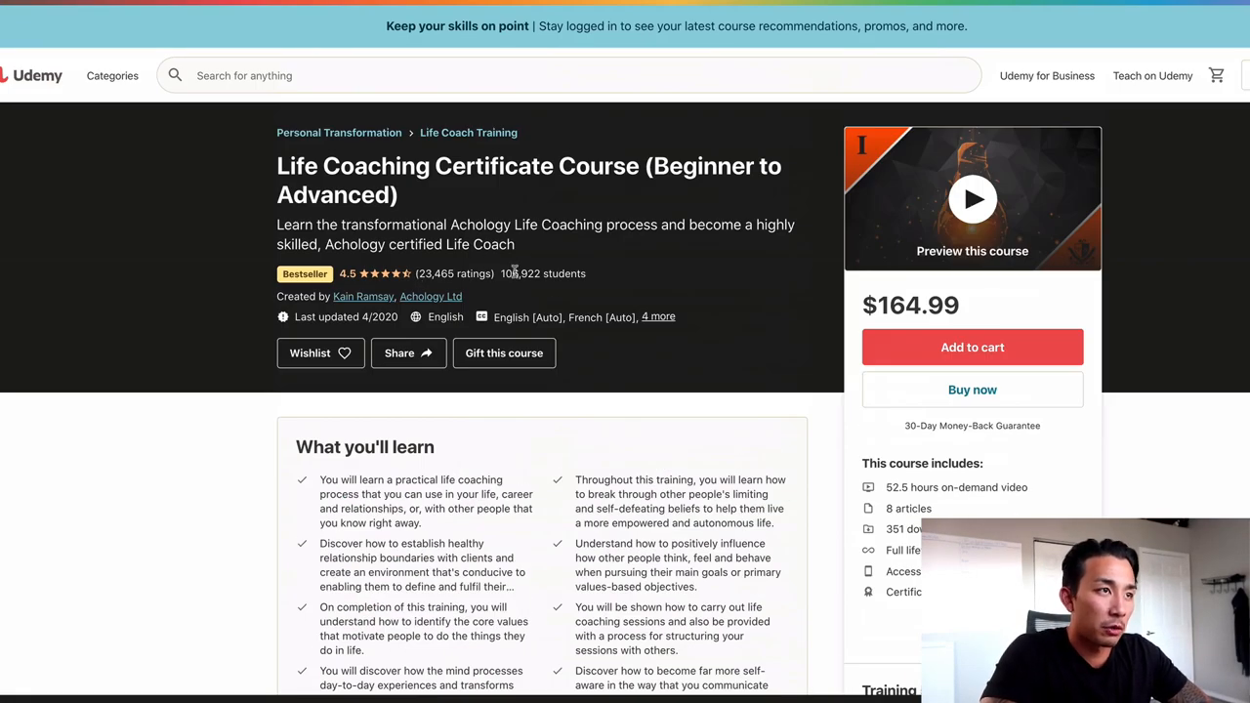
Record the course's 106,922 students count in the lead's Notes cell
{"action": "double_click", "coordinate": [543, 274]}
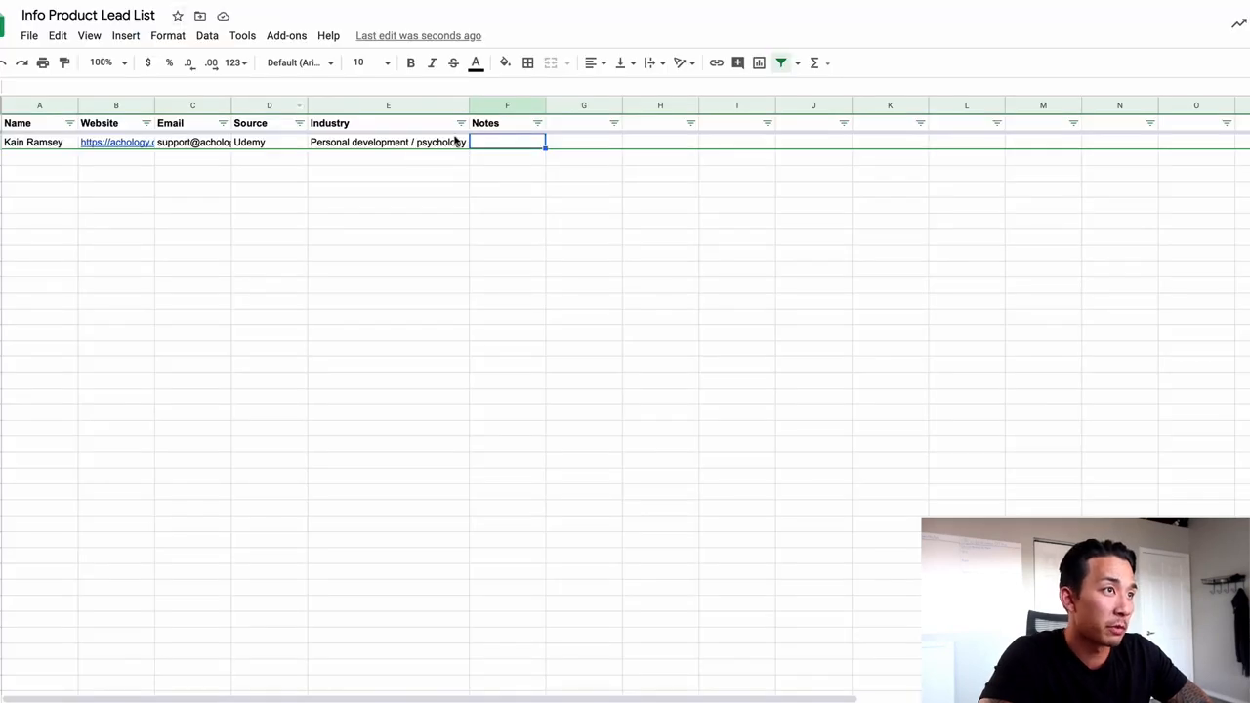
{"action": "type", "text": "106,922 students"}
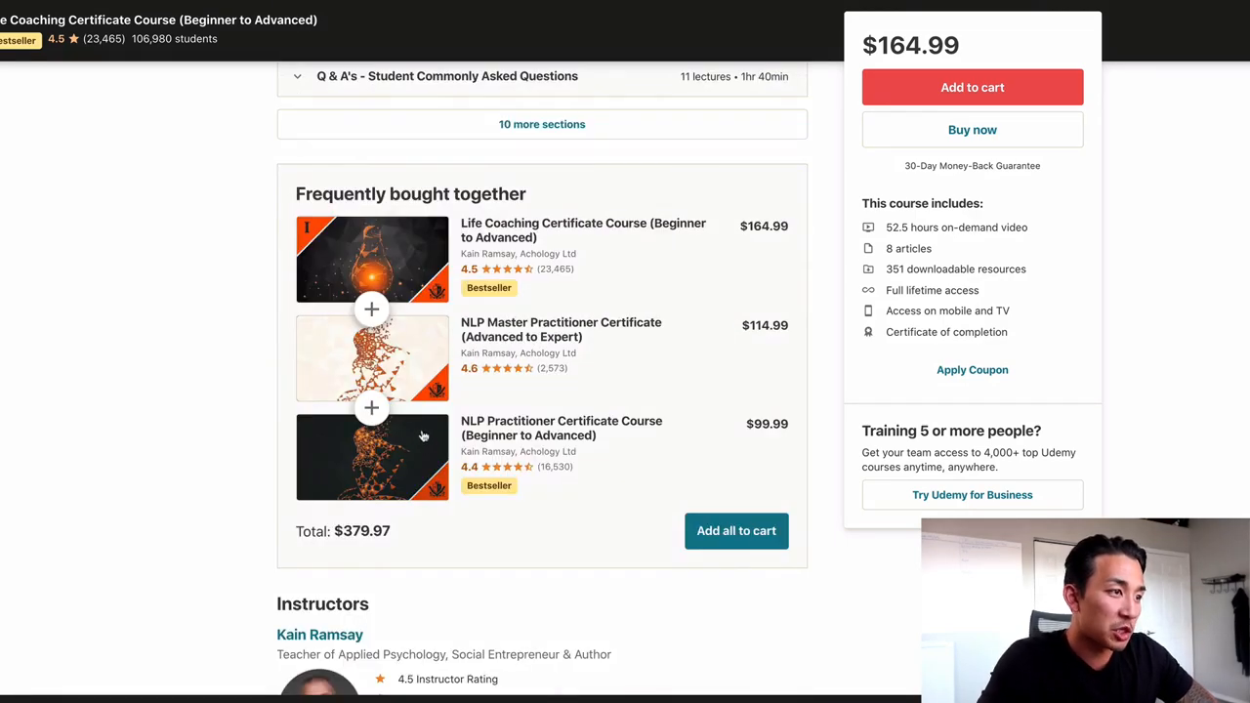
Browse the course's reviews and Kain Ramsay's other courses, then return to Achology's site
{"action": "scroll", "scroll_direction": "down", "scroll_amount": 3}
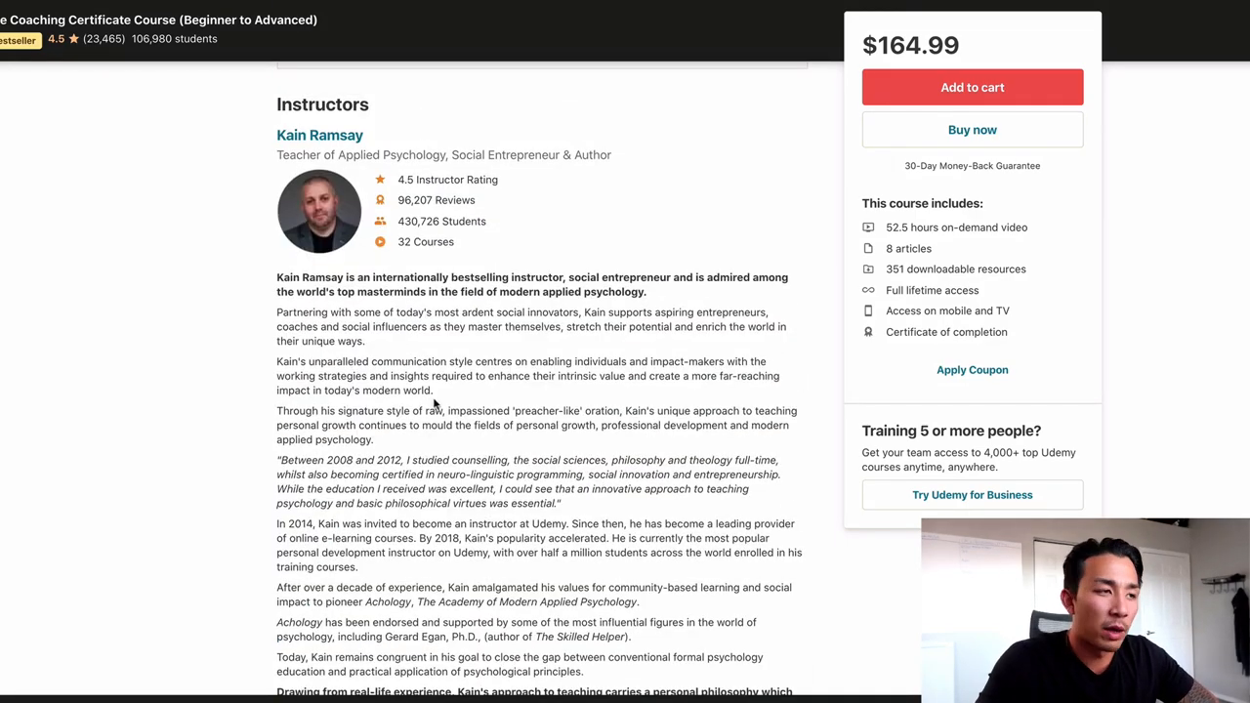
{"action": "scroll", "scroll_direction": "down", "scroll_amount": 3}
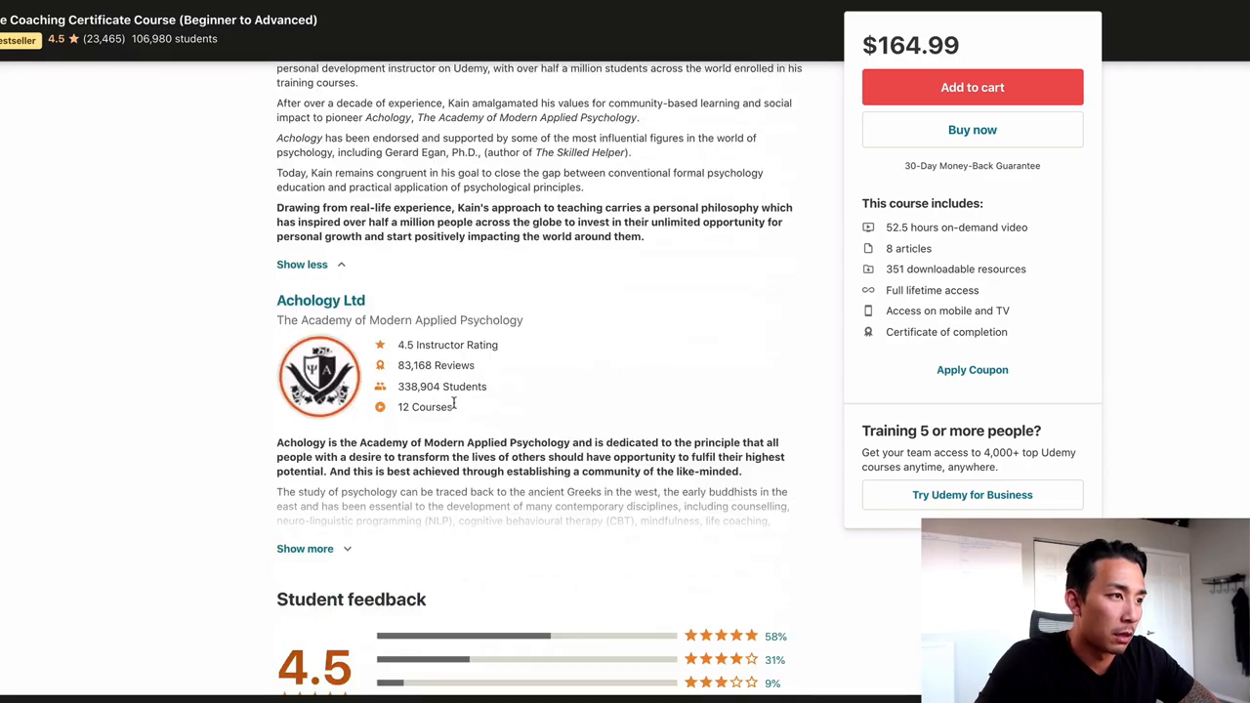
{"action": "scroll", "scroll_direction": "down", "scroll_amount": 3}
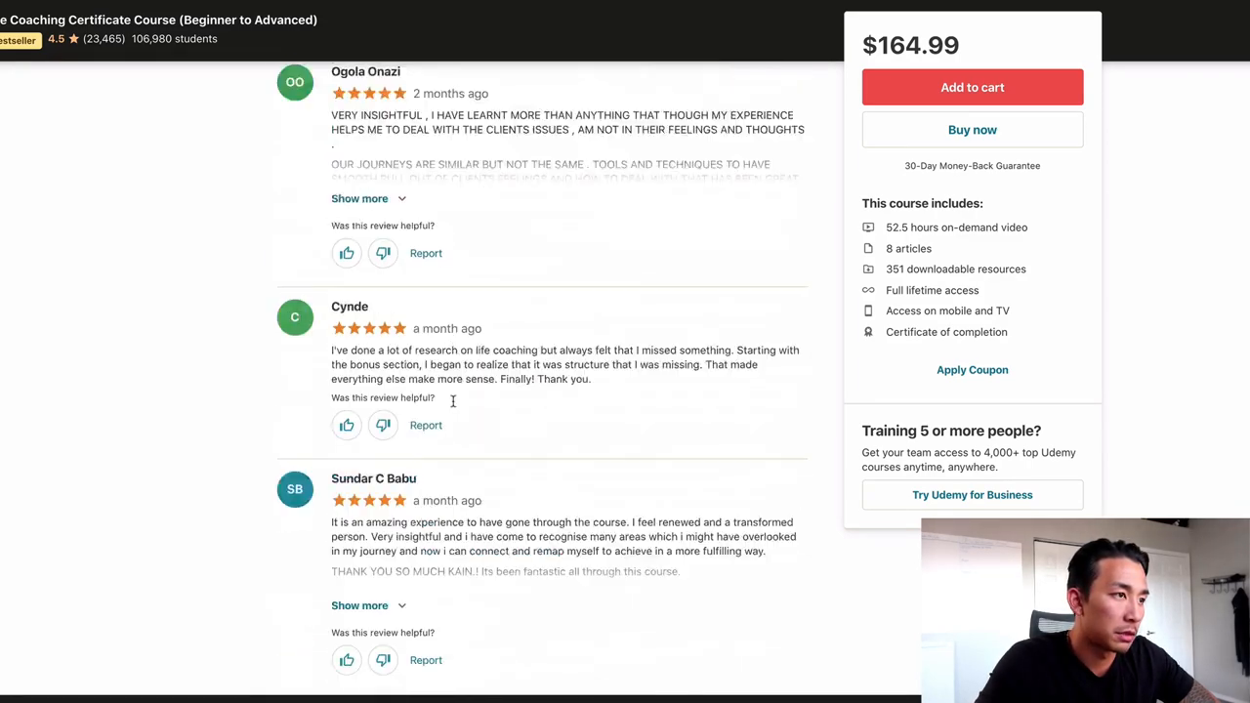
{"action": "scroll", "scroll_direction": "down", "scroll_amount": 3}
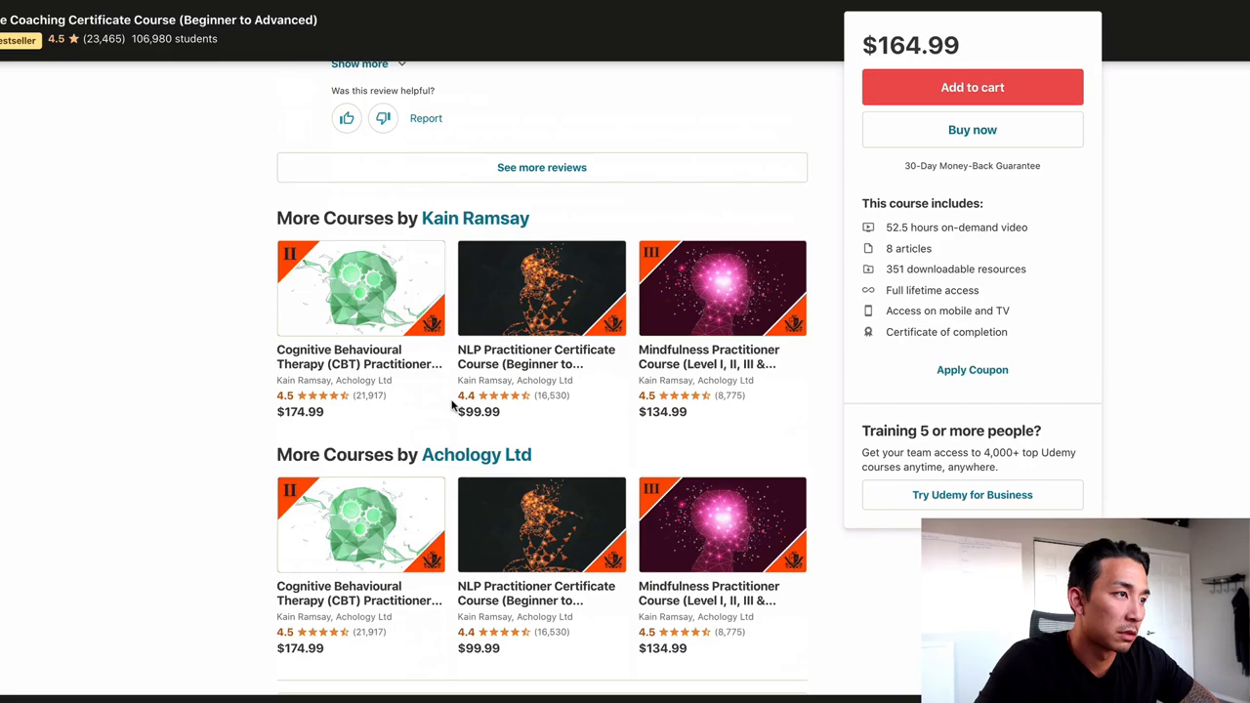
{"action": "left_click", "coordinate": [359, 62]}
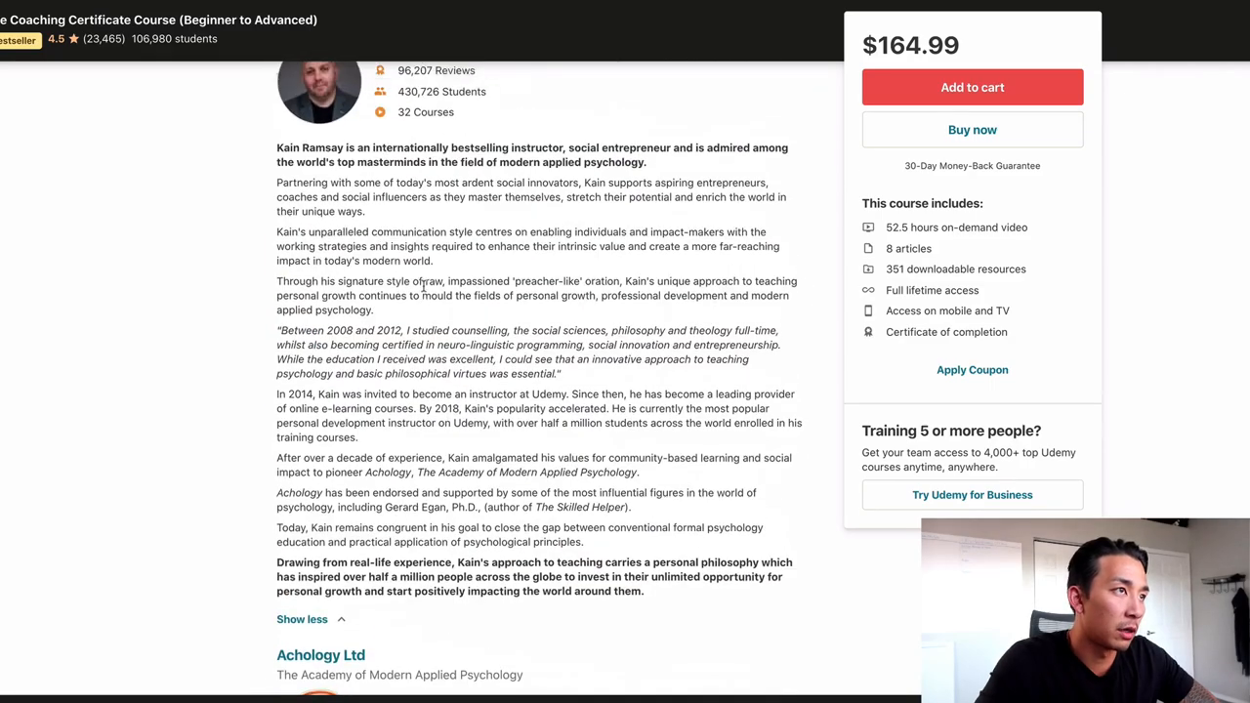
{"action": "scroll", "scroll_direction": "up", "scroll_amount": 3}
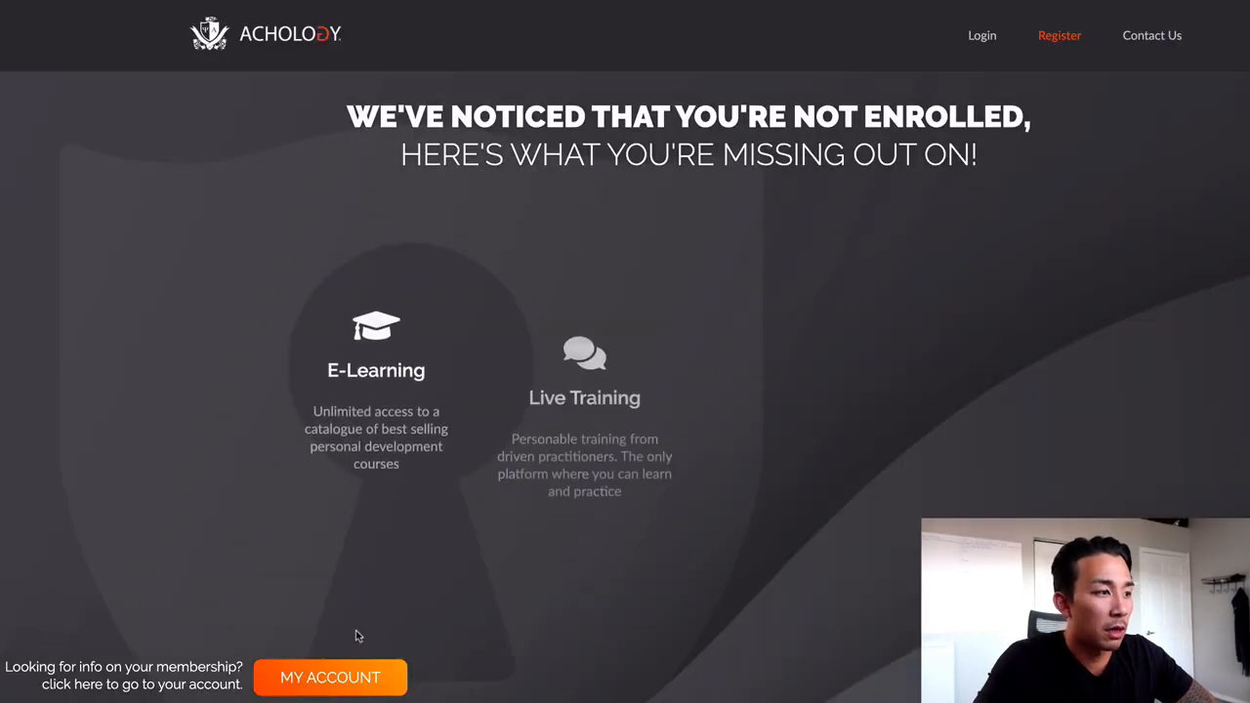
Scroll the Achology site to the 'Enroll today for unlimited access' membership section
{"action": "scroll", "scroll_direction": "down", "scroll_amount": 3}
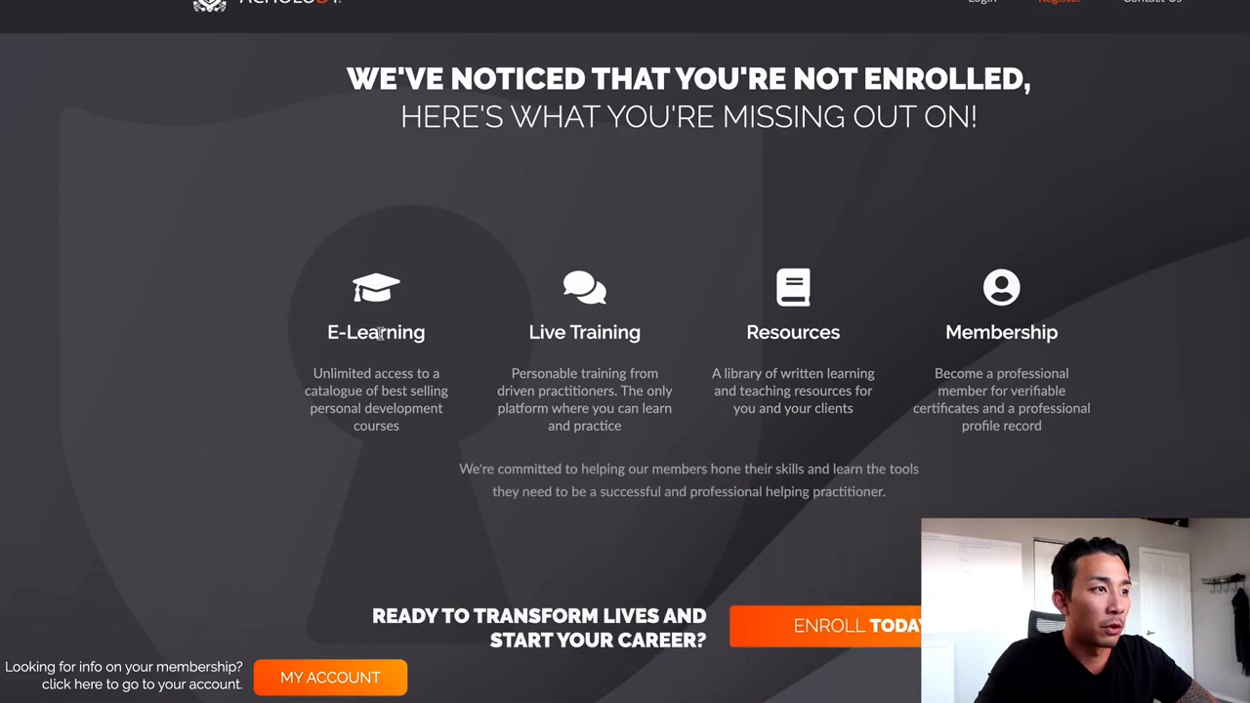
{"action": "scroll", "scroll_direction": "down", "scroll_amount": 3}
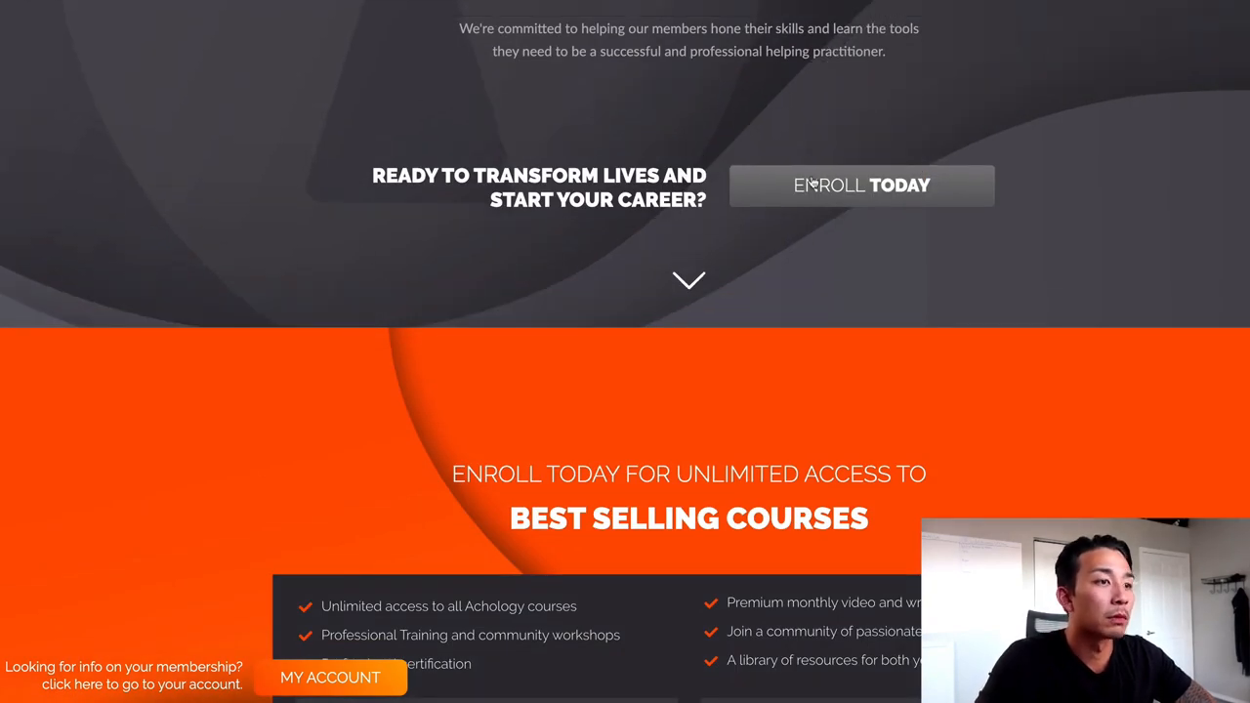
{"action": "scroll", "scroll_direction": "down", "scroll_amount": 3}
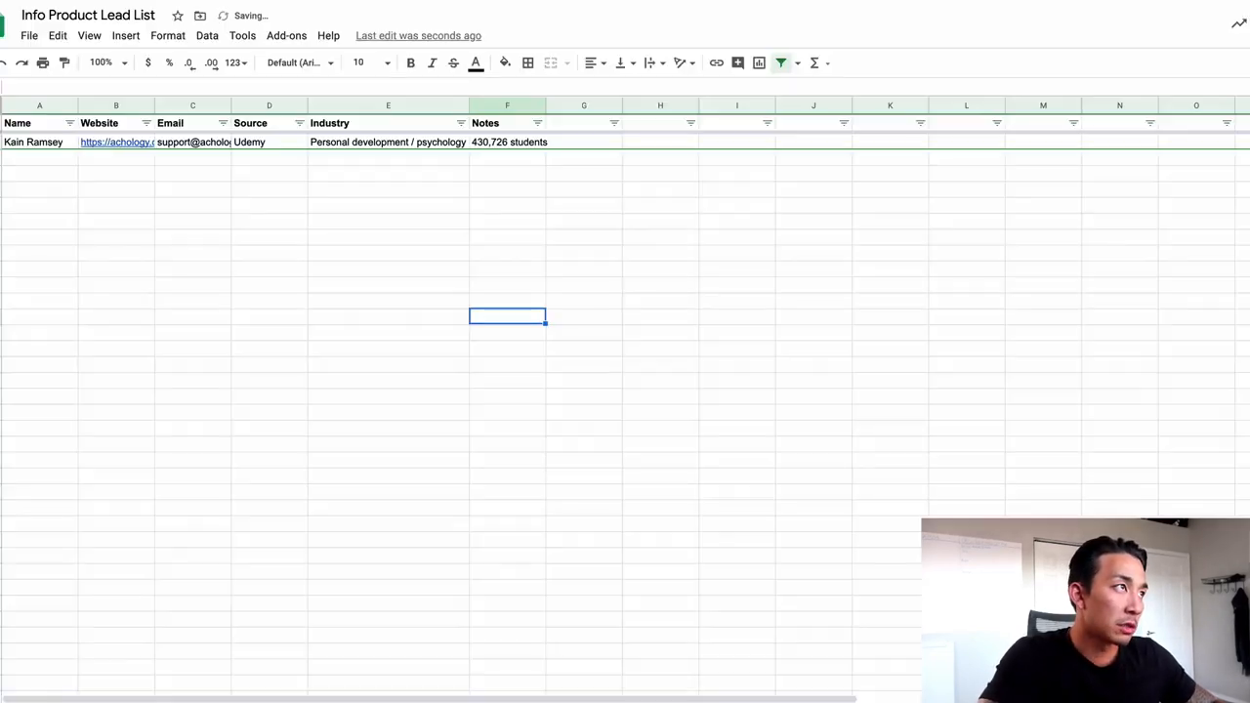
{"action": "left_click", "coordinate": [508, 141]}
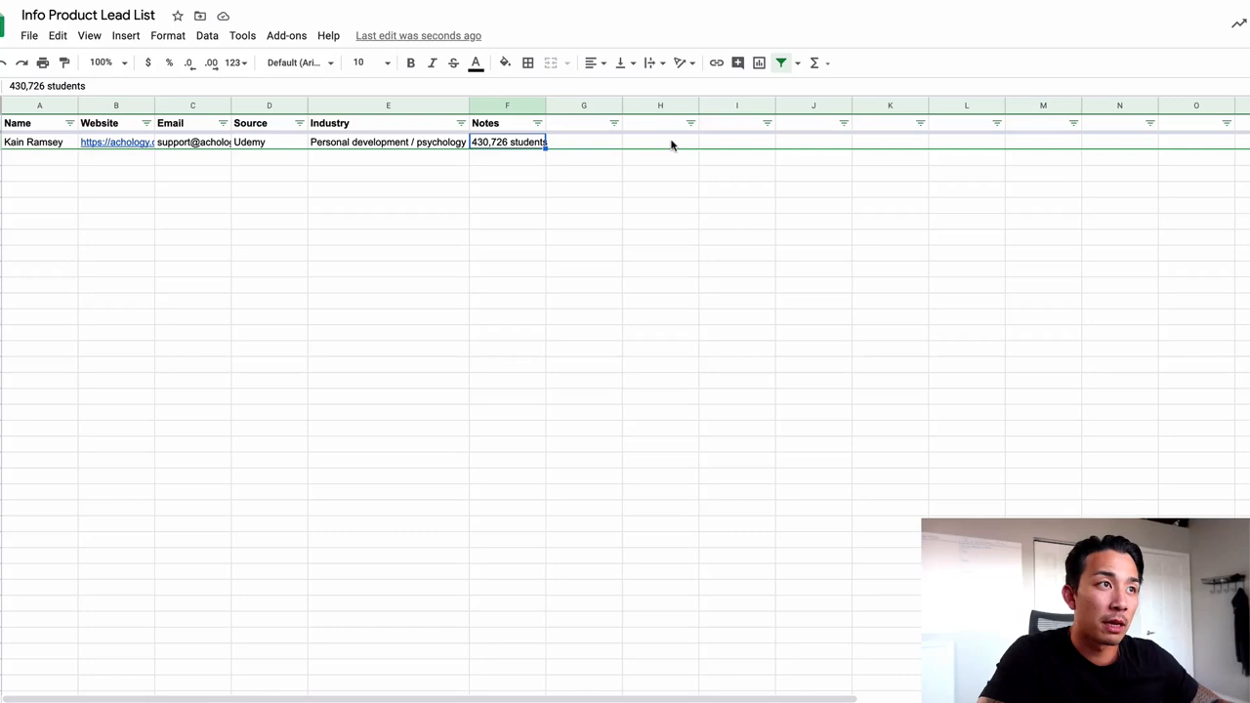
{"action": "type", "text": ", don't have lead magnet on site"}
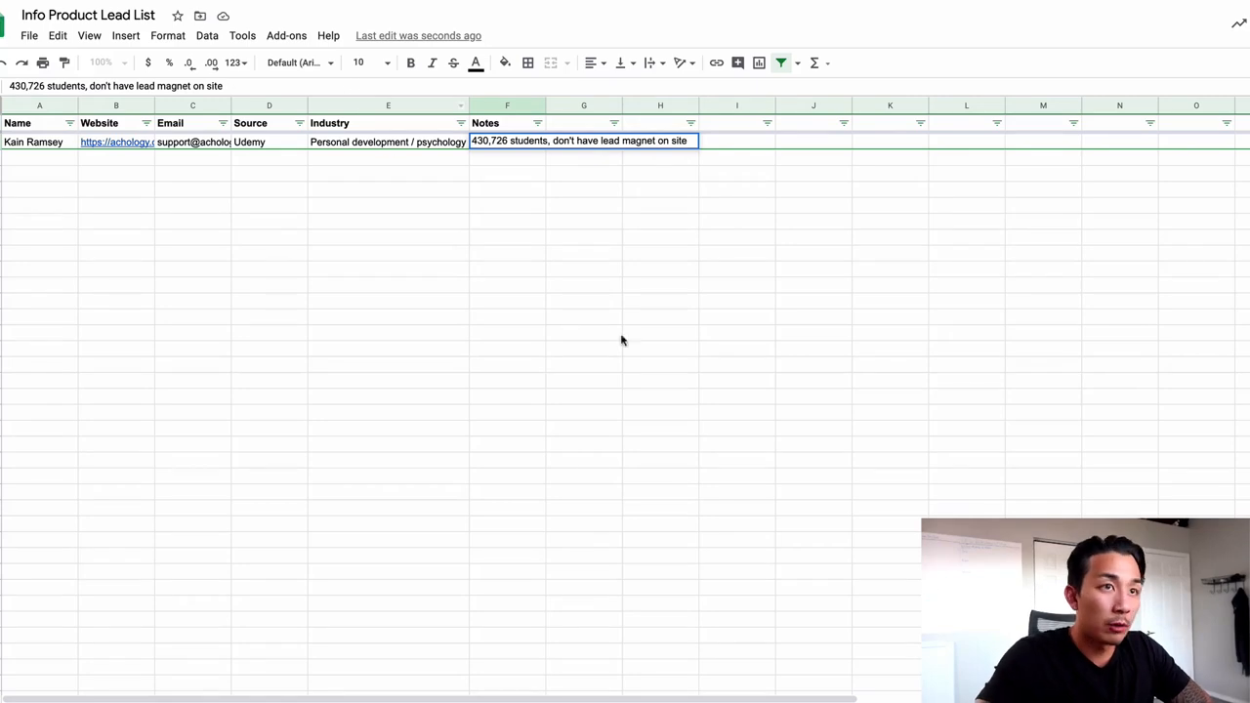
{"action": "left_click", "coordinate": [660, 348]}
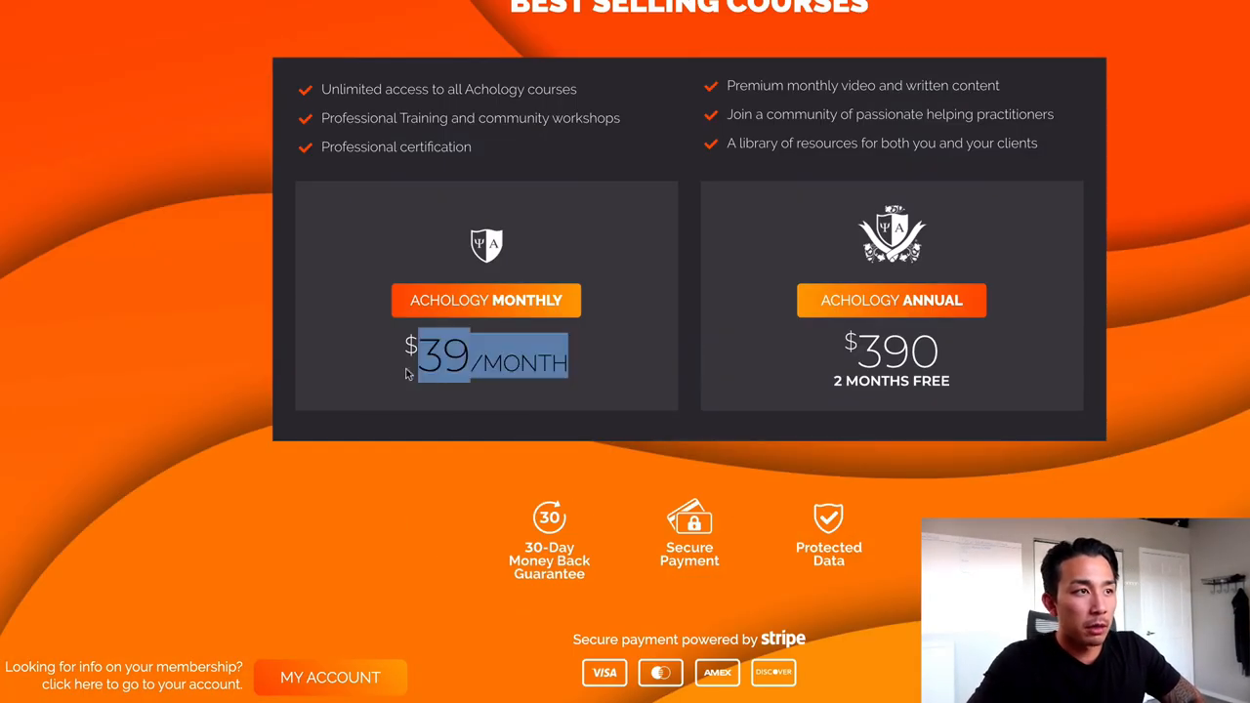
Scroll the Achology site down to the pricing cards ($39/month and $390/year)
{"action": "scroll", "scroll_direction": "down", "scroll_amount": 3}
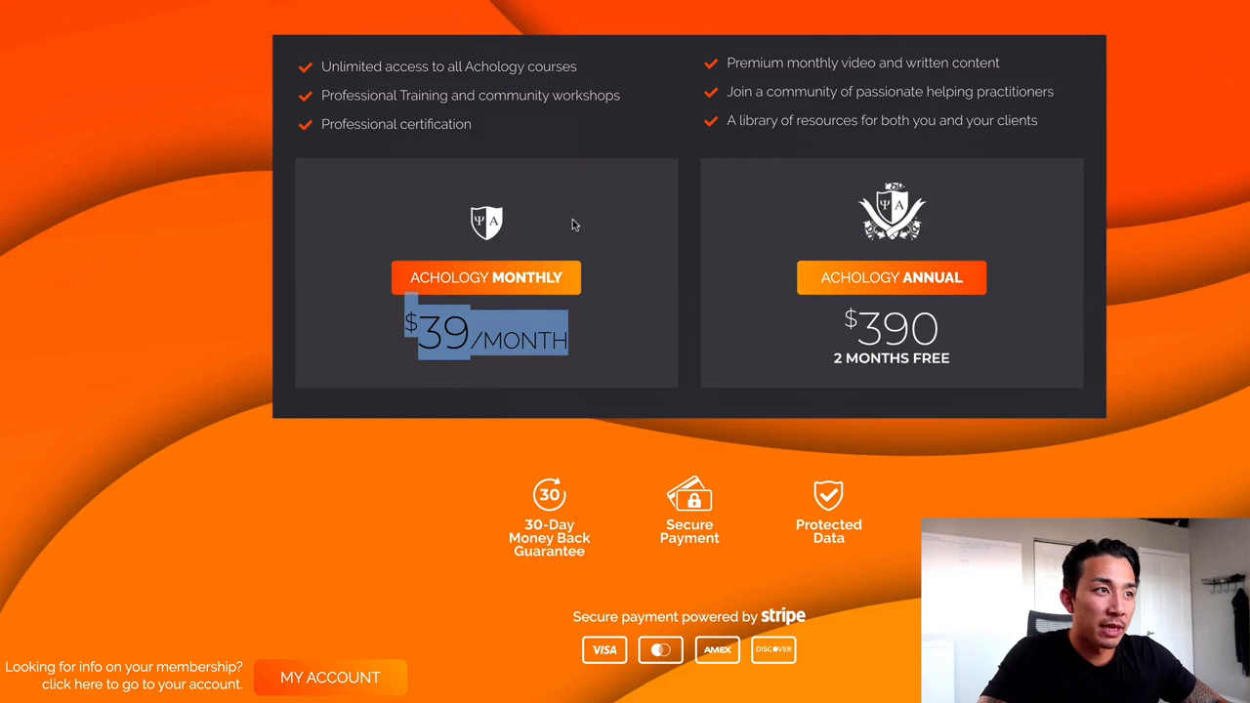
{"action": "scroll", "scroll_direction": "down", "scroll_amount": 3}
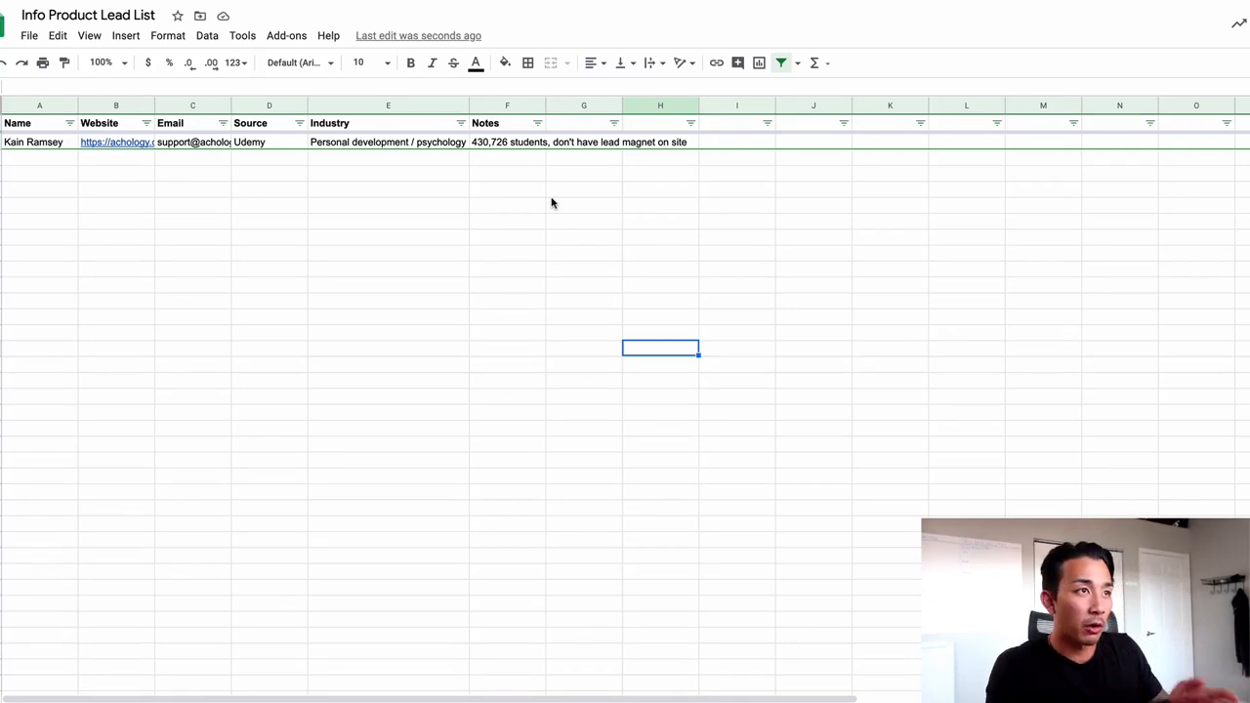
{"action": "mouse_move", "coordinate": [516, 266]}
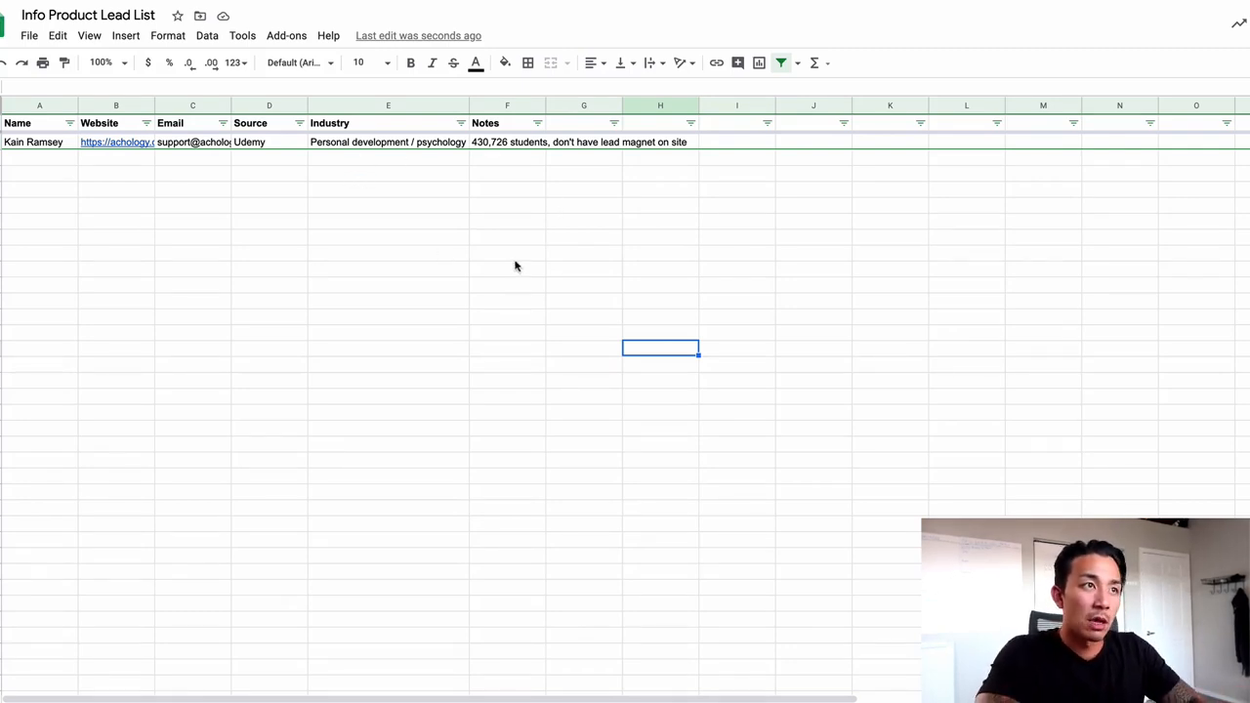
{"action": "mouse_move", "coordinate": [543, 183]}
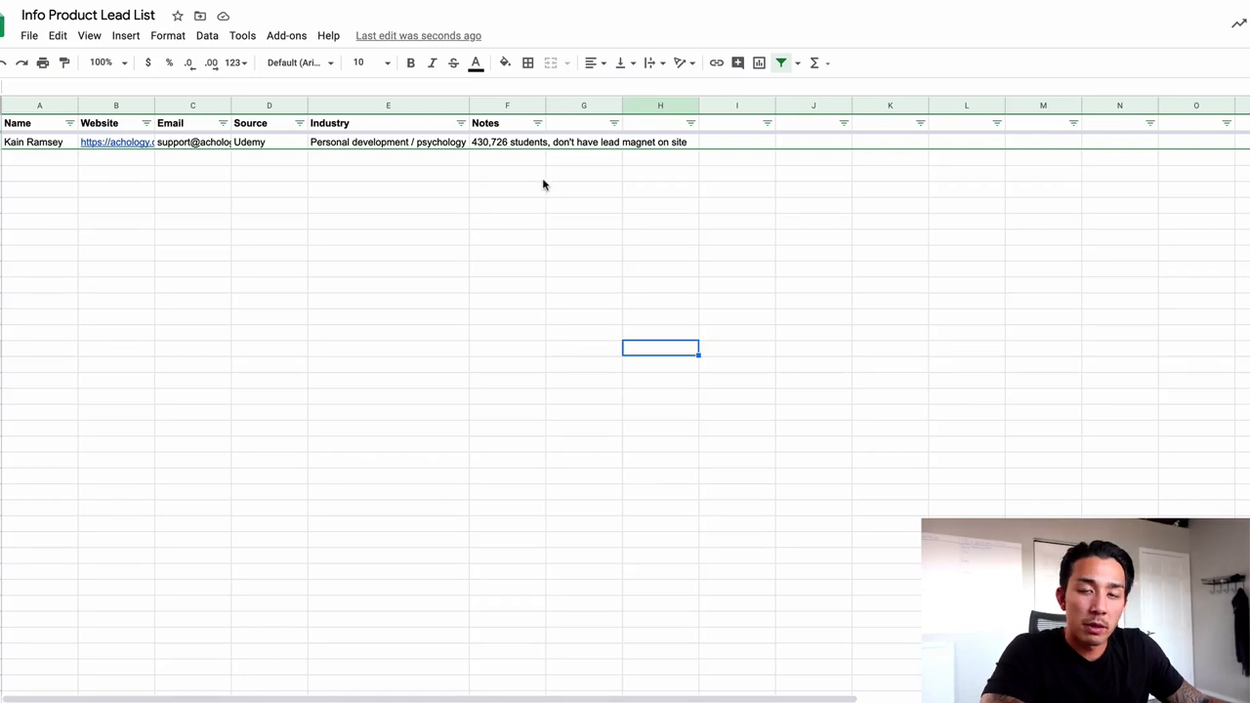
{"action": "mouse_move", "coordinate": [410, 250]}
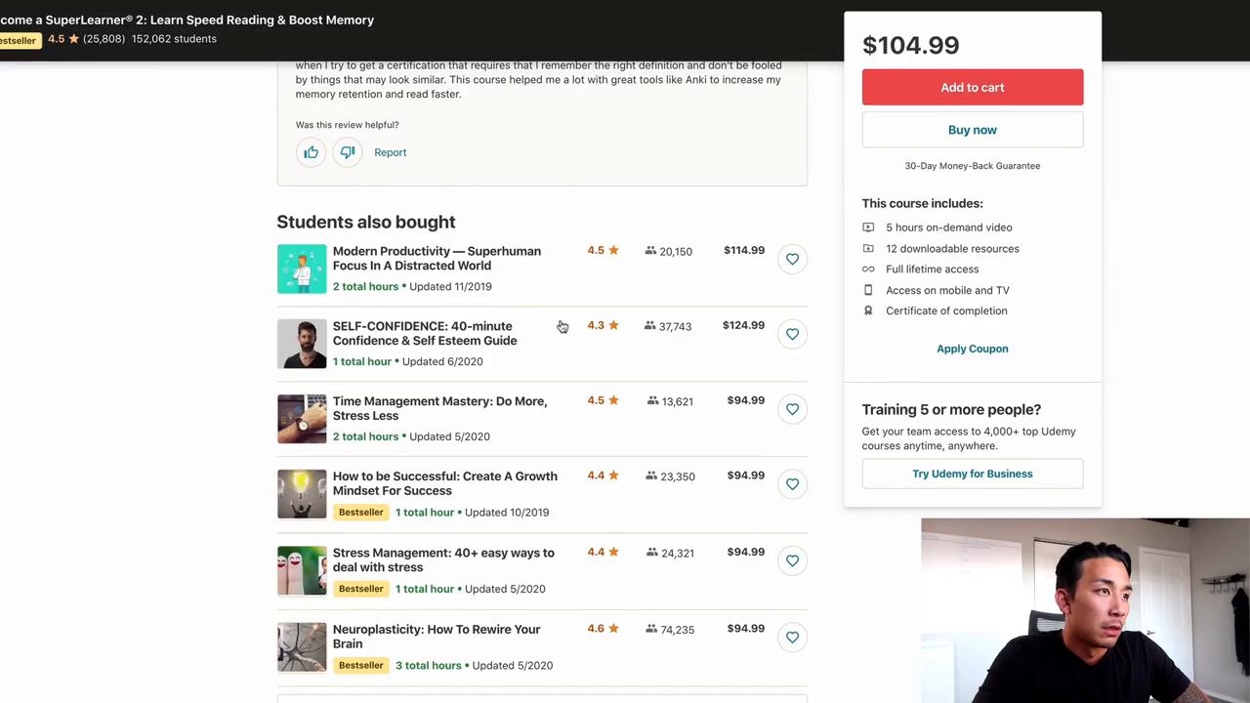
Scroll to the SuperLearner 2 Instructors section and highlight Jonathan Levi's 242,671 student count
{"action": "scroll", "scroll_direction": "up", "scroll_amount": 3}
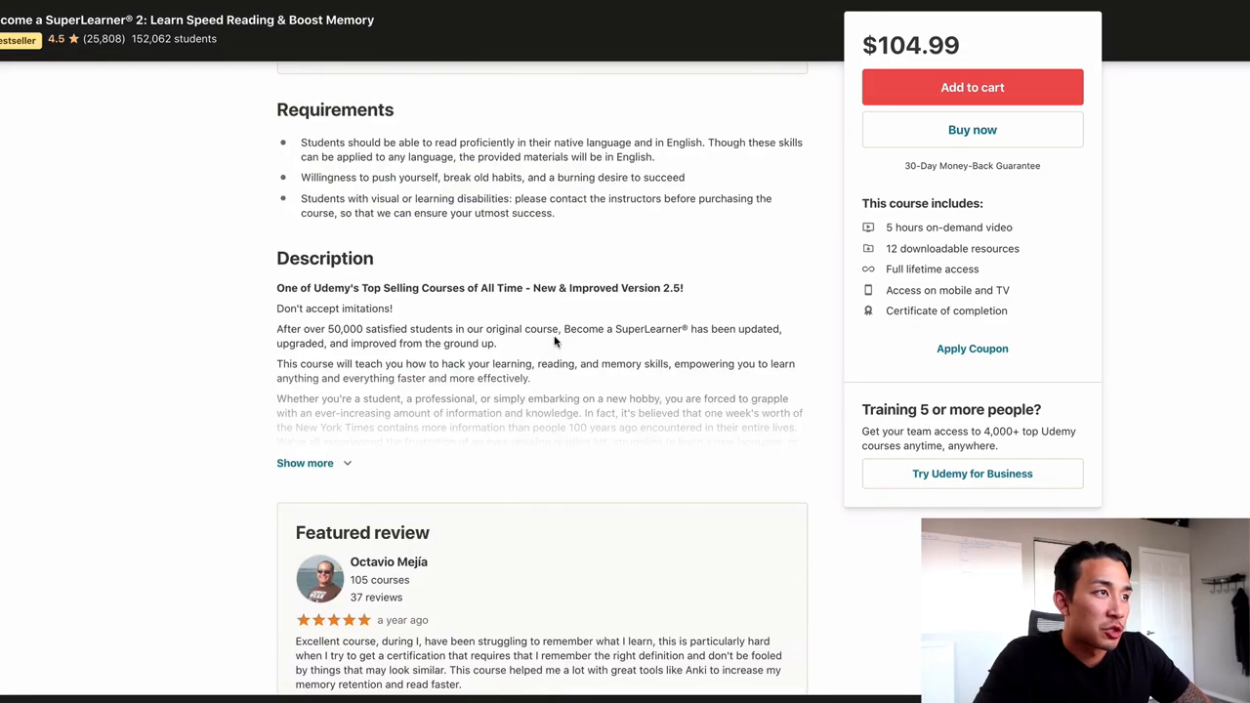
{"action": "scroll", "scroll_direction": "down", "scroll_amount": 3}
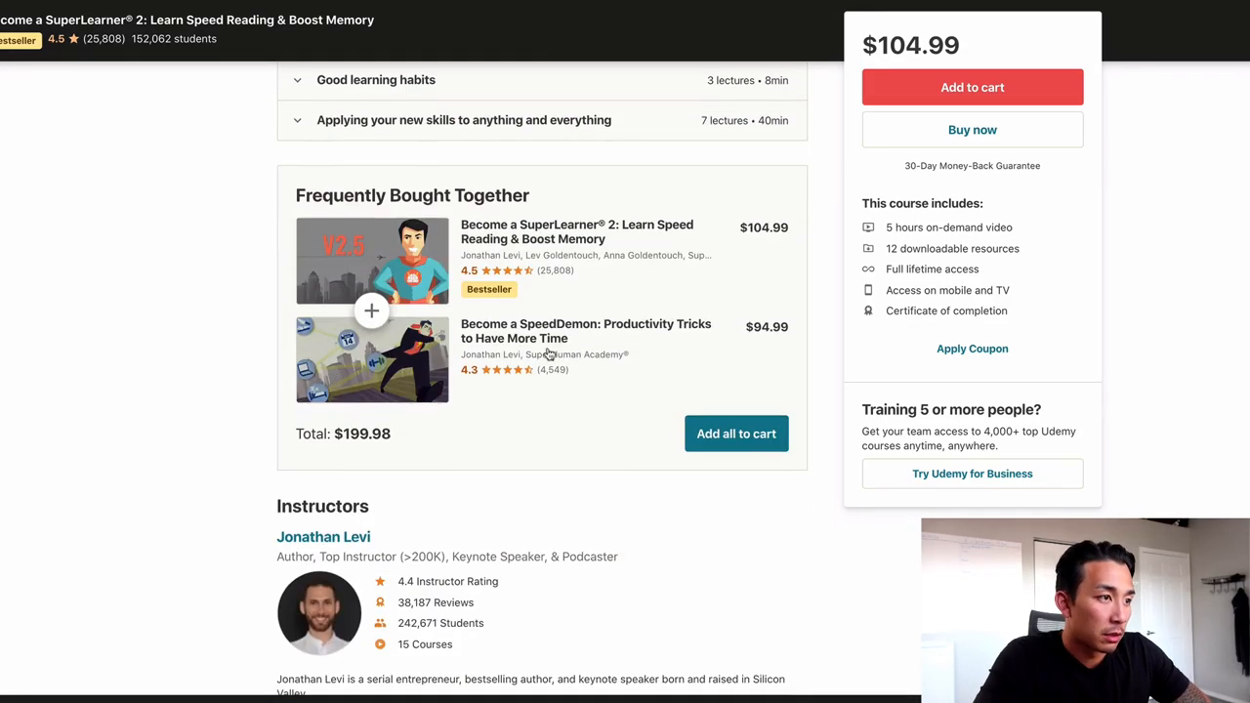
{"action": "scroll", "scroll_direction": "down", "scroll_amount": 3}
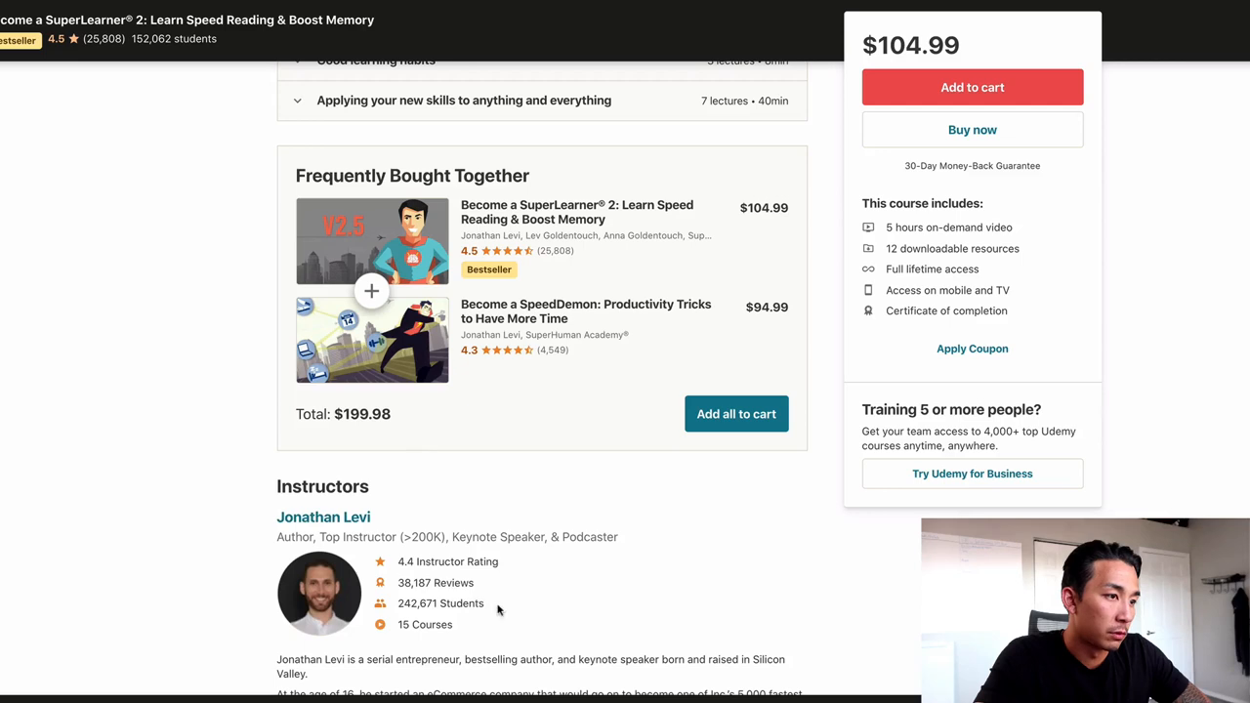
{"action": "double_click", "coordinate": [439, 602]}
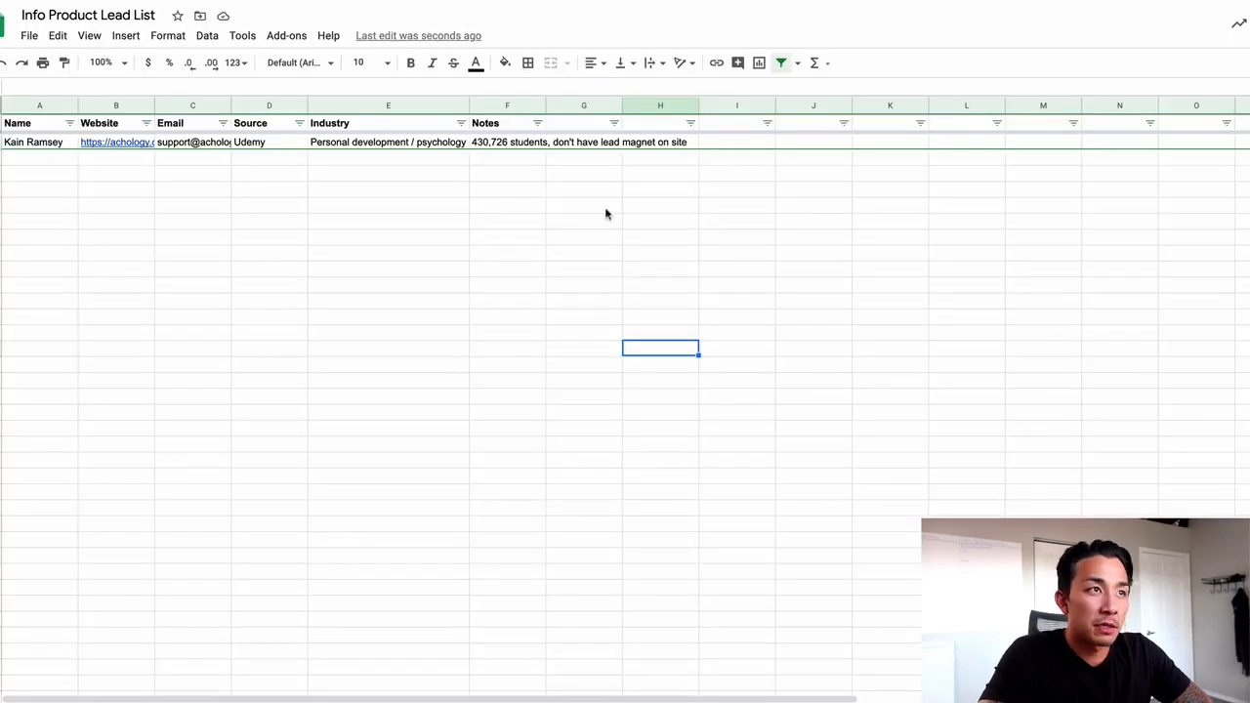
Fill row 3 with notes '242,671 Students', name Jonathan Levi and industry personal development
{"action": "left_click", "coordinate": [508, 156]}
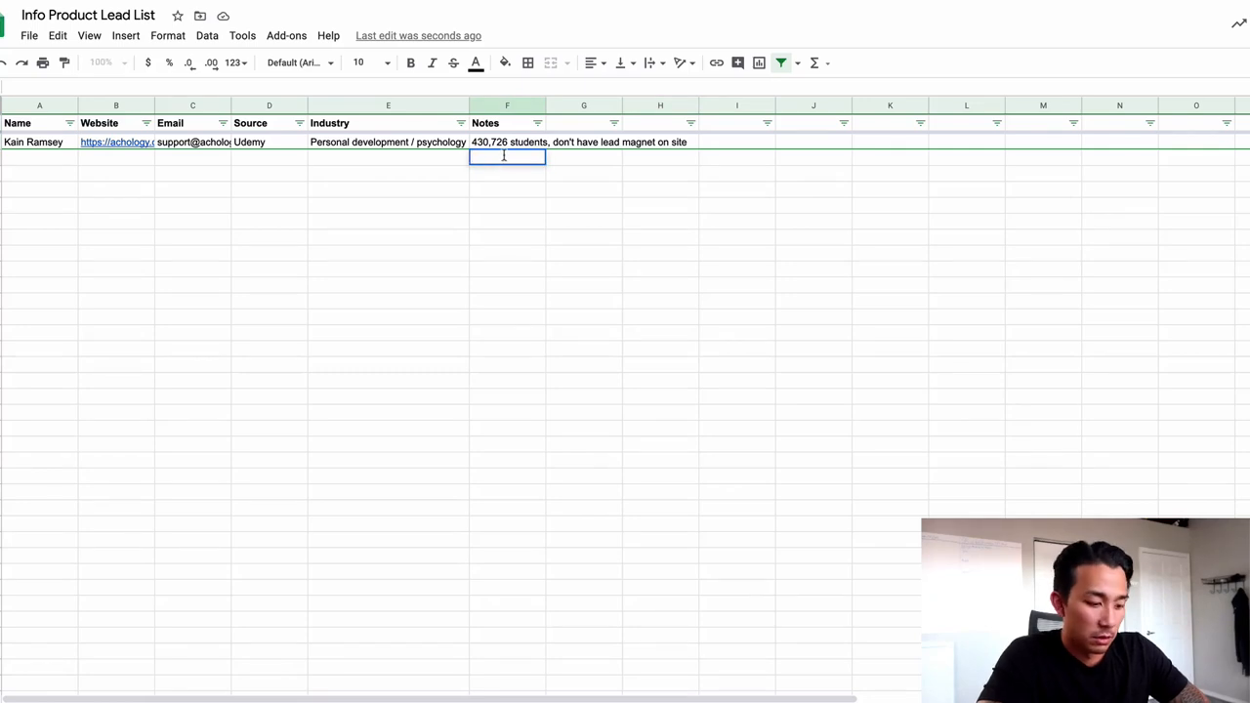
{"action": "type", "text": "242,671 Students"}
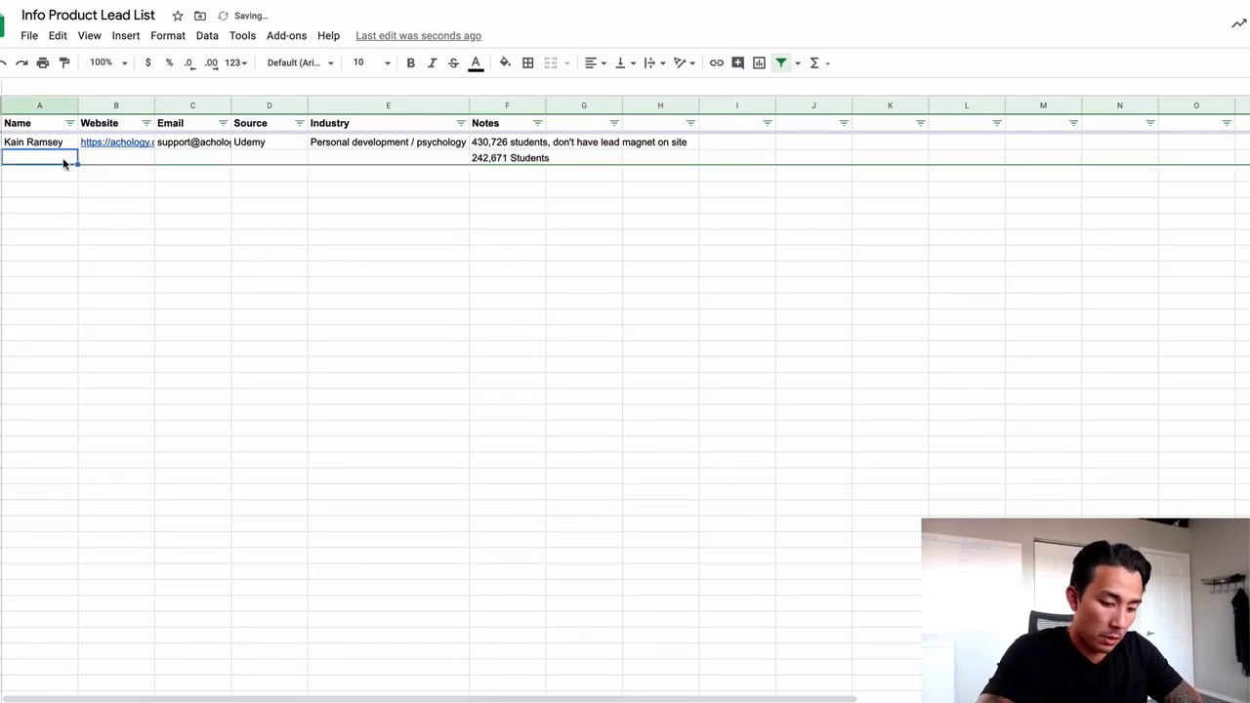
{"action": "type", "text": "Jonathan Levi"}
{"action": "left_click", "coordinate": [270, 156]}
{"action": "type", "text": "Udemy"}
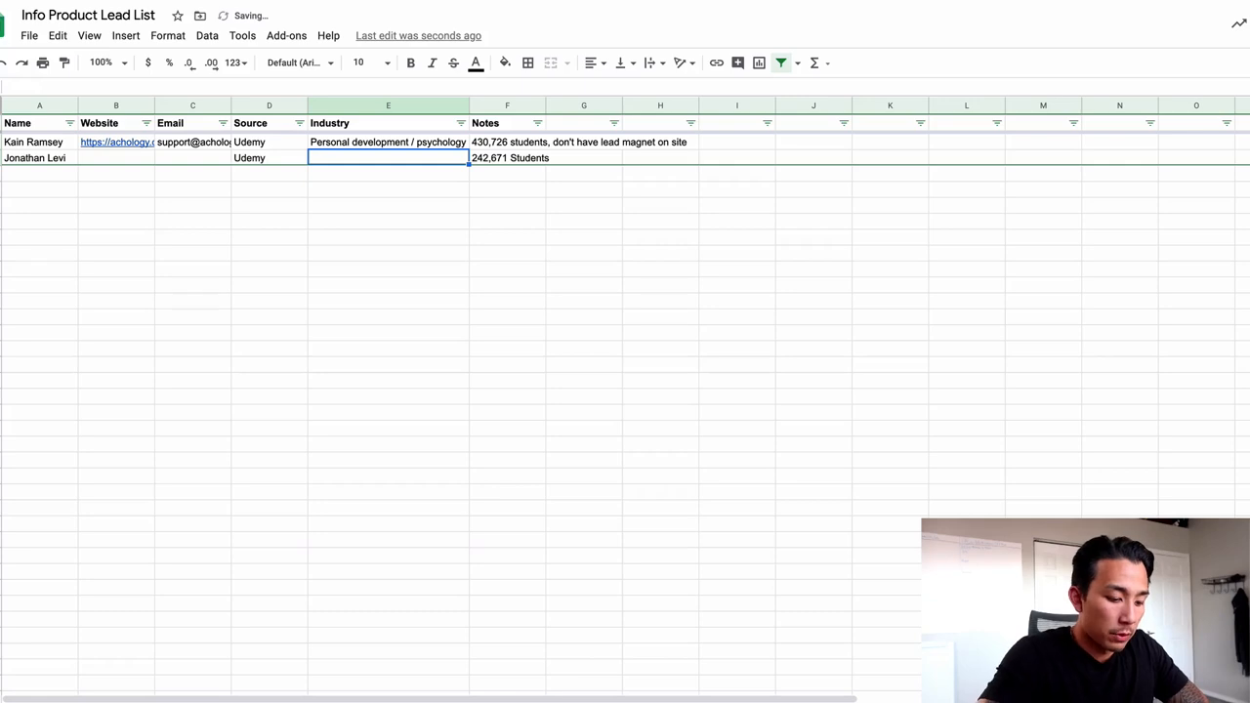
{"action": "type", "text": "PErsonal developm"}
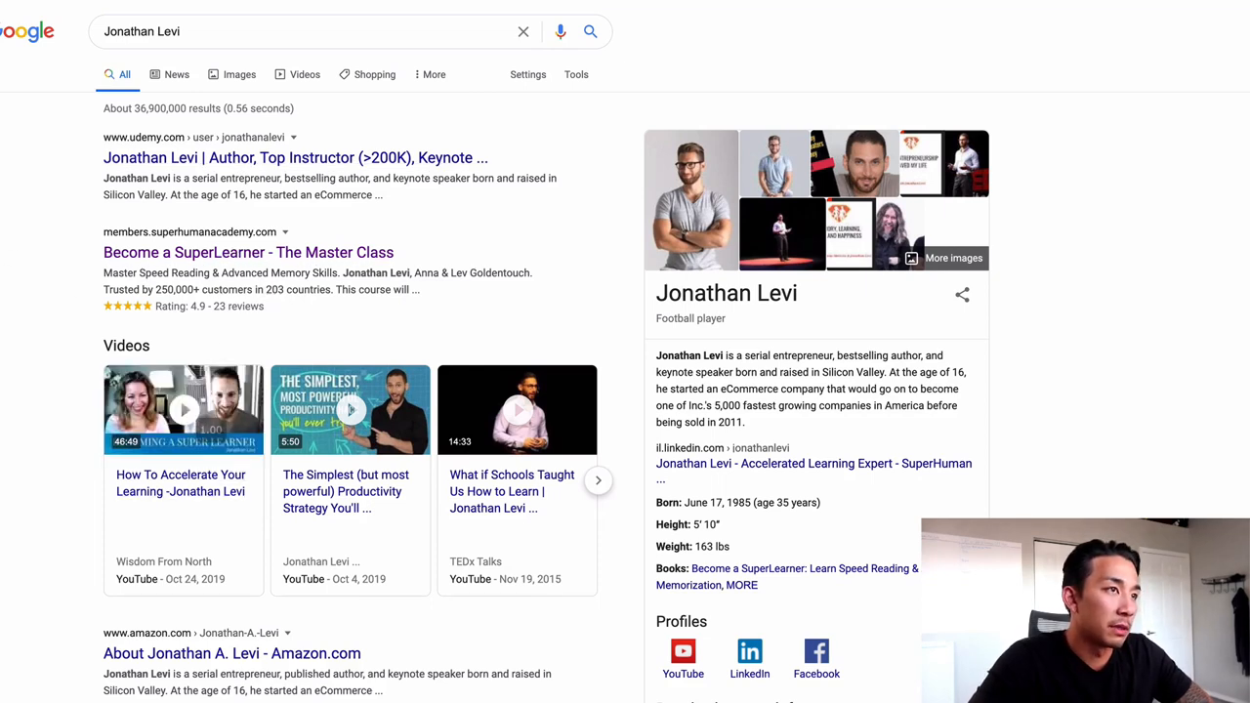
Open the Become a SuperLearner master class result from the Jonathan Levi search
{"action": "left_click", "coordinate": [248, 252]}
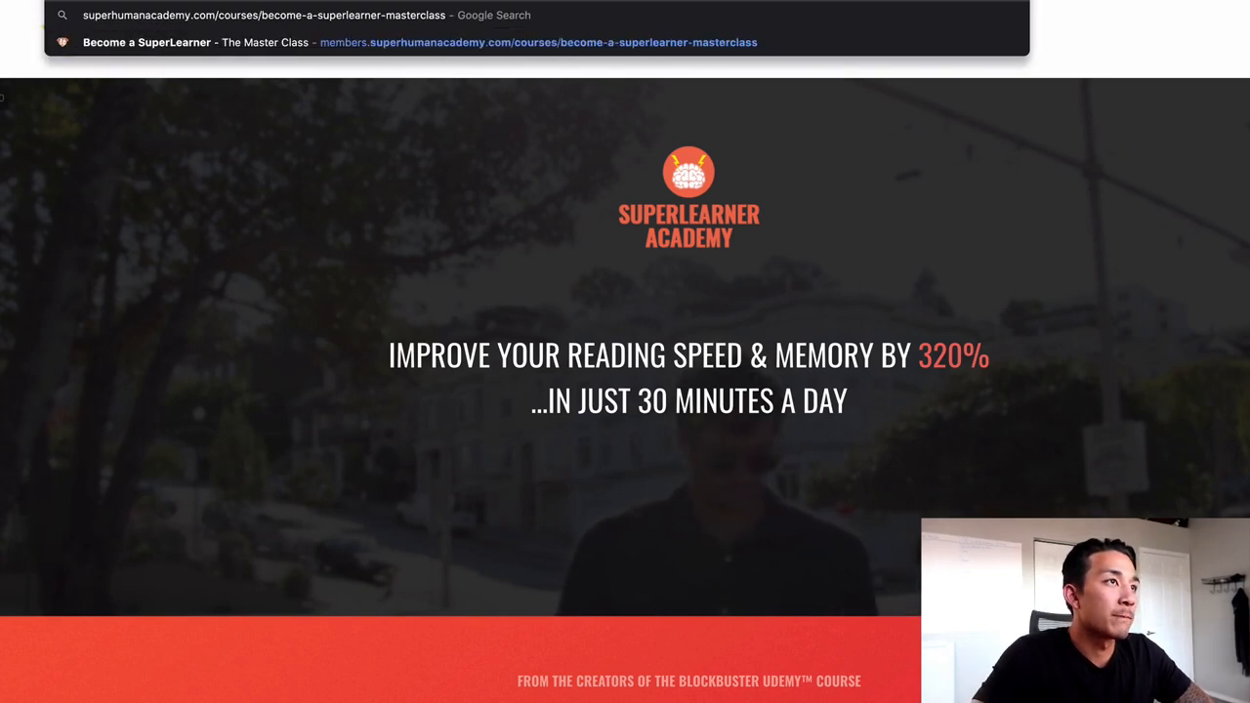
Load superhumanacademy.com in the address bar to reach Jonathan Levi's site
{"action": "type", "text": "superhumanacademy.com/c"}
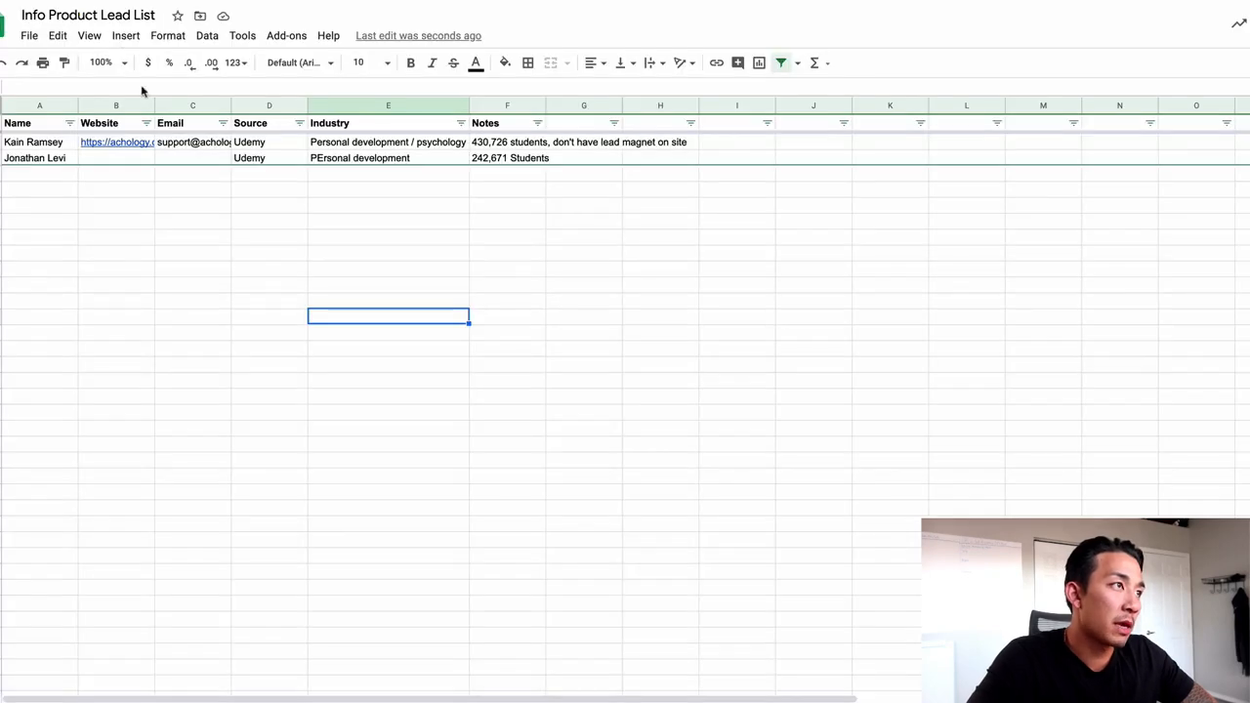
{"action": "left_click", "coordinate": [115, 156]}
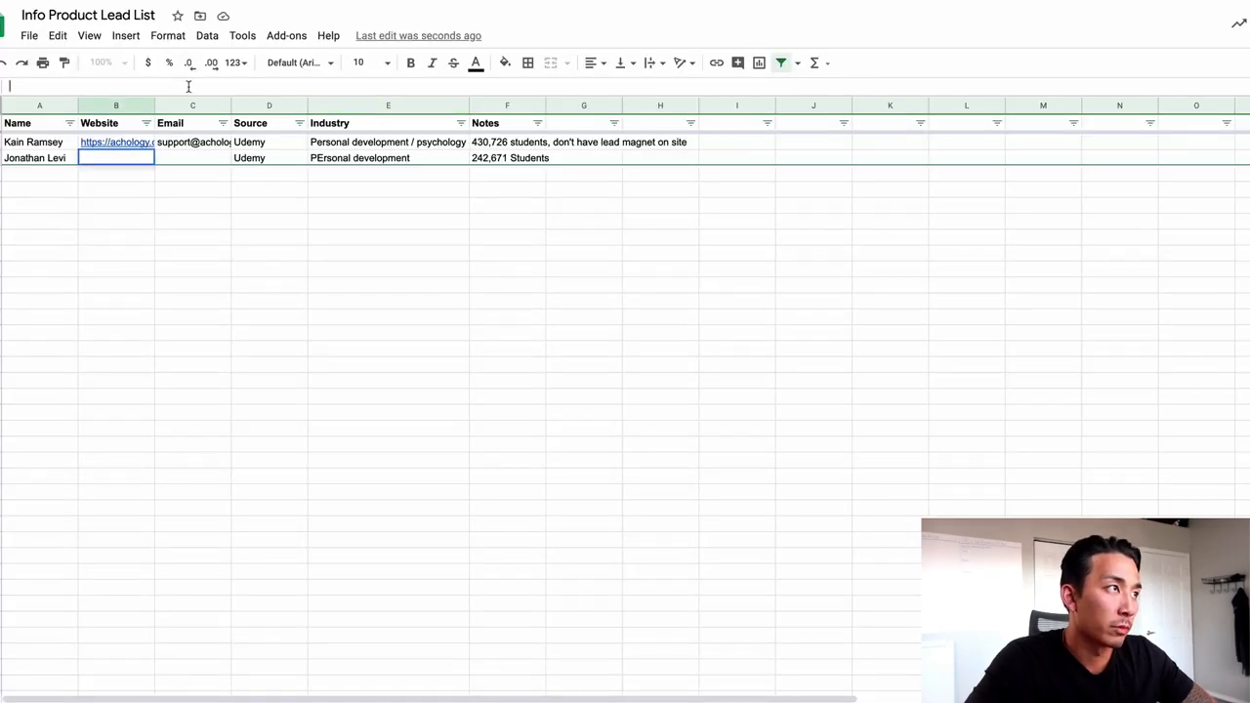
{"action": "type", "text": "https://superhumanacademy.com/"}
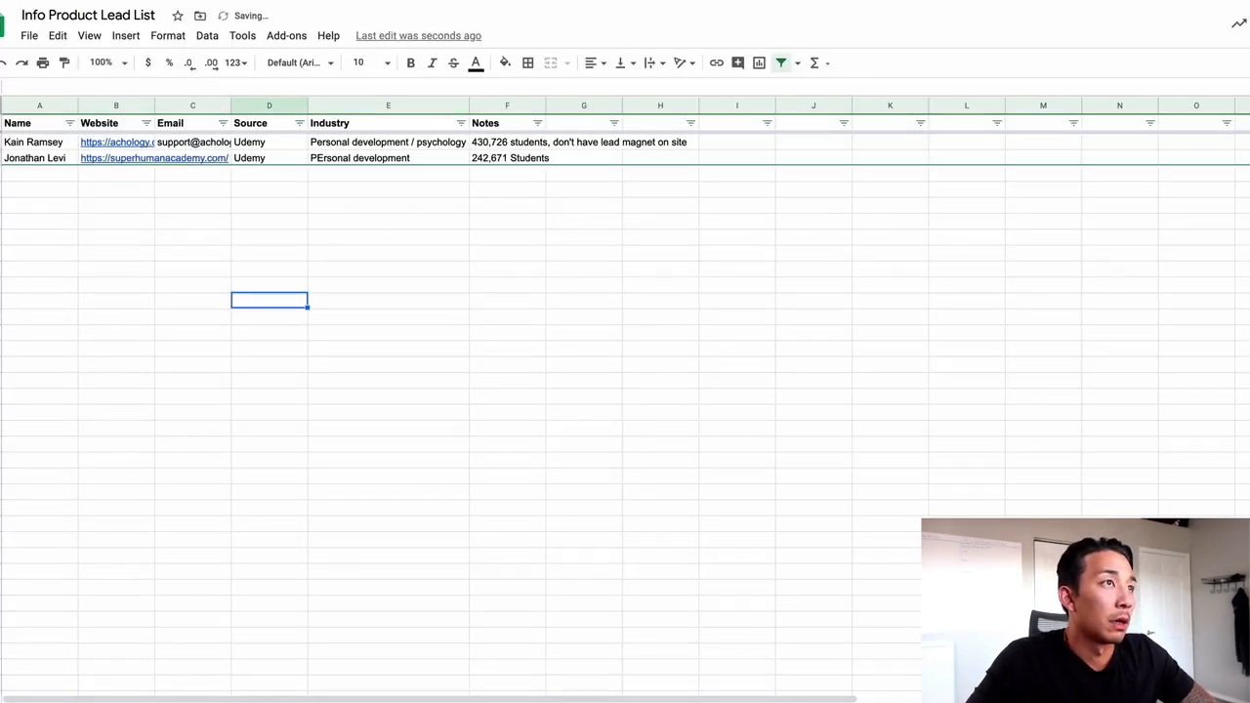
{"action": "left_click", "coordinate": [153, 156]}
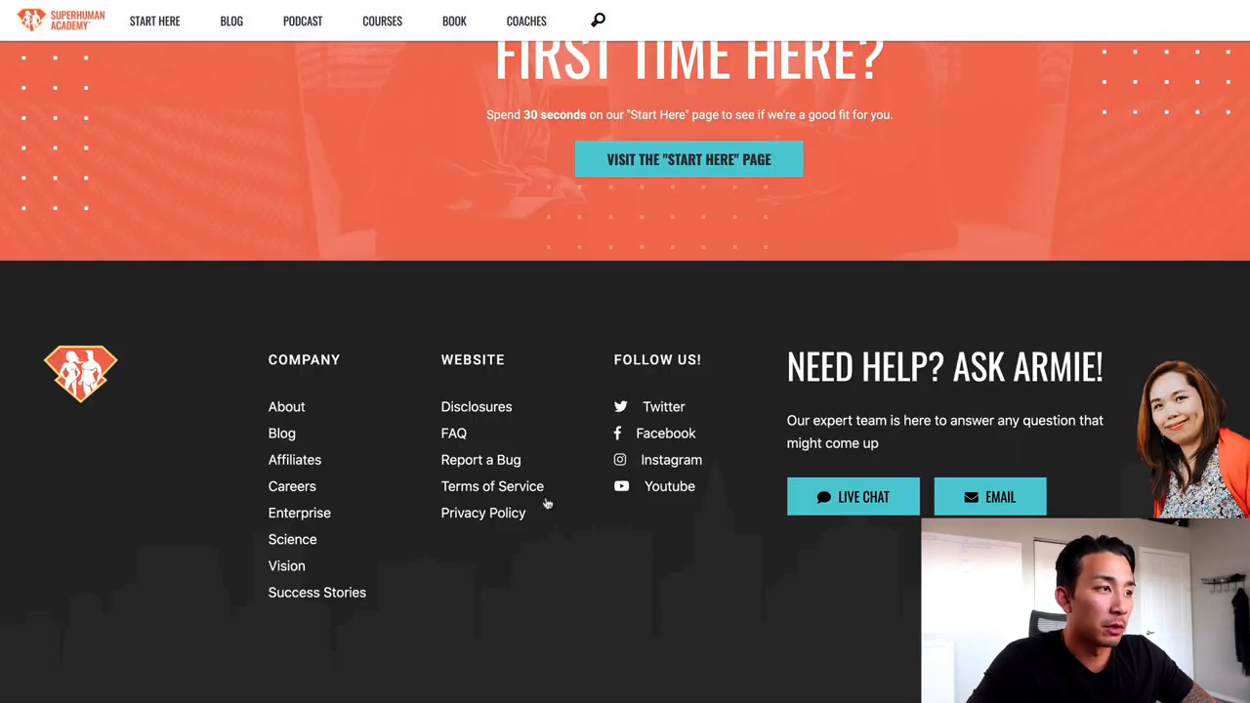
{"action": "mouse_move", "coordinate": [595, 613]}
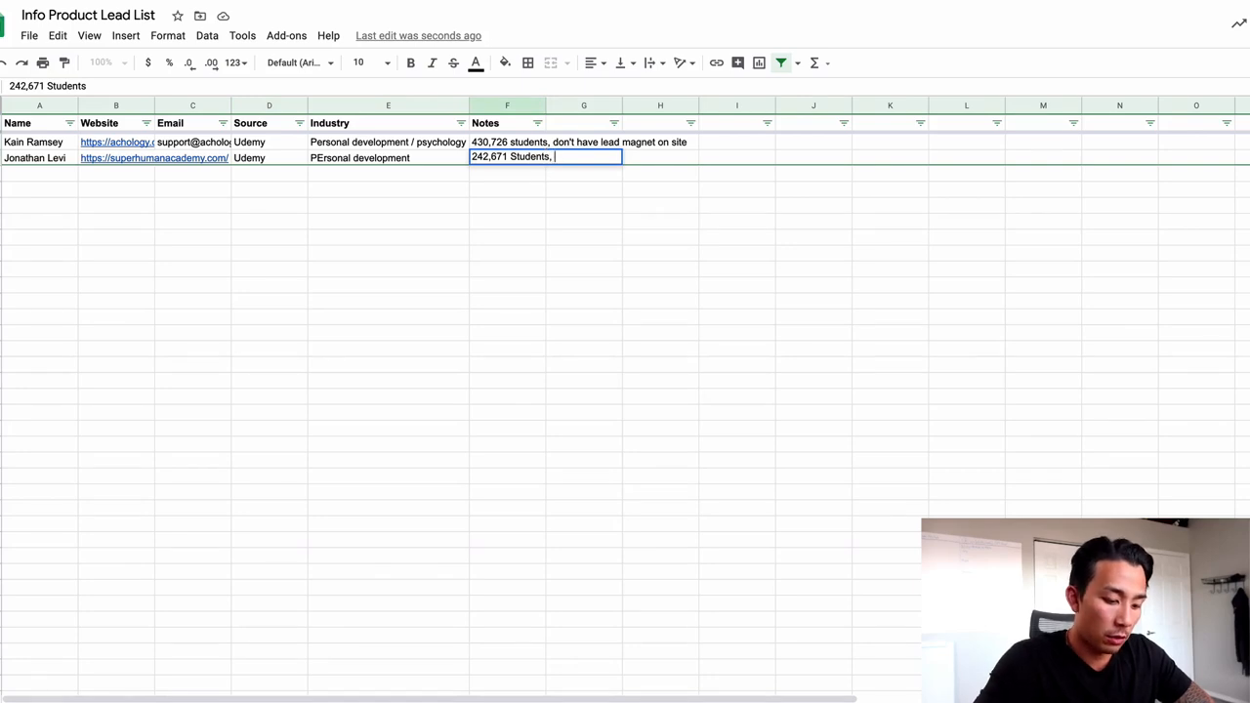
{"action": "type", "text": "already has lead m"}
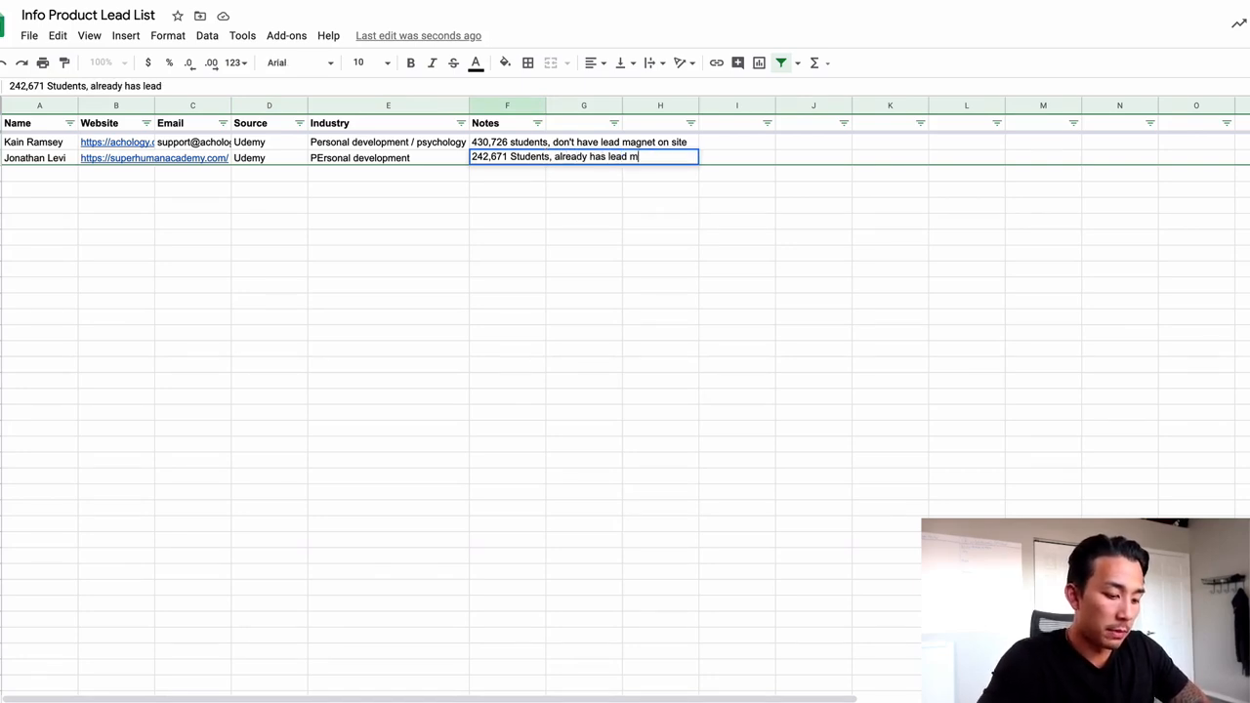
{"action": "type", "text": "agnet"}
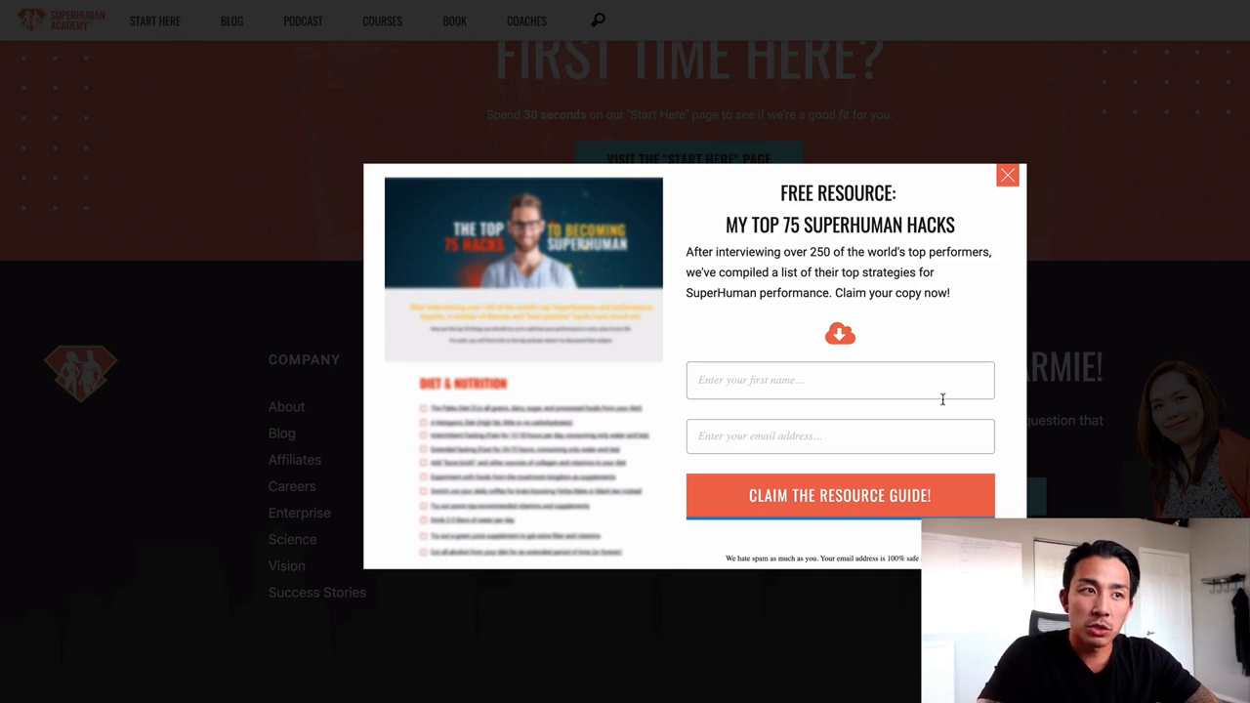
{"action": "mouse_move", "coordinate": [928, 291]}
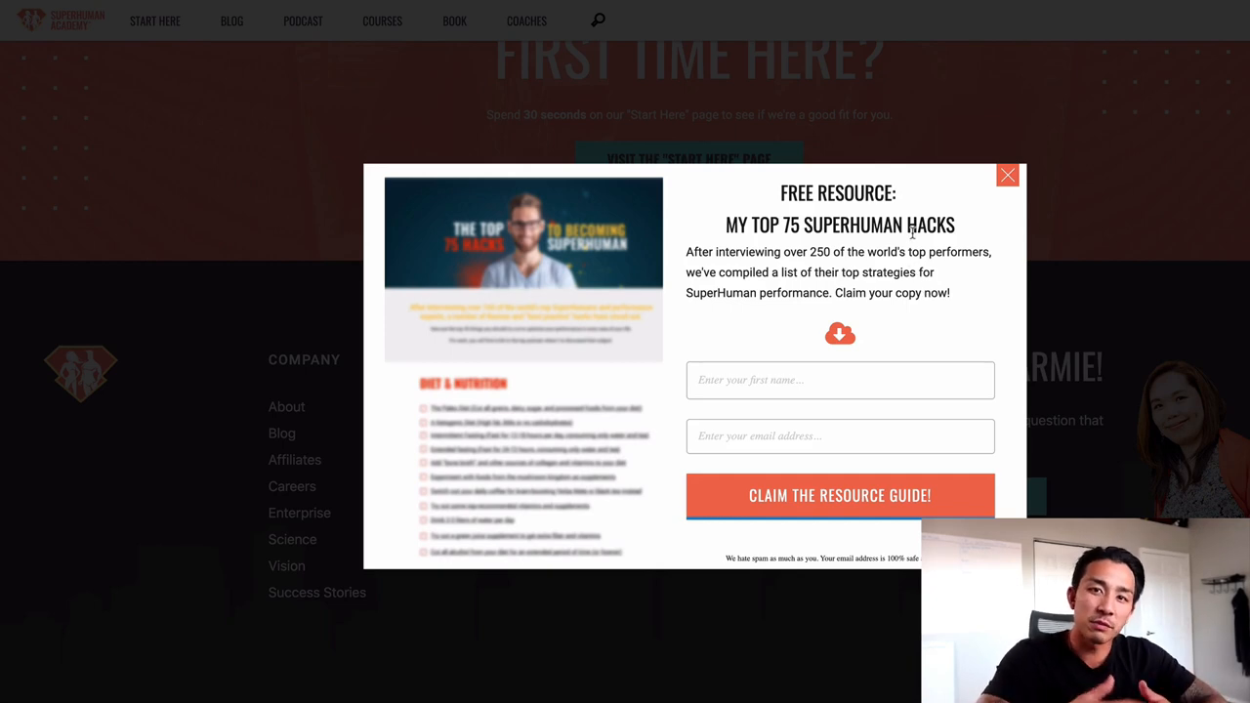
{"action": "mouse_move", "coordinate": [1043, 128]}
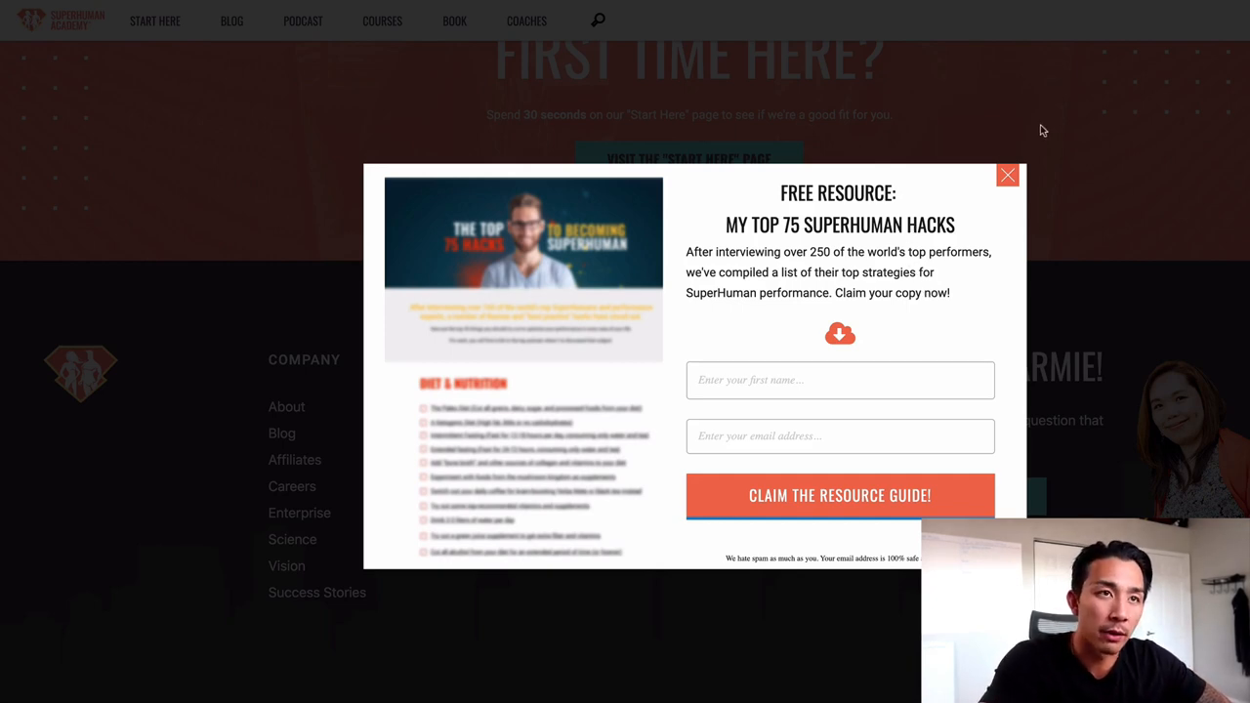
Dismiss the free-resource popup and scroll through the SuperLearner course curriculum, pricing and reviews
{"action": "left_click", "coordinate": [1008, 176]}
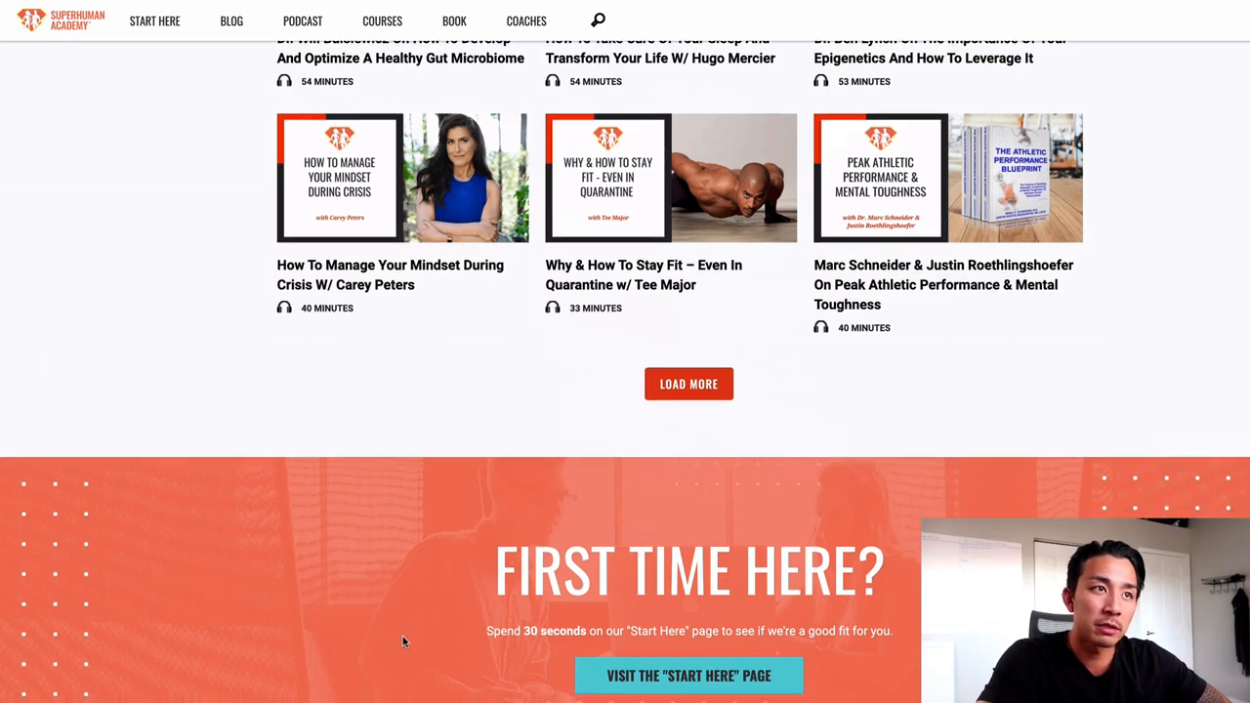
{"action": "scroll", "scroll_direction": "down", "scroll_amount": 3}
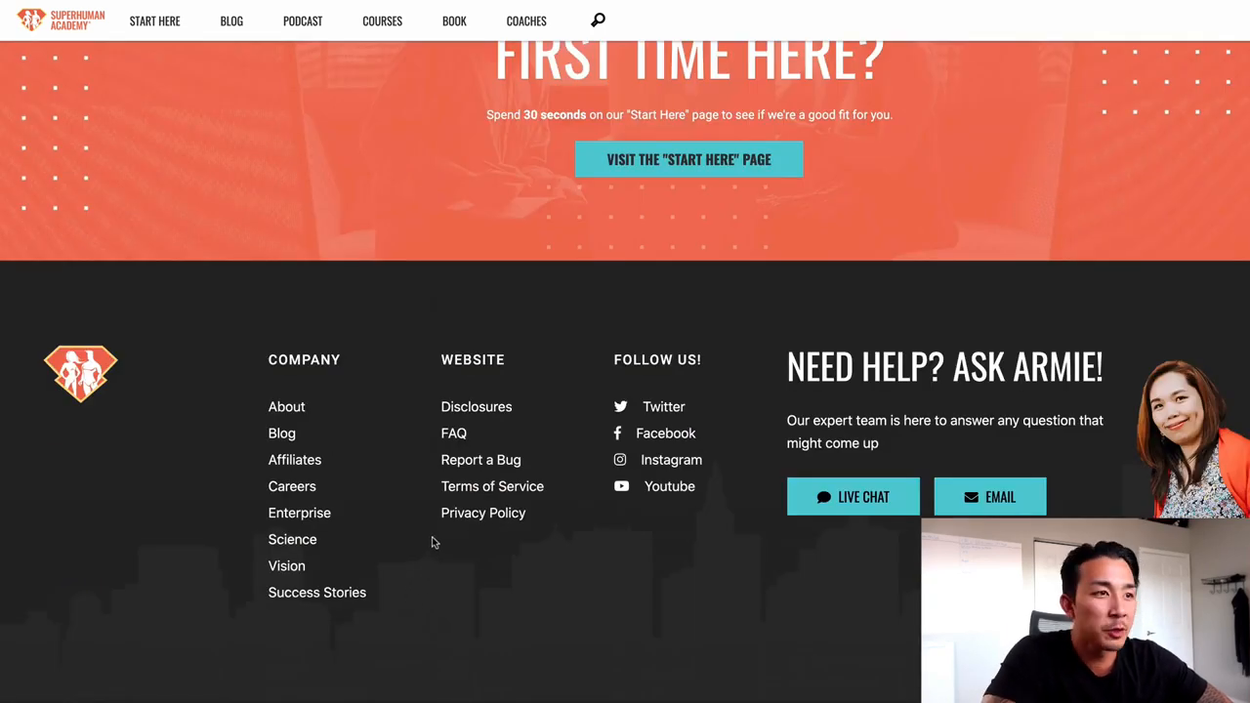
{"action": "mouse_move", "coordinate": [252, 182]}
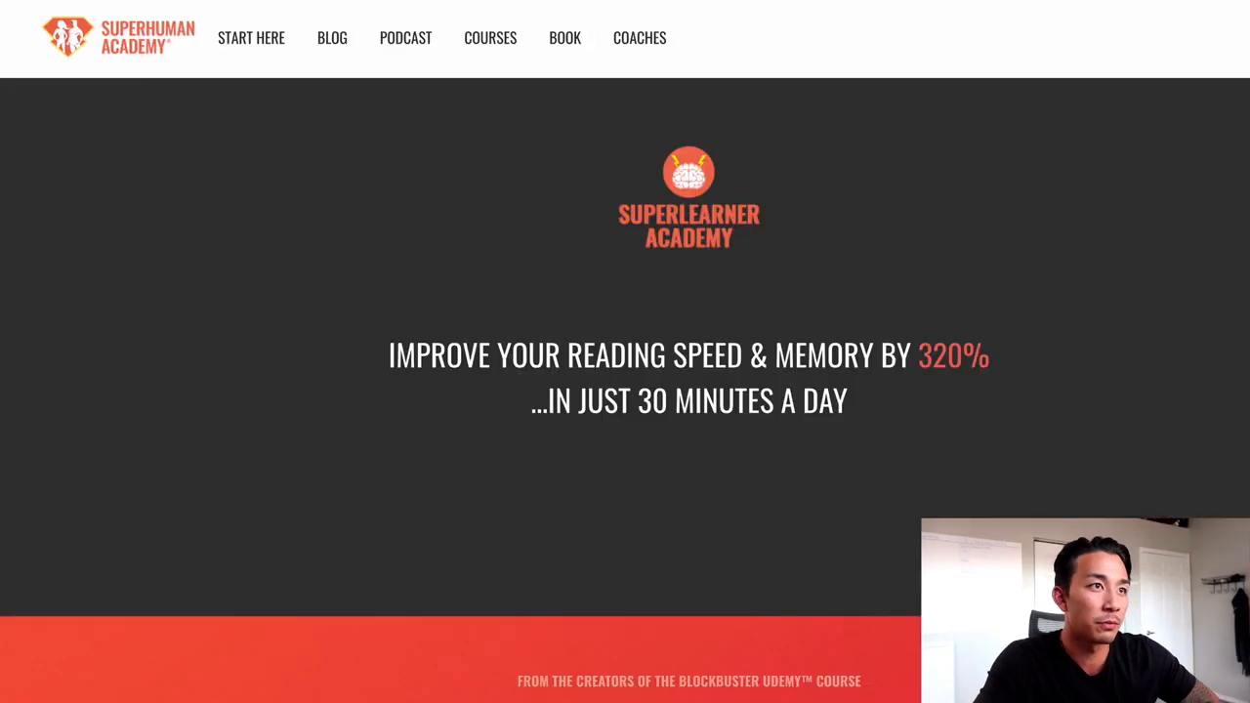
{"action": "scroll", "scroll_direction": "down", "scroll_amount": 3}
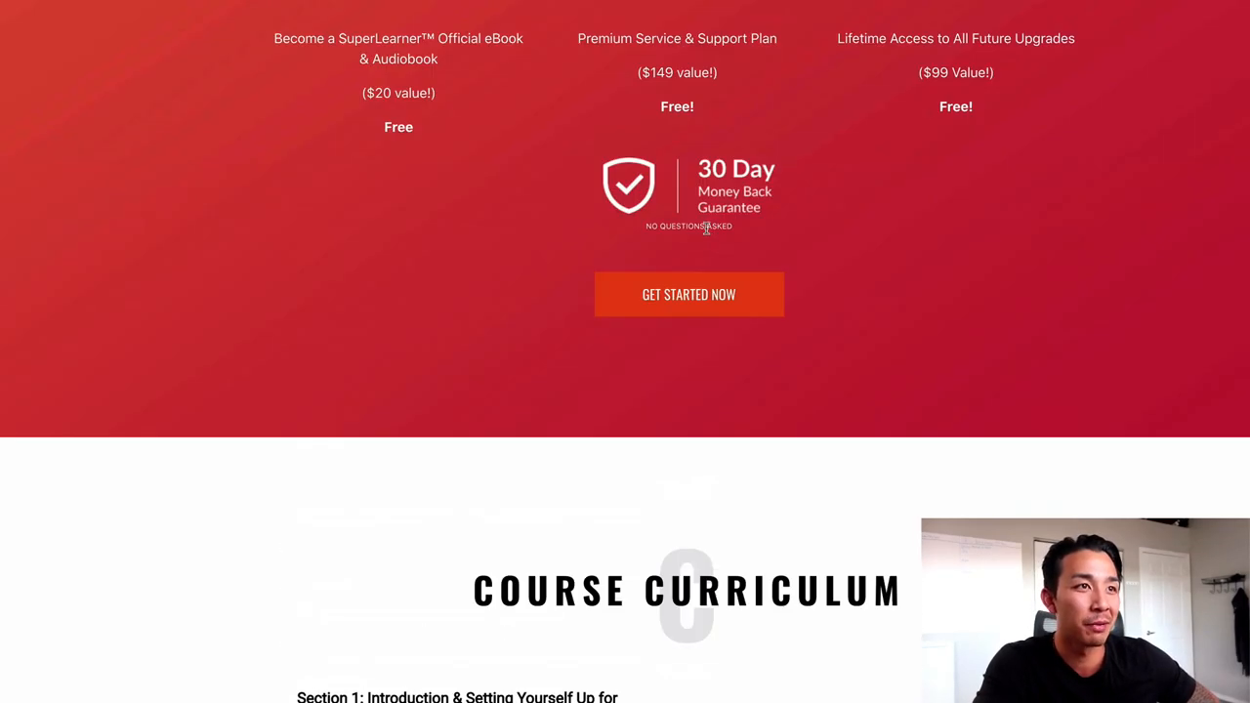
{"action": "scroll", "scroll_direction": "down", "scroll_amount": 3}
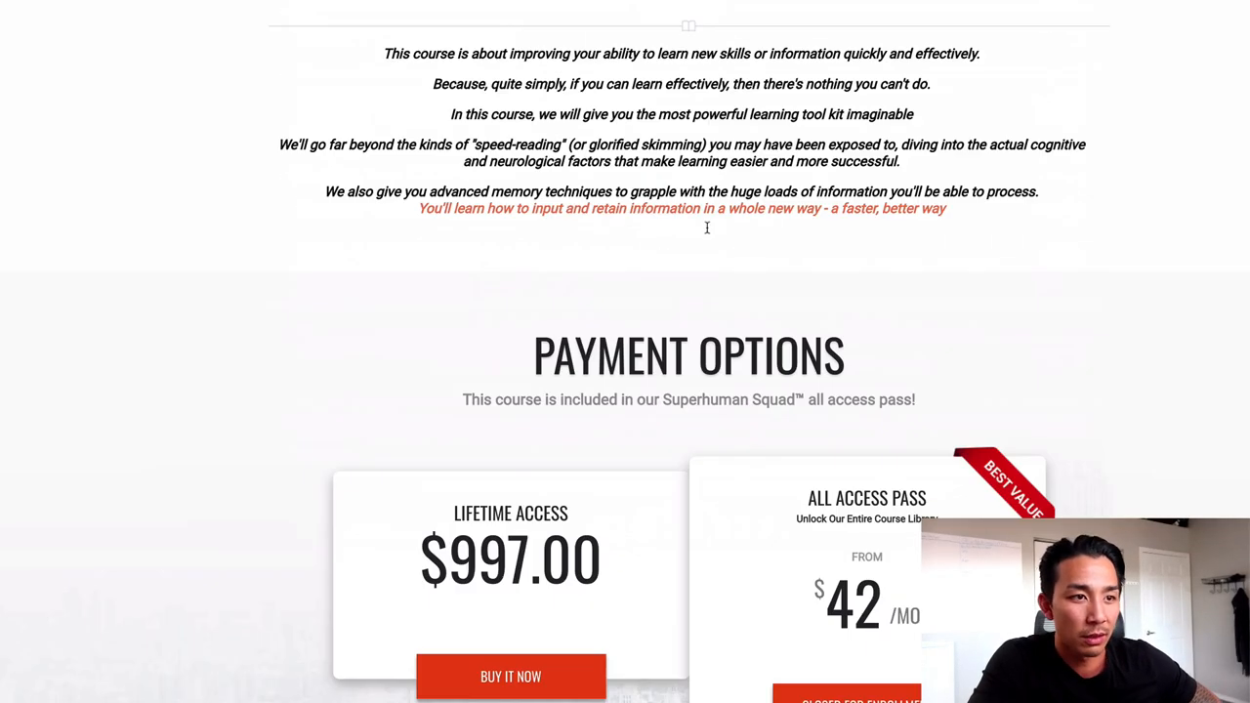
{"action": "scroll", "scroll_direction": "down", "scroll_amount": 3}
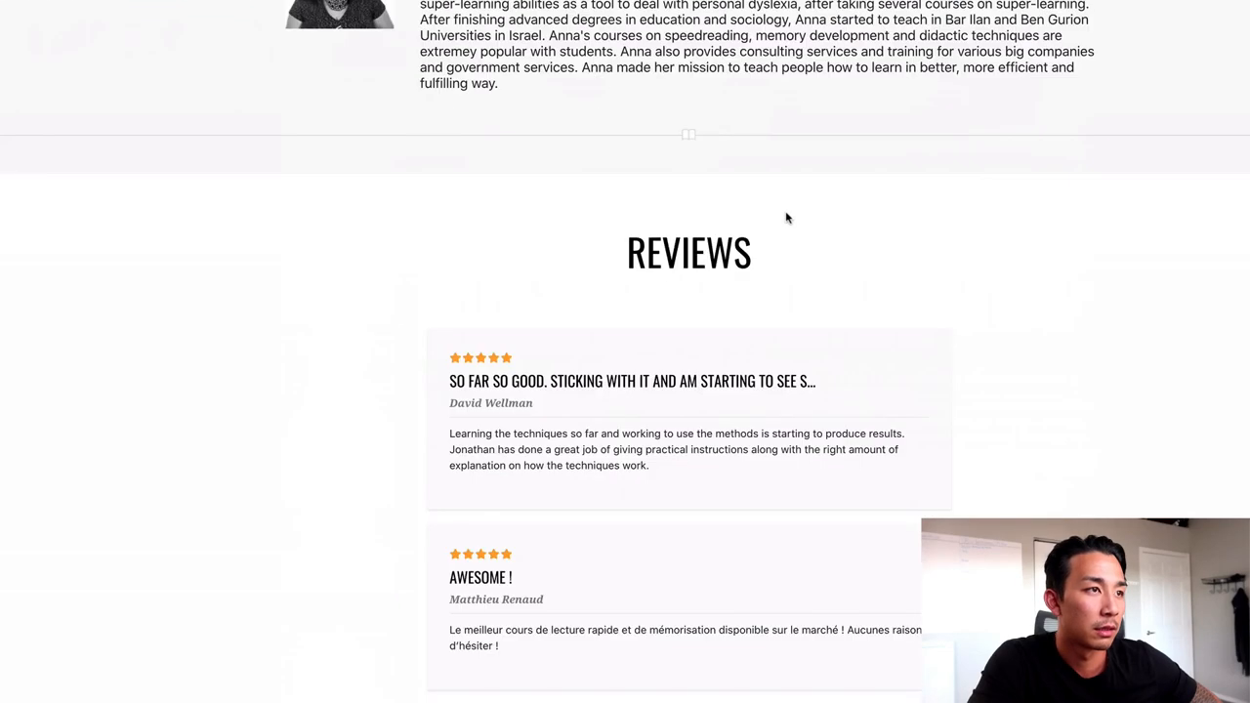
{"action": "scroll", "scroll_direction": "down", "scroll_amount": 3}
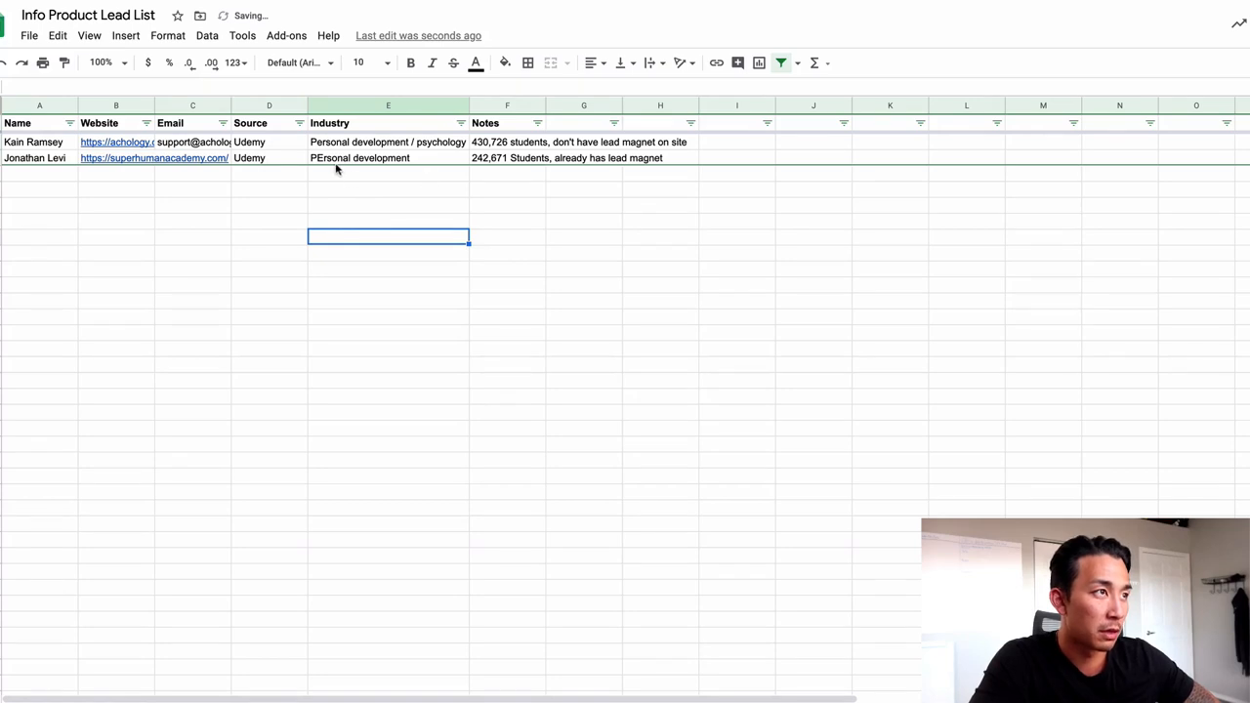
Correct cell E3 to 'Personal development', then switch to the niche and service planning sheet
{"action": "left_click", "coordinate": [387, 156]}
{"action": "type", "text": "e"}
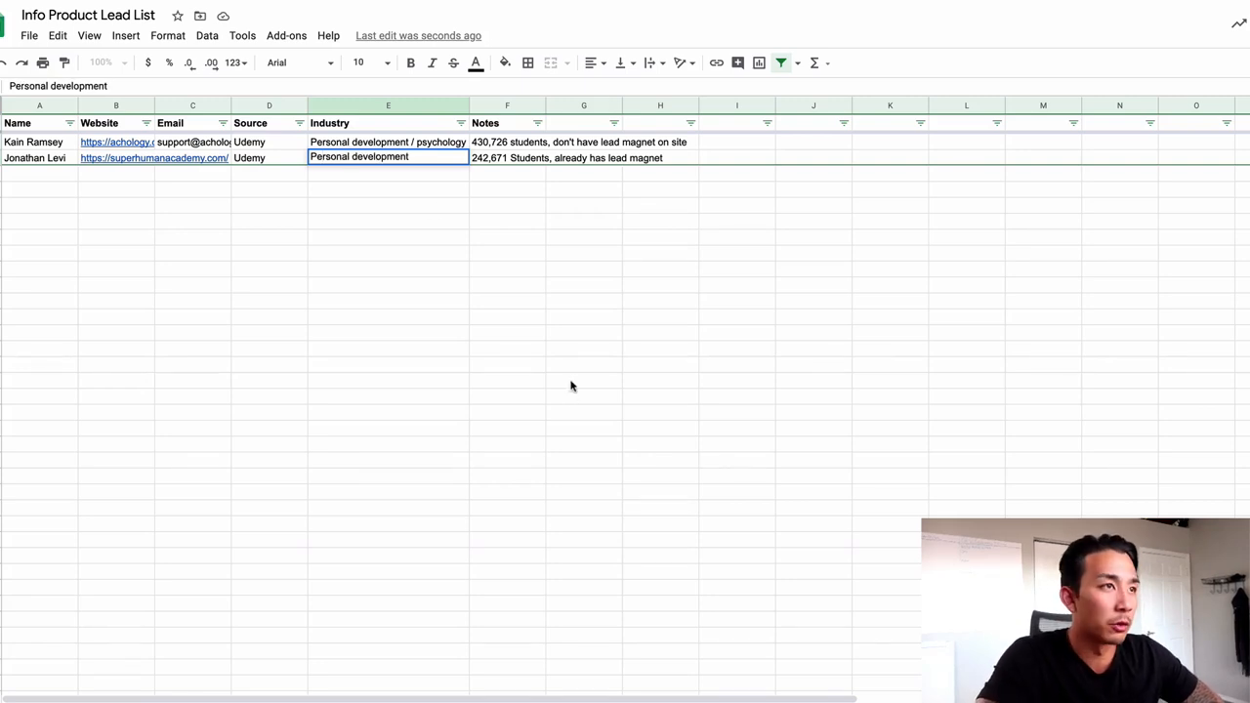
{"action": "left_click", "coordinate": [582, 379]}
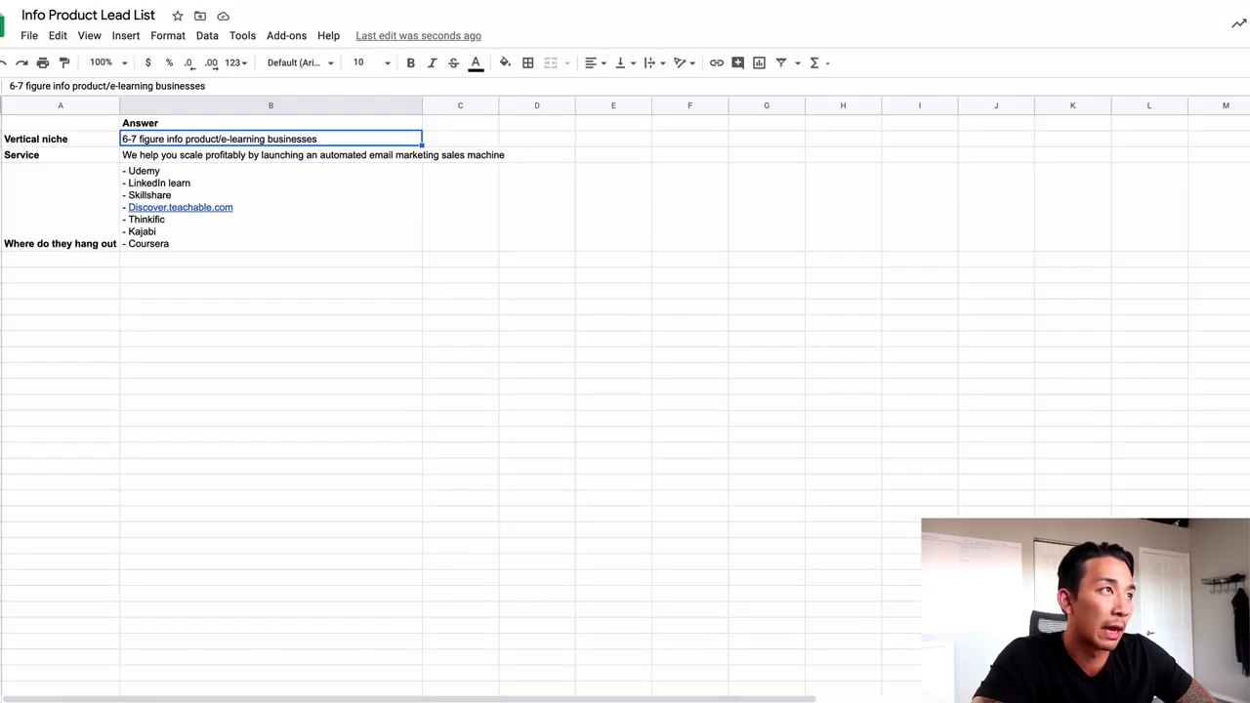
{"action": "mouse_move", "coordinate": [234, 62]}
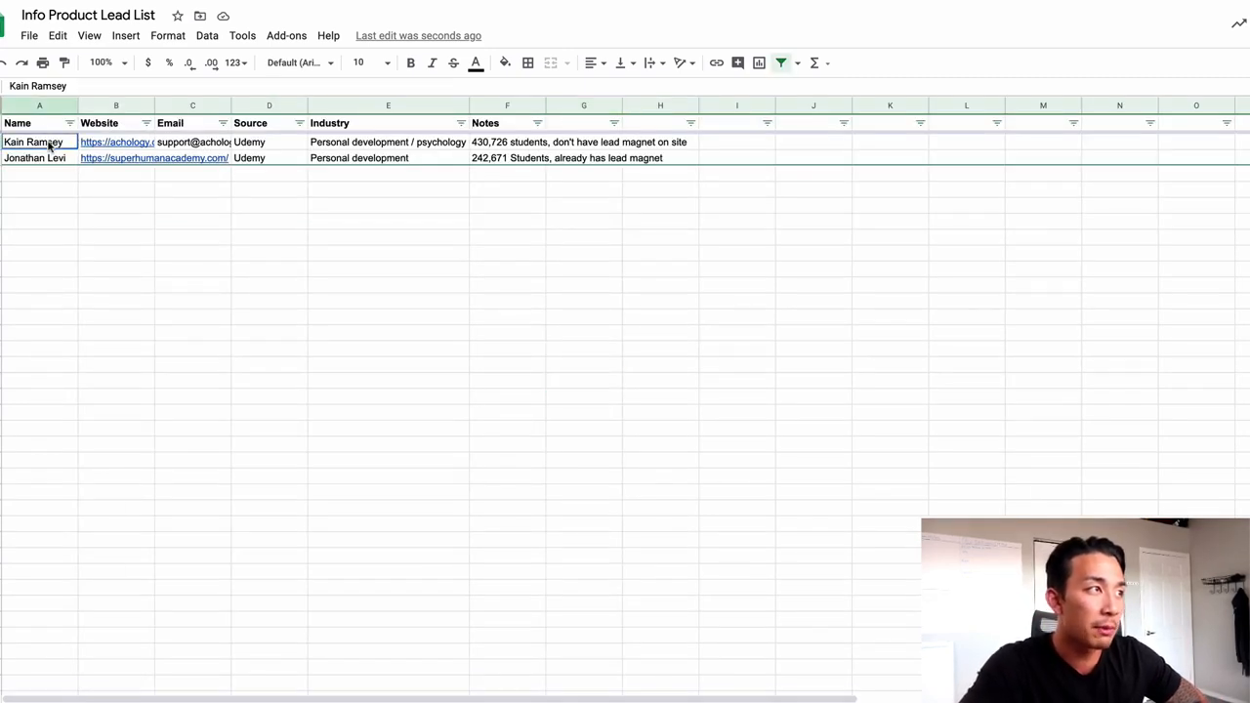
Review the lead rows' Name, Email, Source and Industry cells on the lead list tab
{"action": "left_click", "coordinate": [192, 140]}
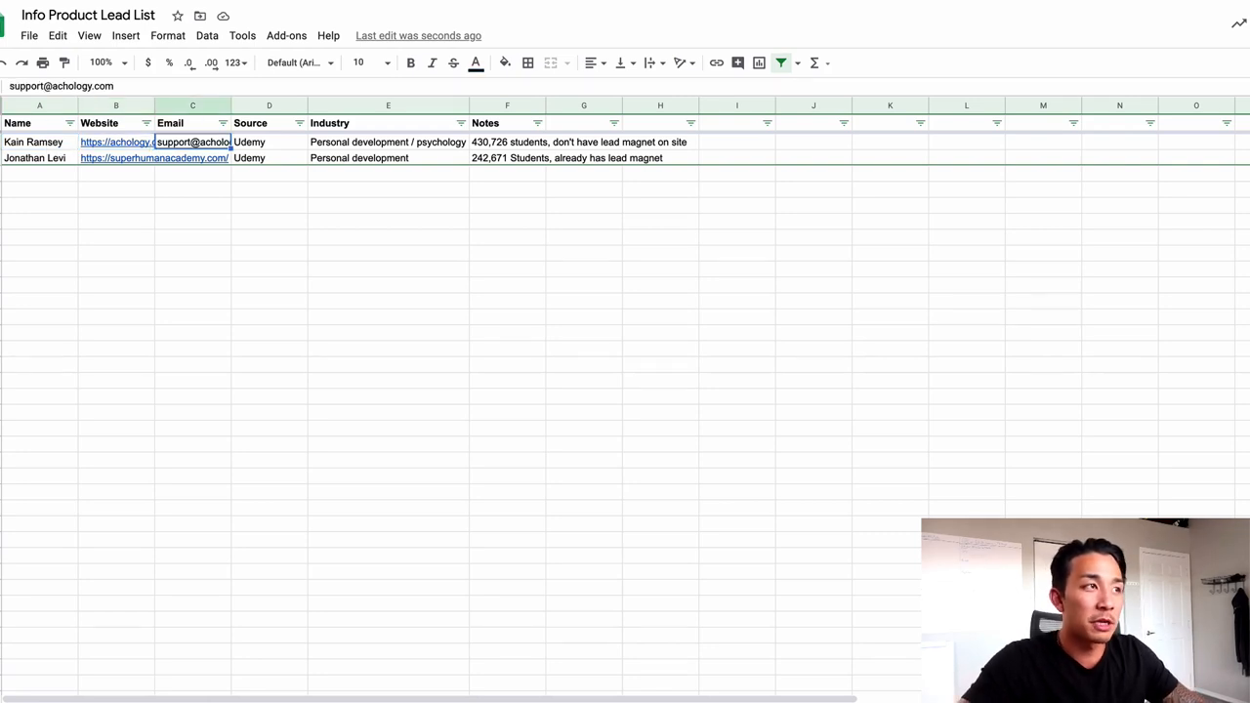
{"action": "left_click", "coordinate": [270, 141]}
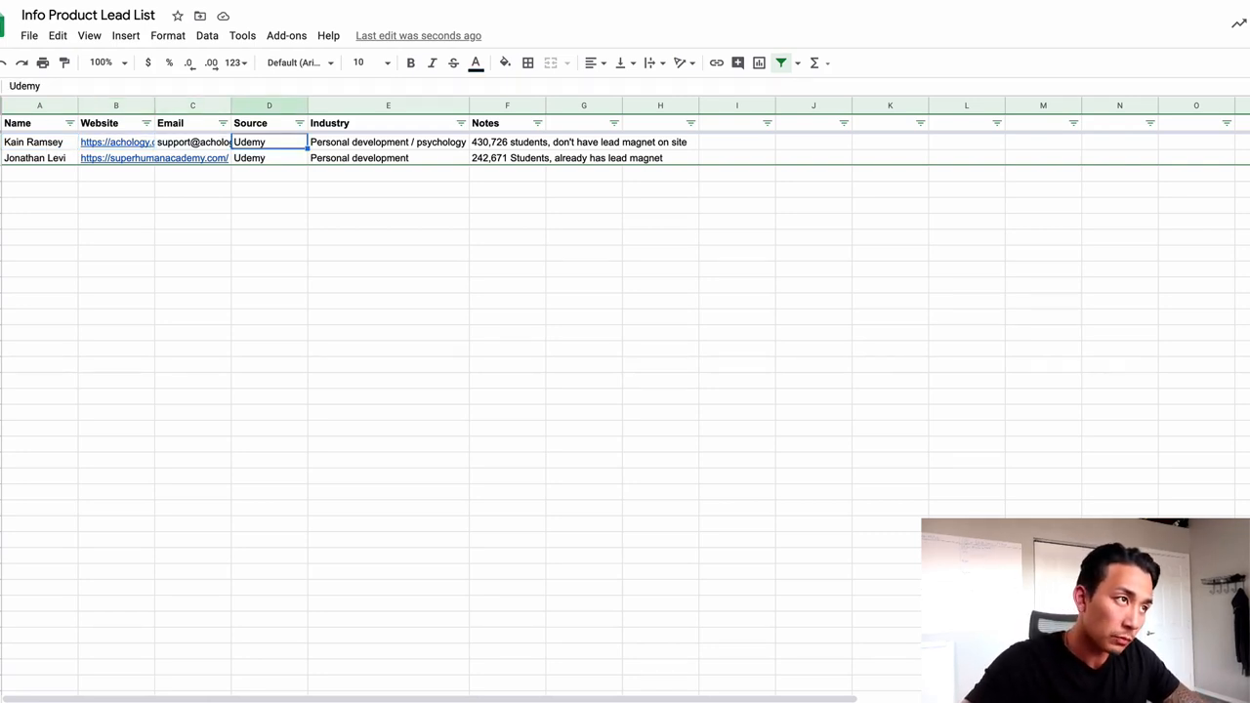
{"action": "left_click", "coordinate": [386, 141]}
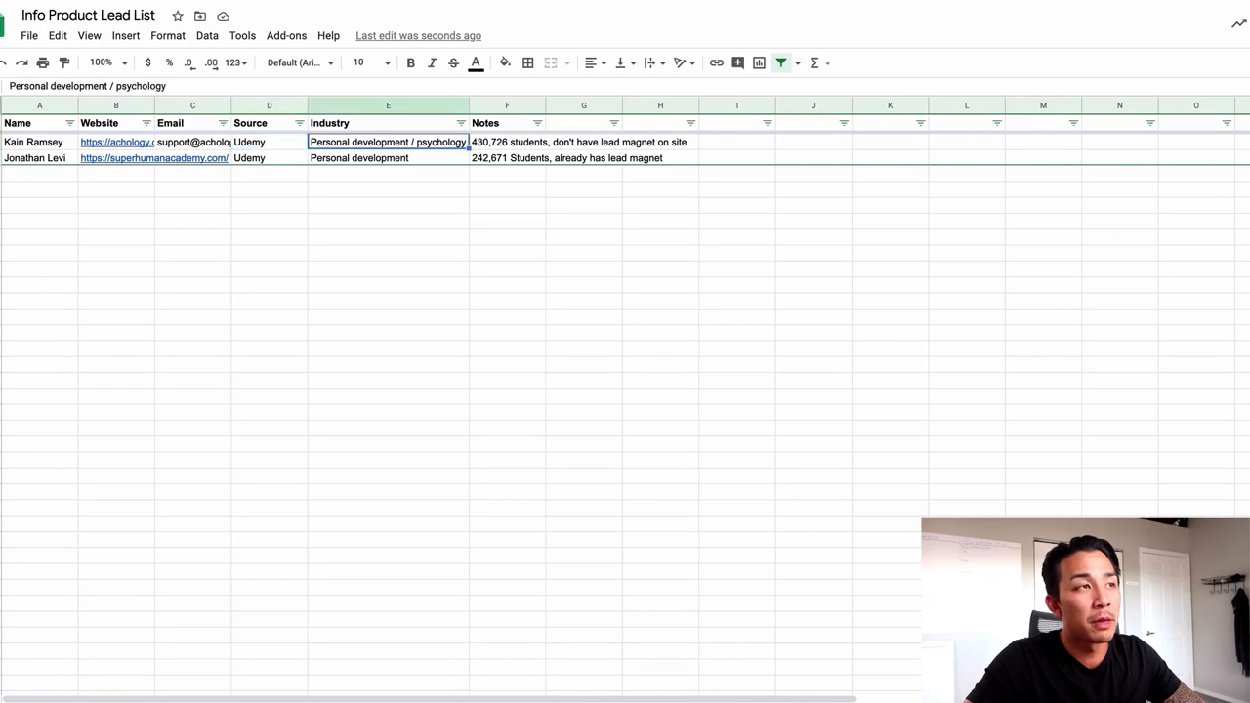
{"action": "left_click", "coordinate": [386, 156]}
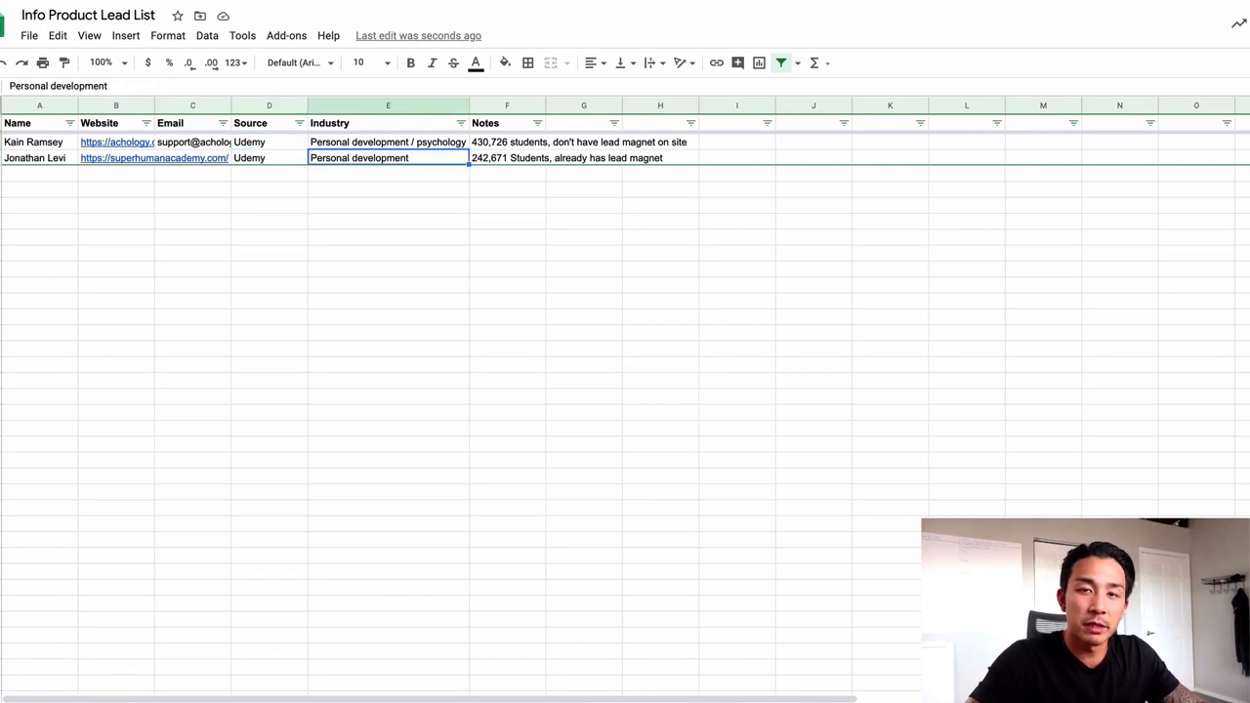
{"action": "left_click", "coordinate": [508, 156]}
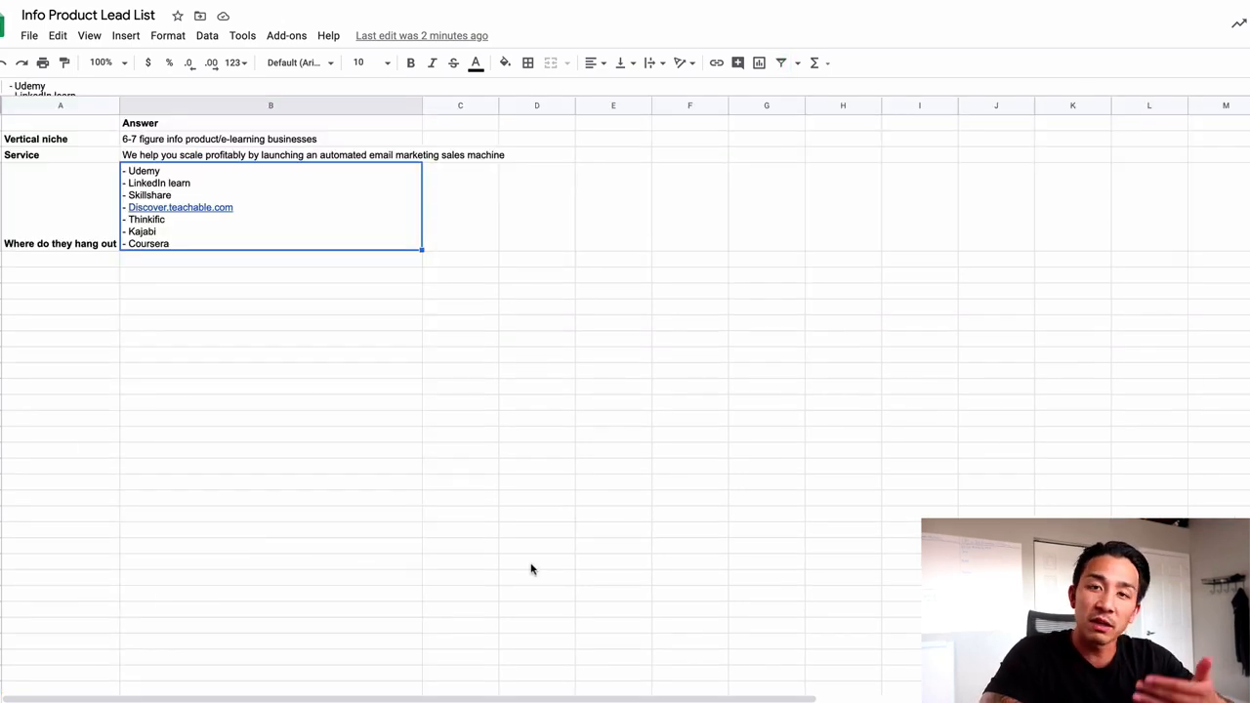
Review the service statement, vertical niche answer and platform list cells on the planning tab
{"action": "left_click", "coordinate": [270, 155]}
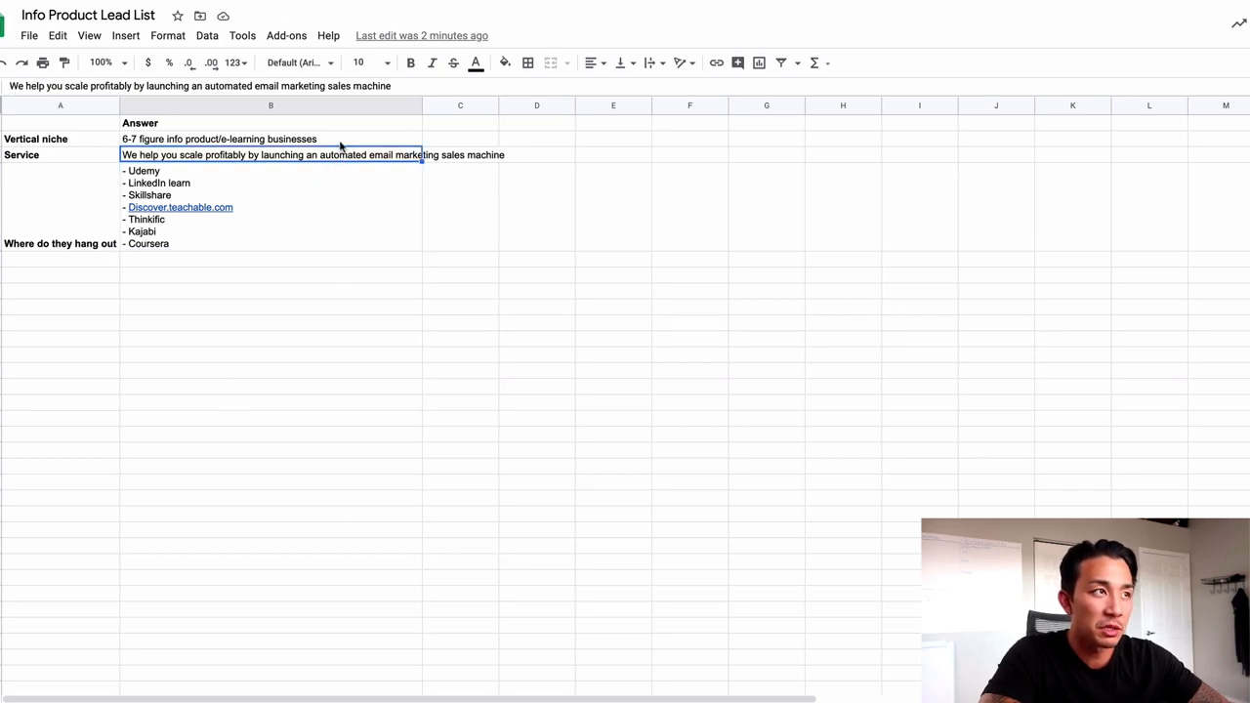
{"action": "left_click", "coordinate": [269, 139]}
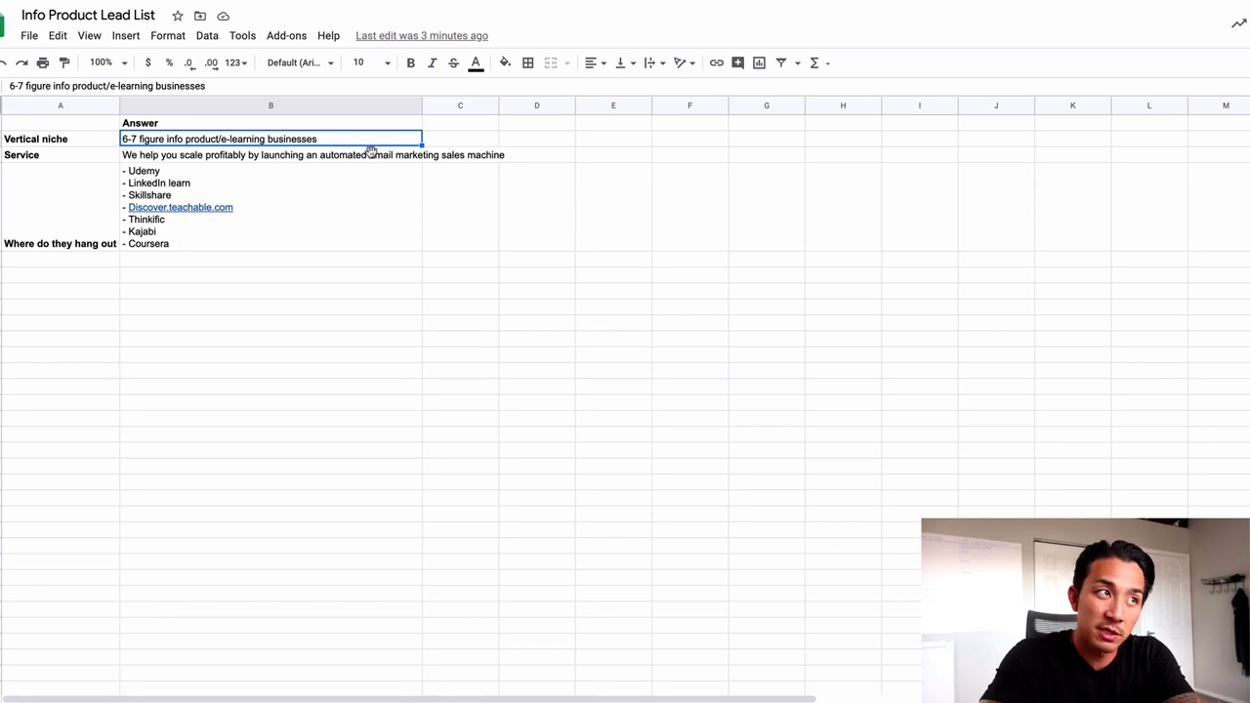
{"action": "left_click", "coordinate": [269, 154]}
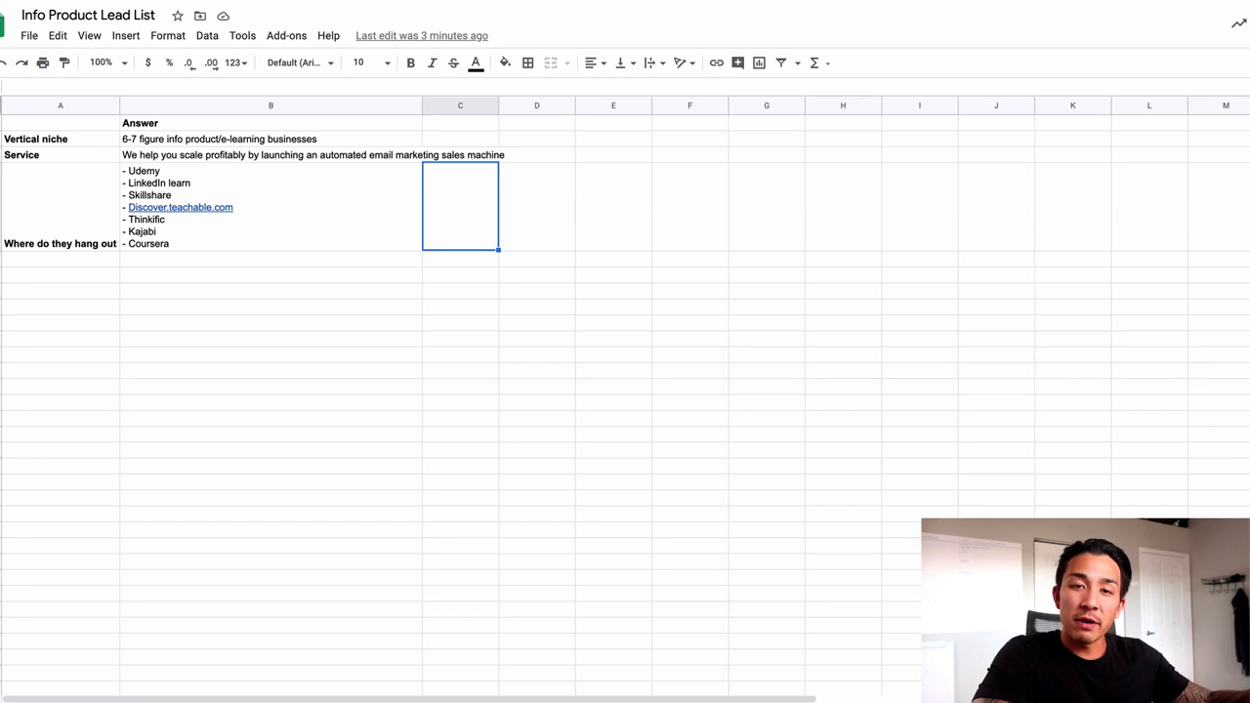
{"action": "mouse_move", "coordinate": [328, 164]}
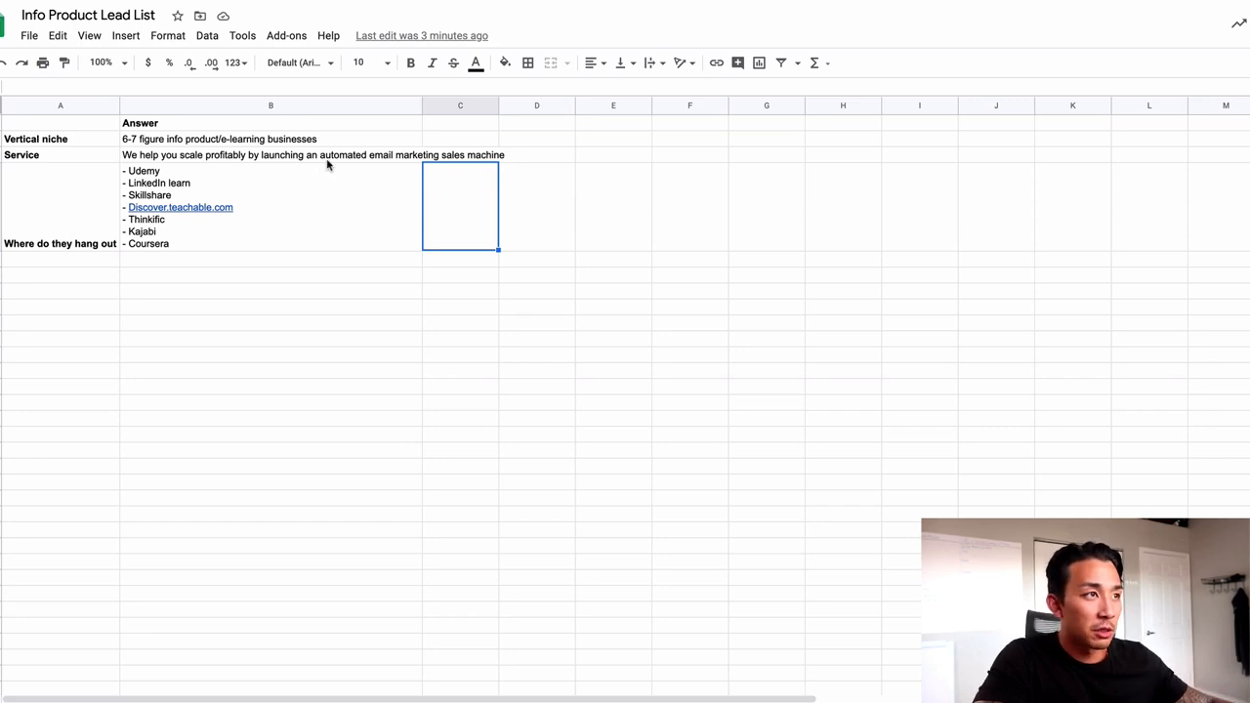
{"action": "left_click", "coordinate": [270, 155]}
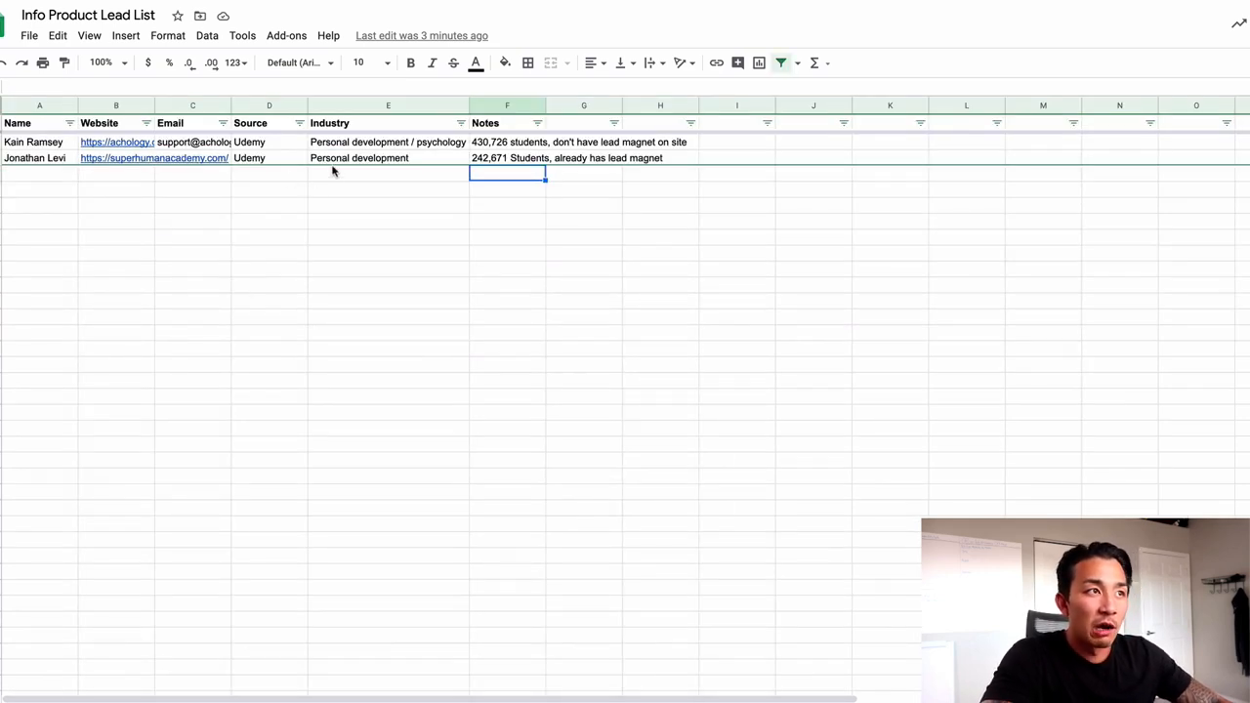
Review the second instructor's student-count note and industry entry on the lead list
{"action": "left_click", "coordinate": [508, 156]}
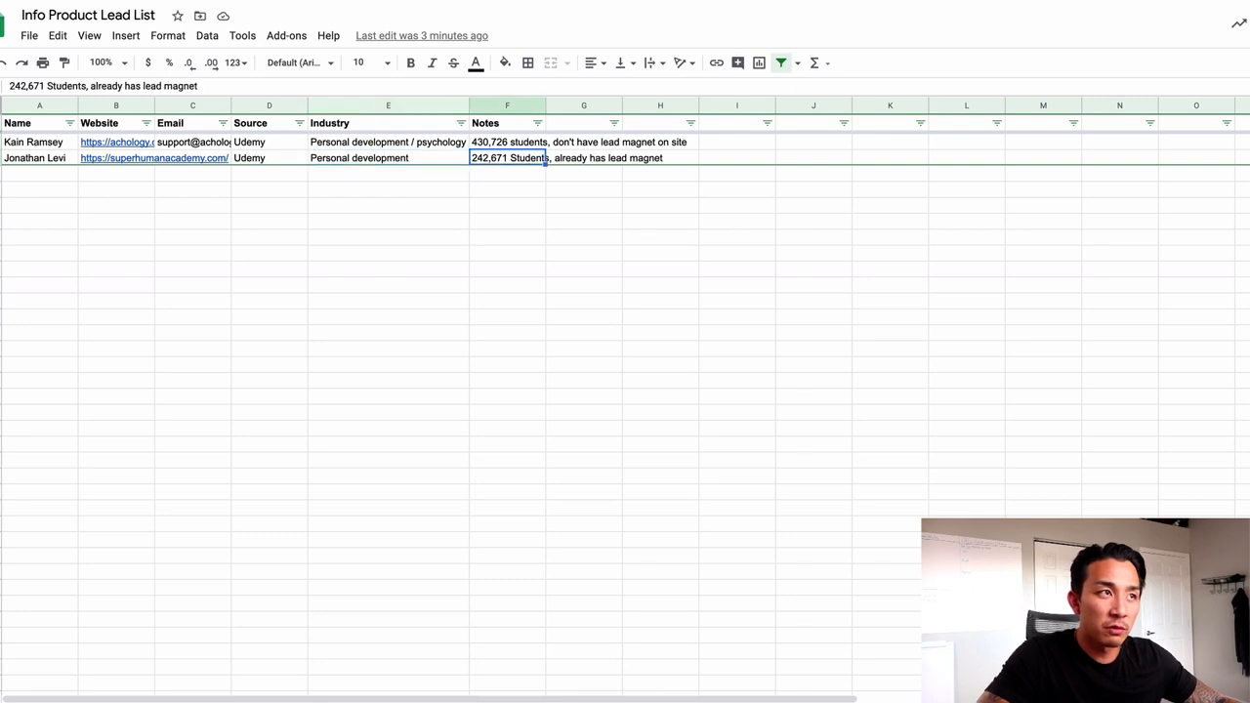
{"action": "left_click", "coordinate": [387, 156]}
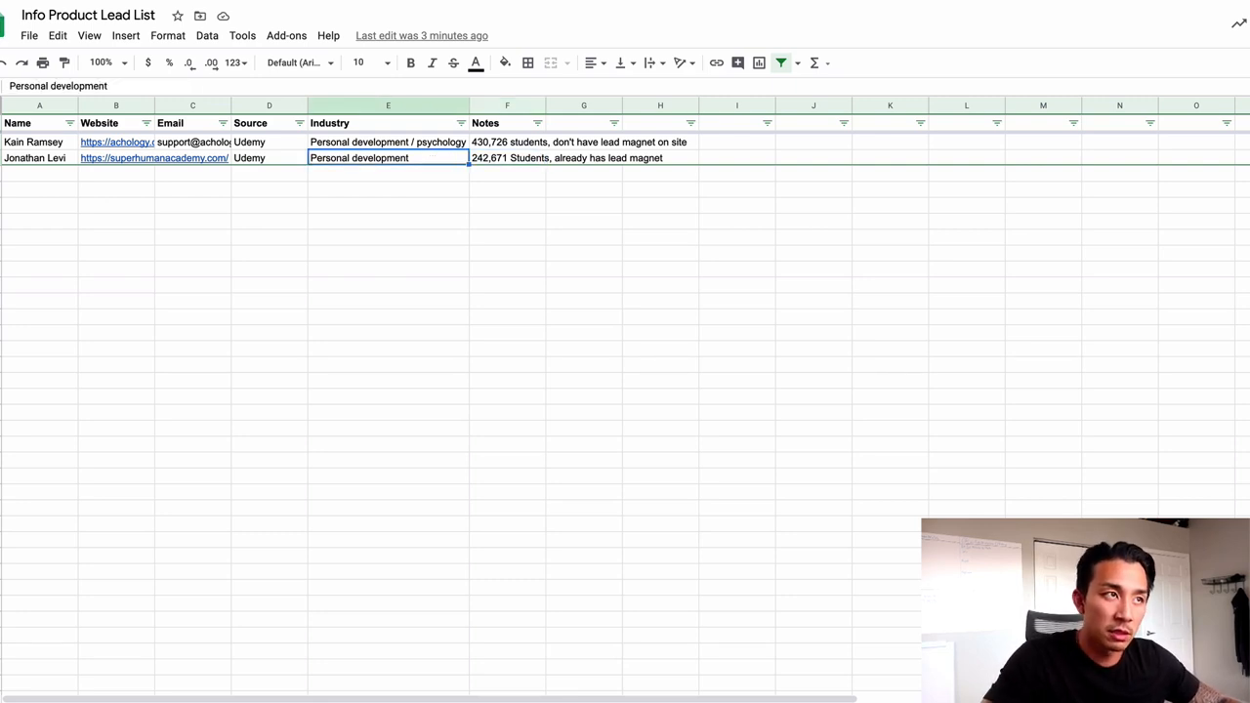
{"action": "left_click", "coordinate": [507, 157]}
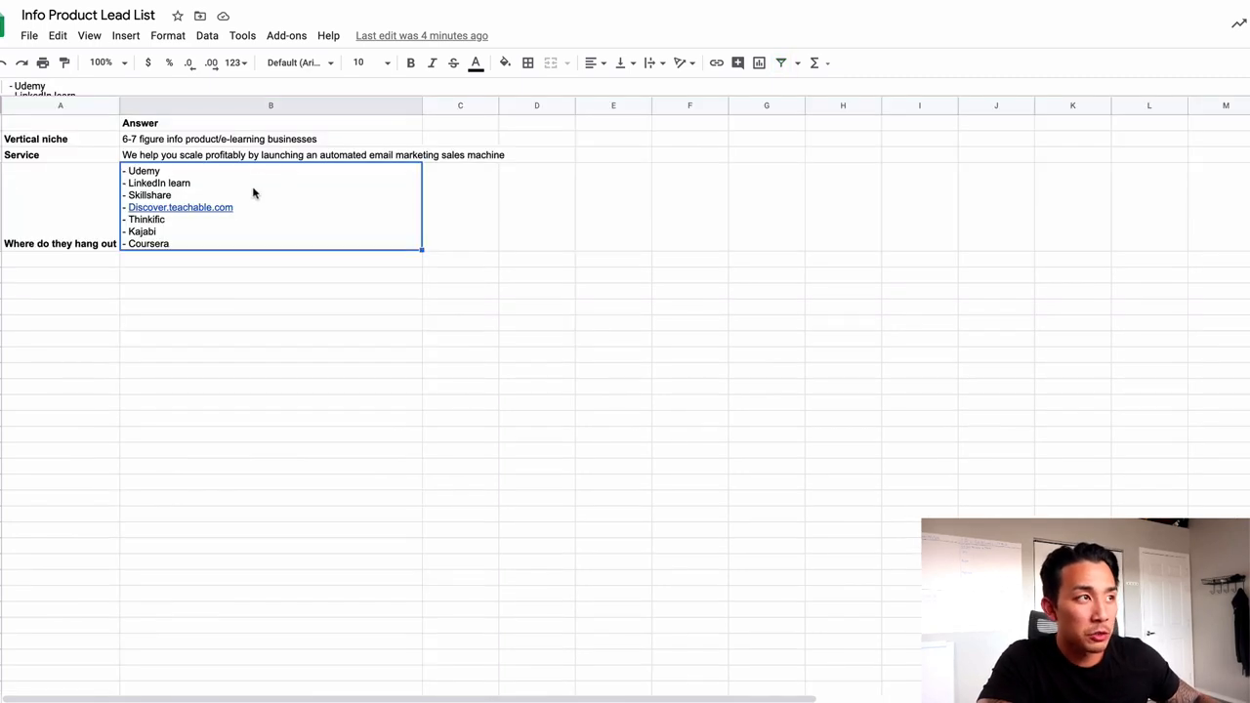
Select the service statement cell B3 on the planning tab
{"action": "left_click", "coordinate": [269, 154]}
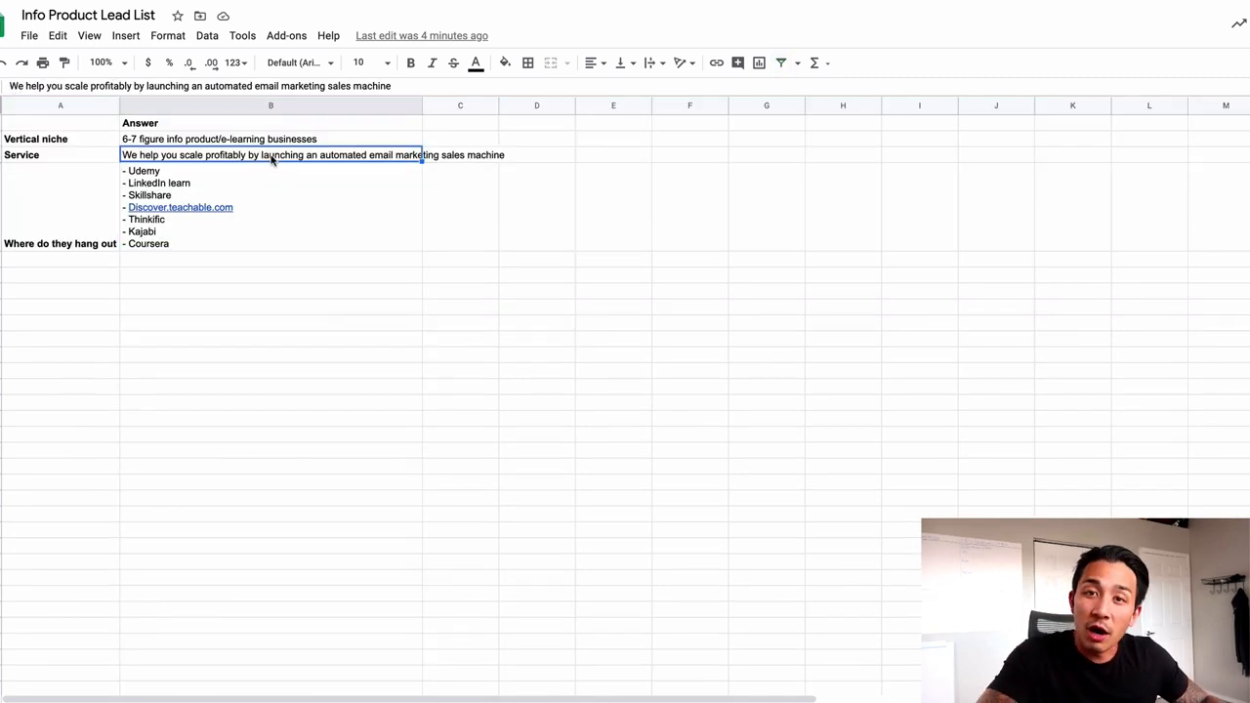